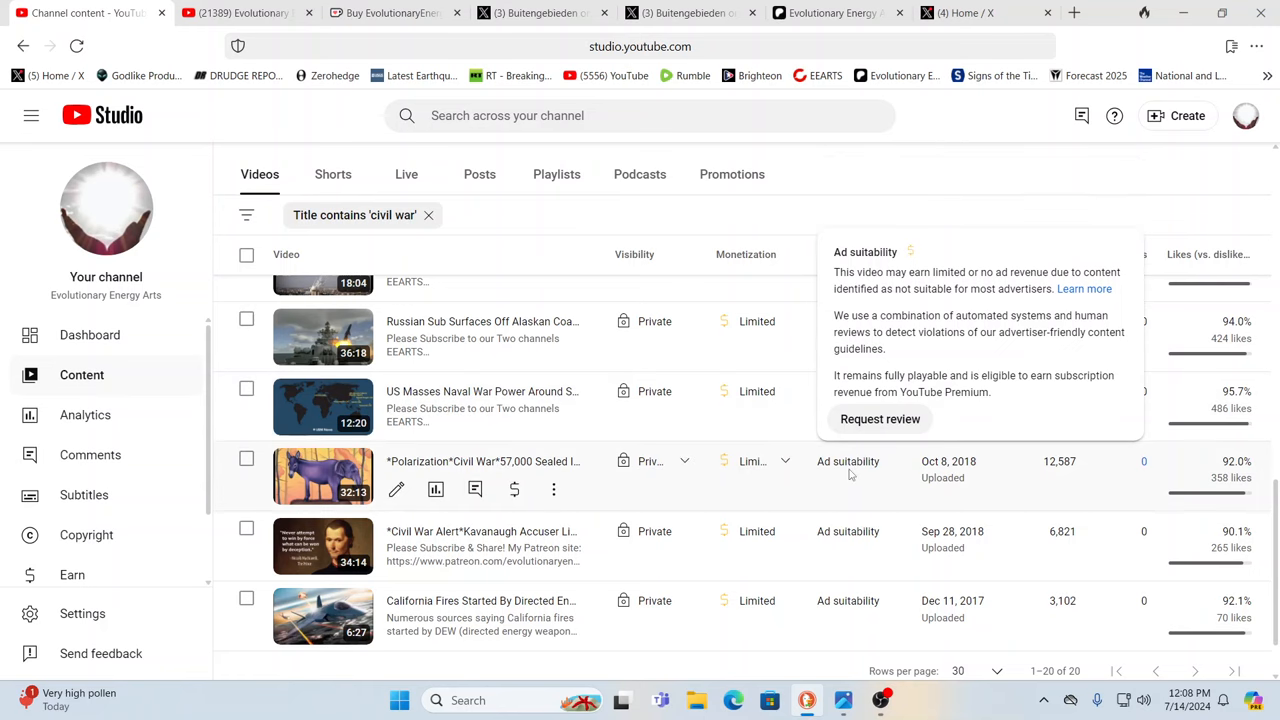
mouse_move(843, 490)
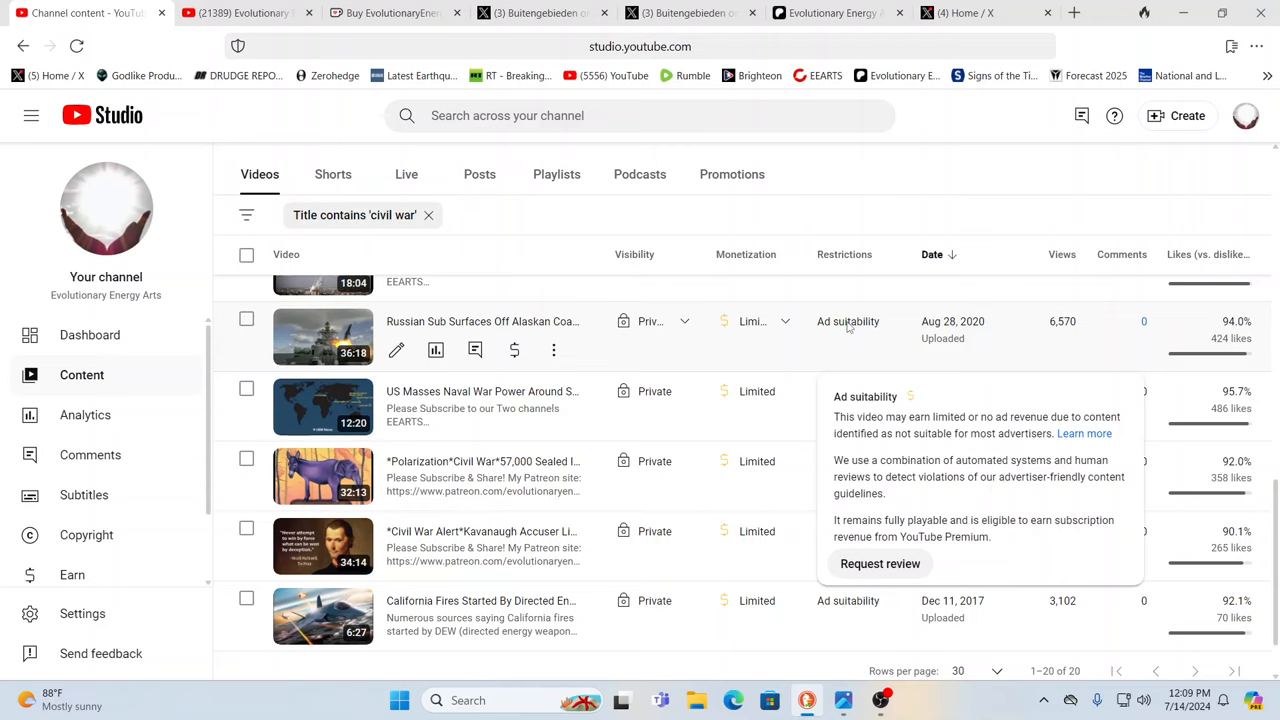
Step: Scroll up the 'civil war' filtered video list to reach the private 2022 uploads
scroll("up", 3)
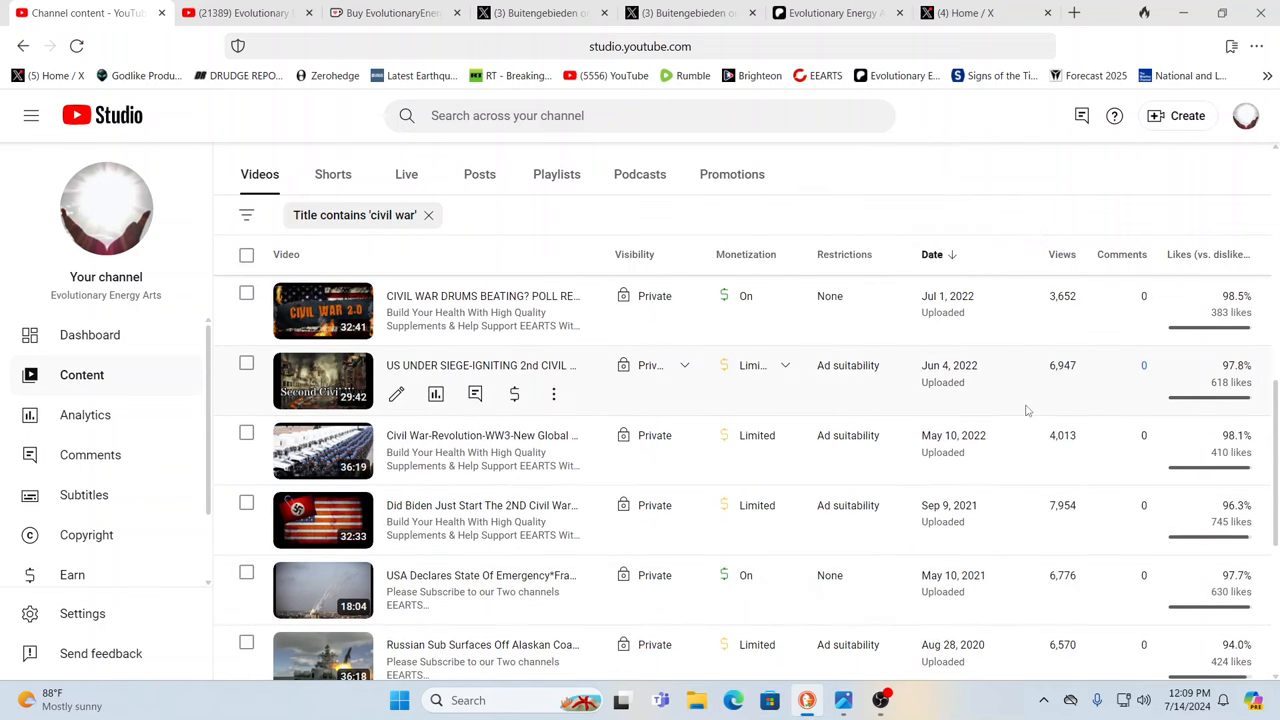
scroll("up", 3)
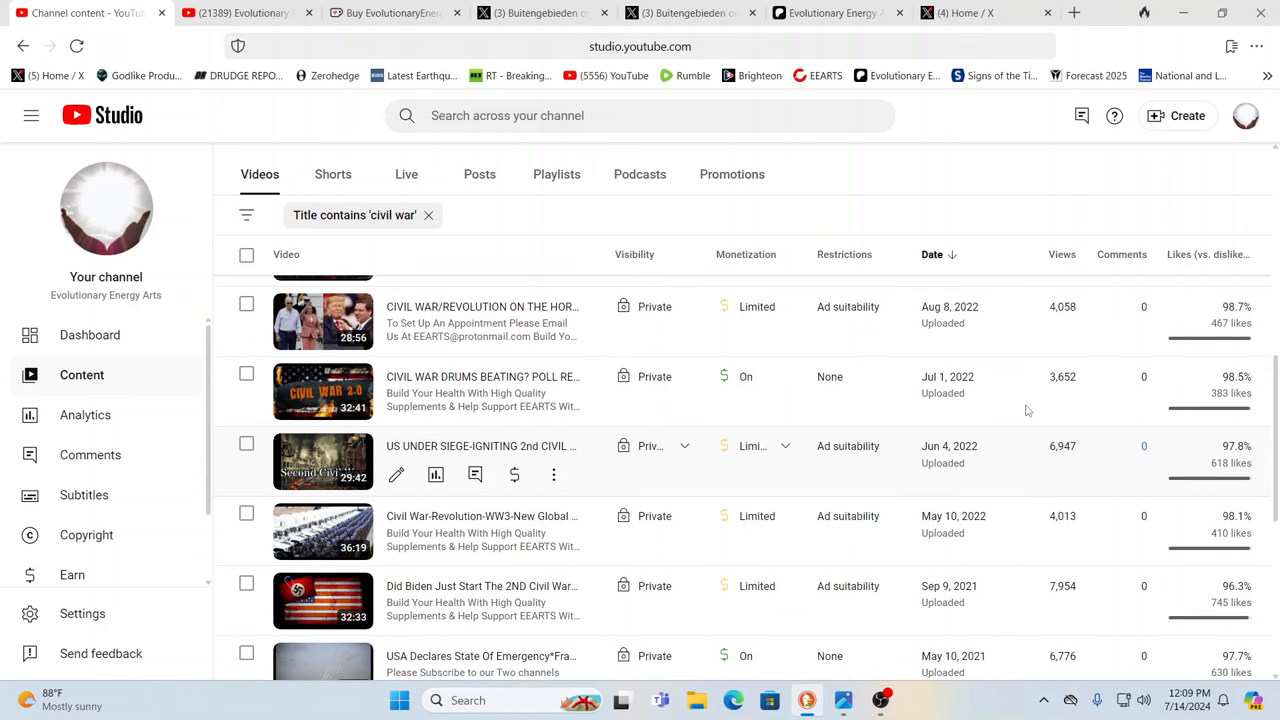
mouse_move(540, 390)
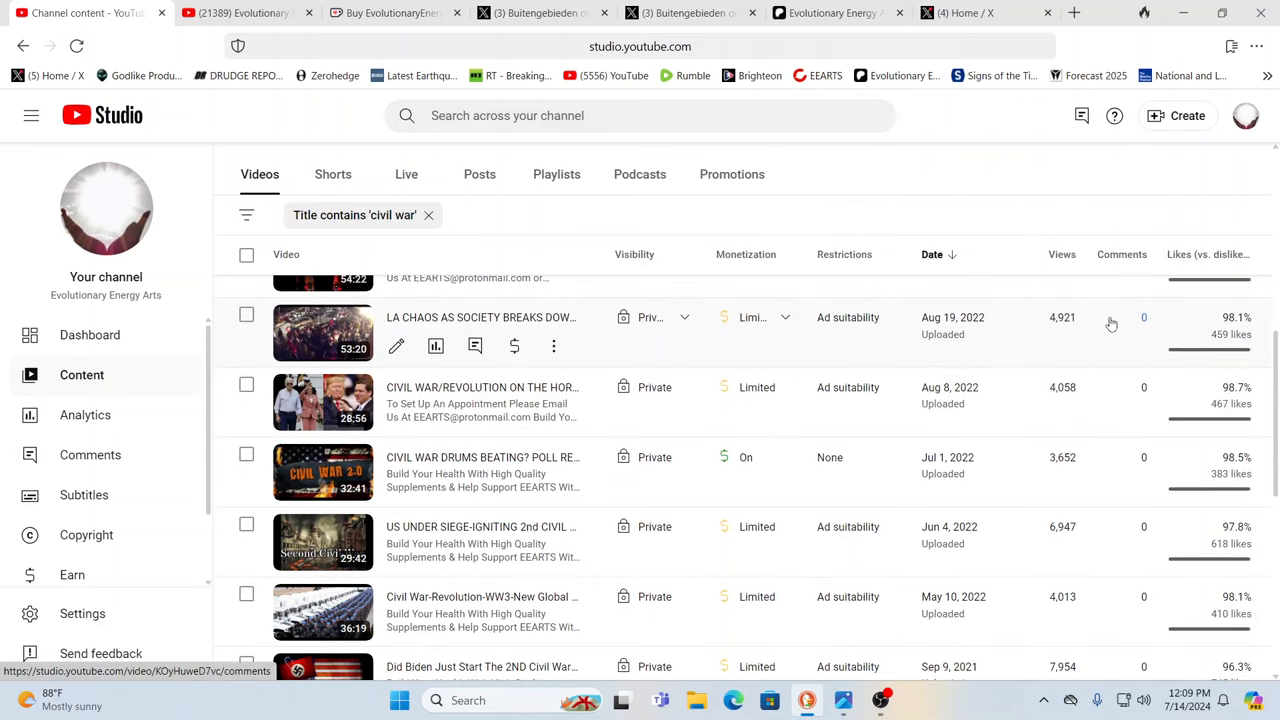
scroll("up", 3)
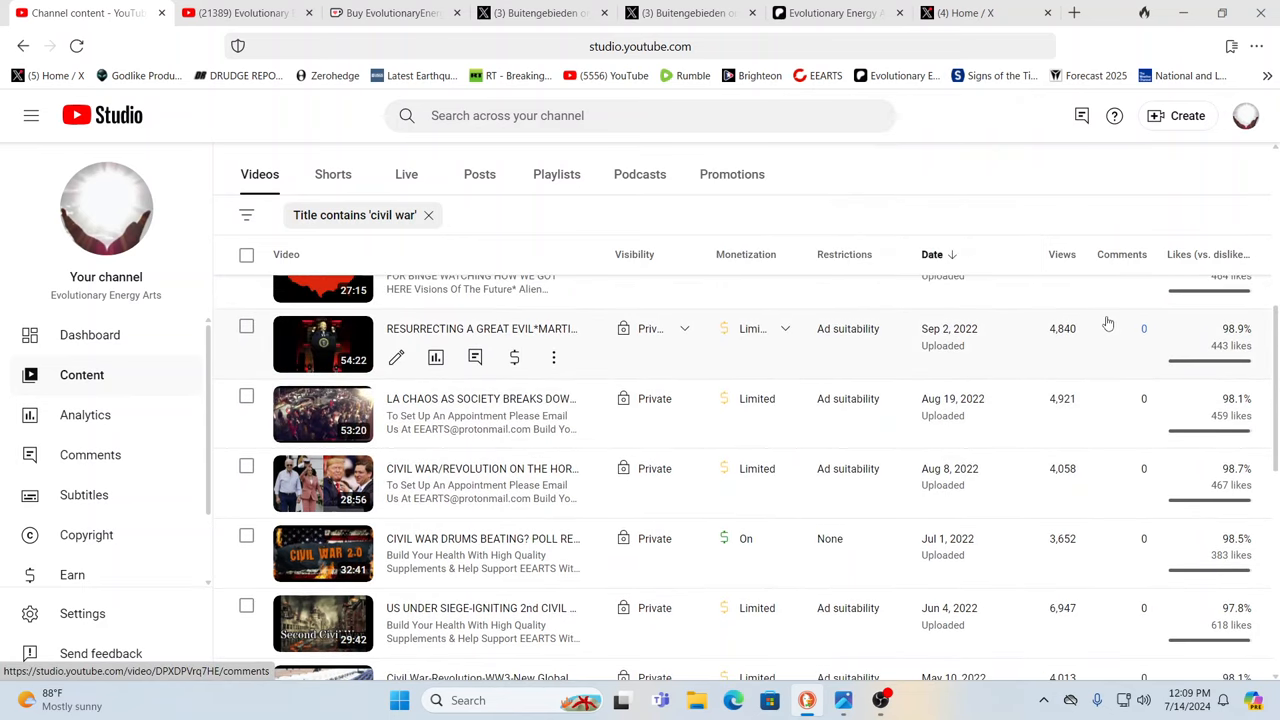
scroll("up", 3)
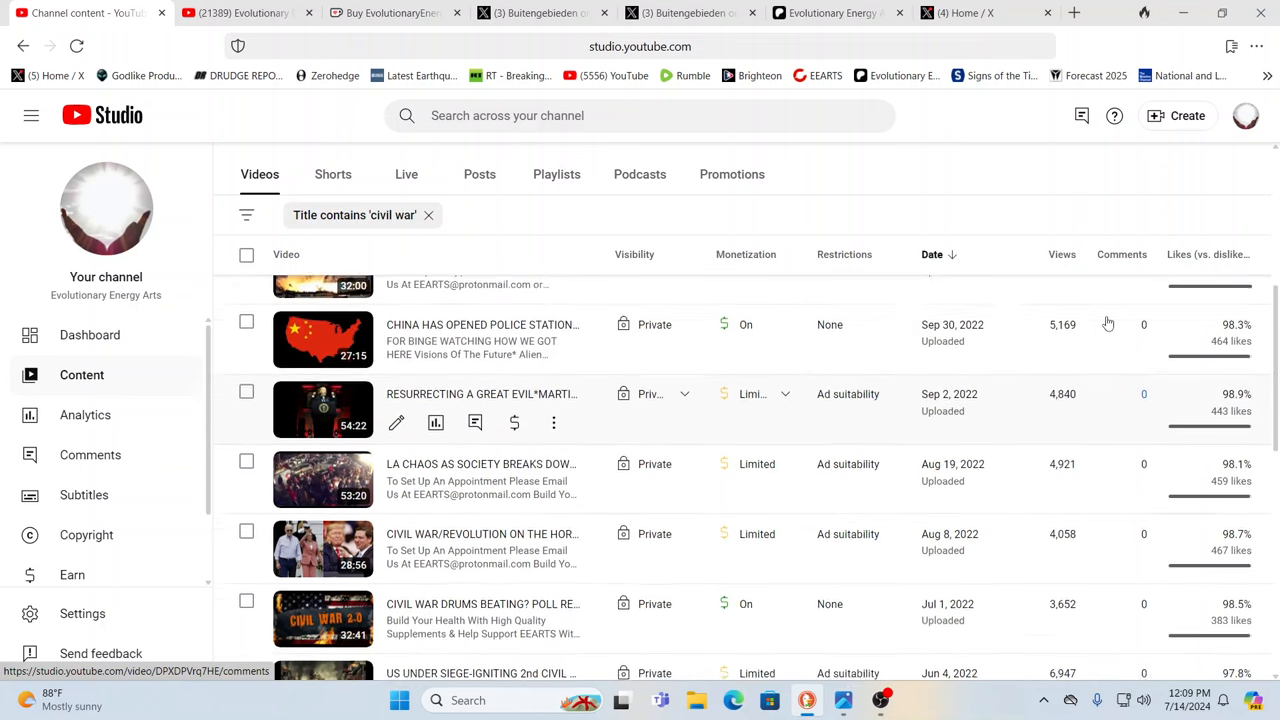
scroll("down", 3)
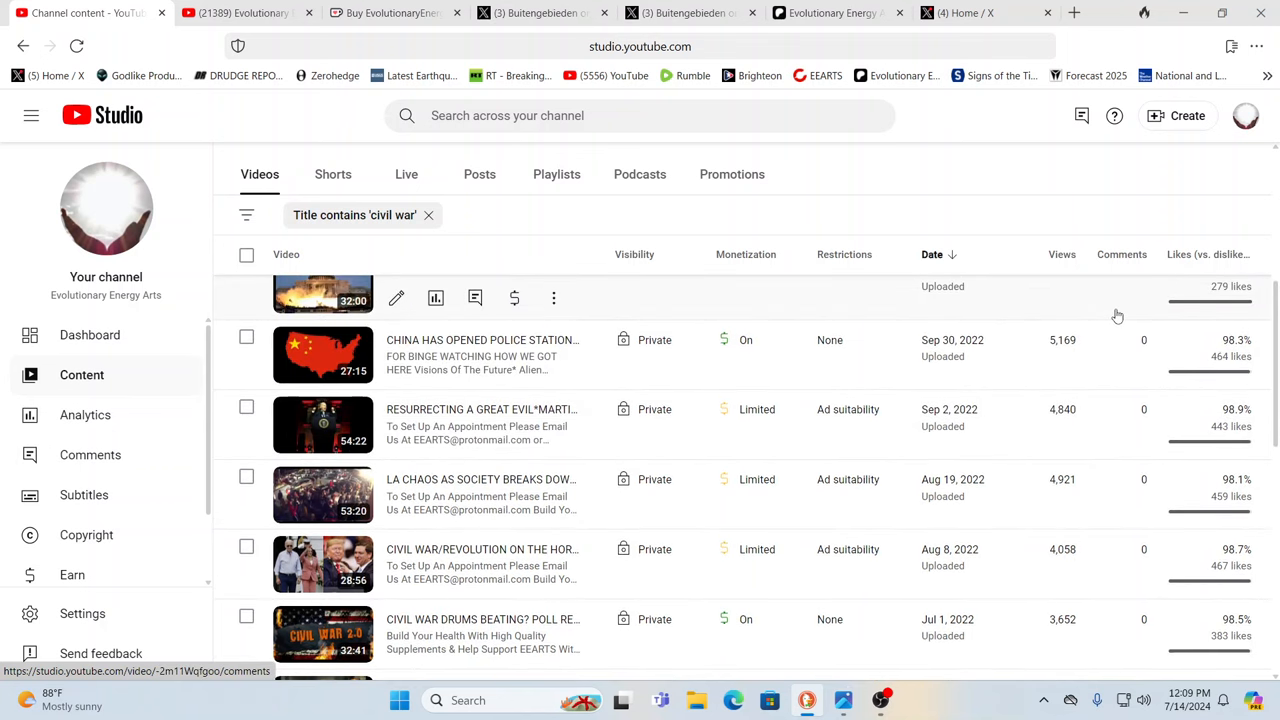
scroll("up", 3)
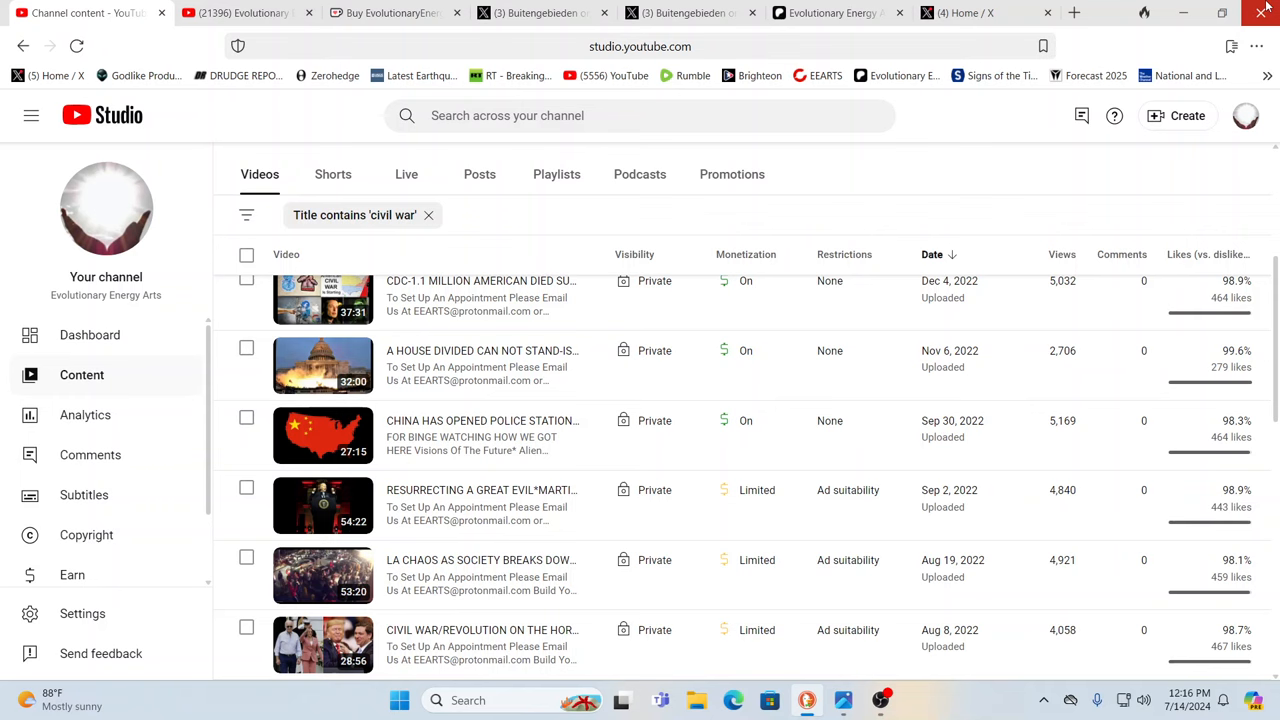
scroll("up", 3)
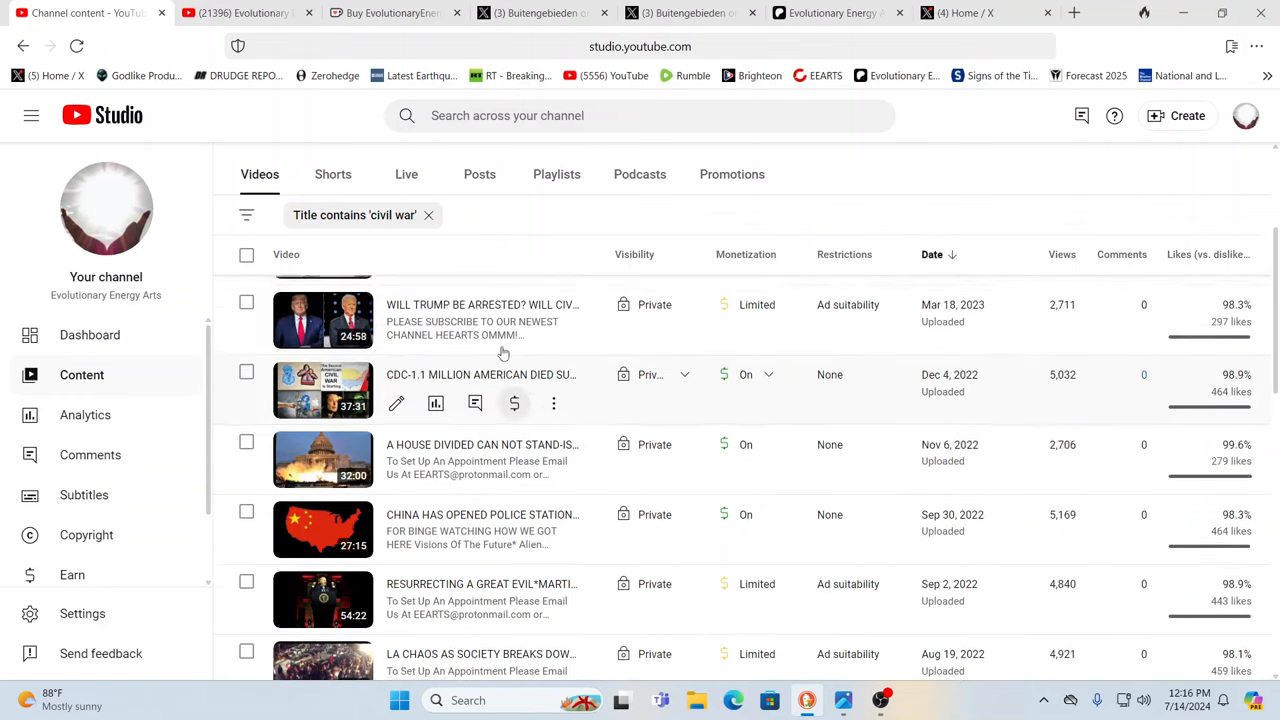
scroll("up", 3)
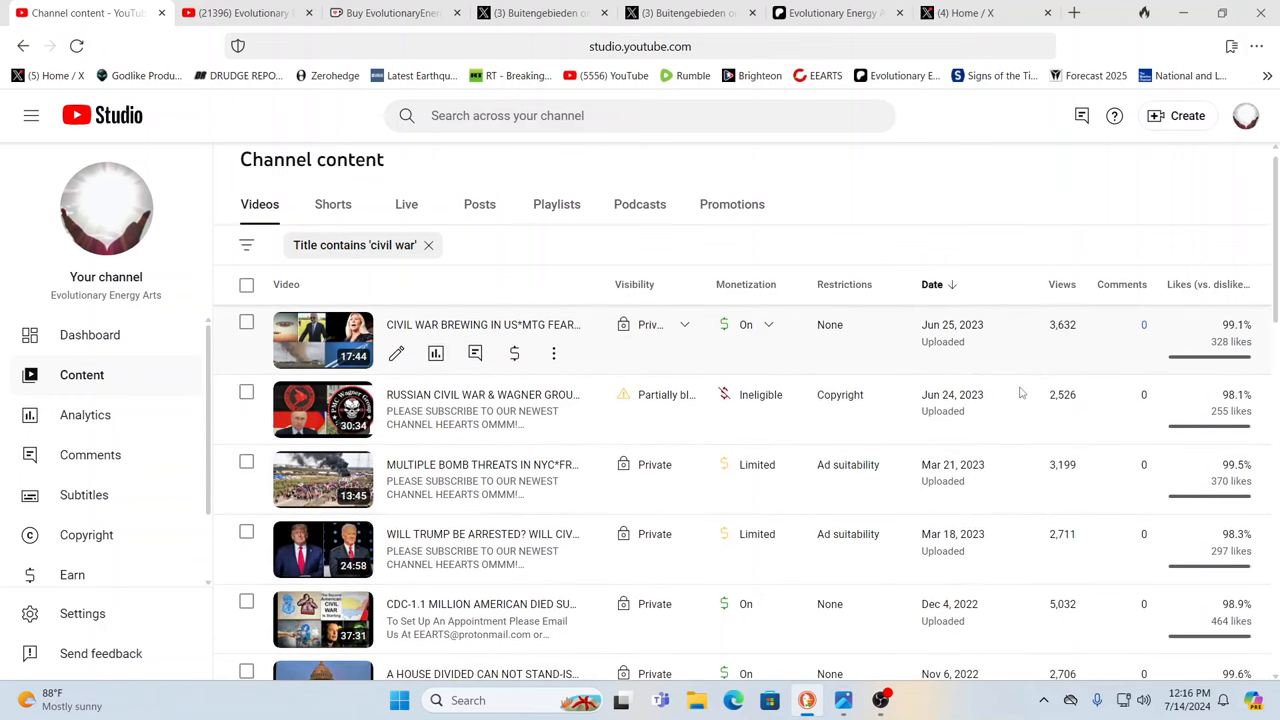
scroll("down", 3)
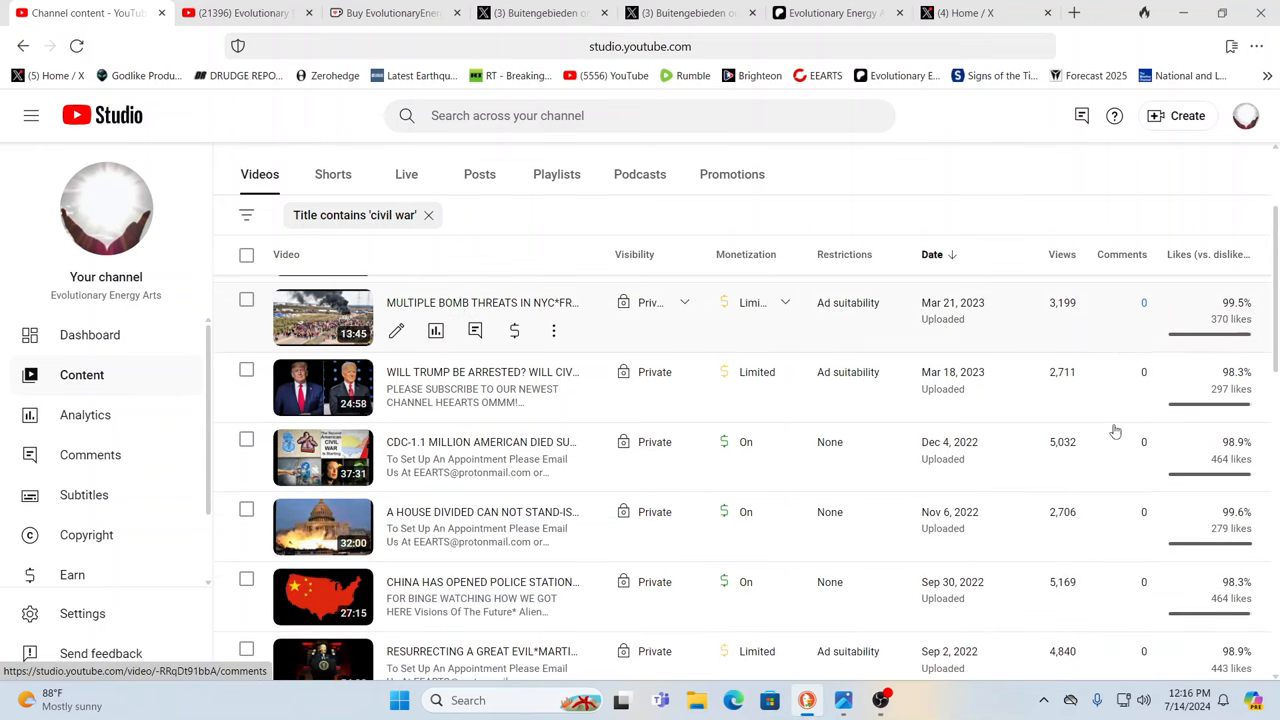
scroll("down", 3)
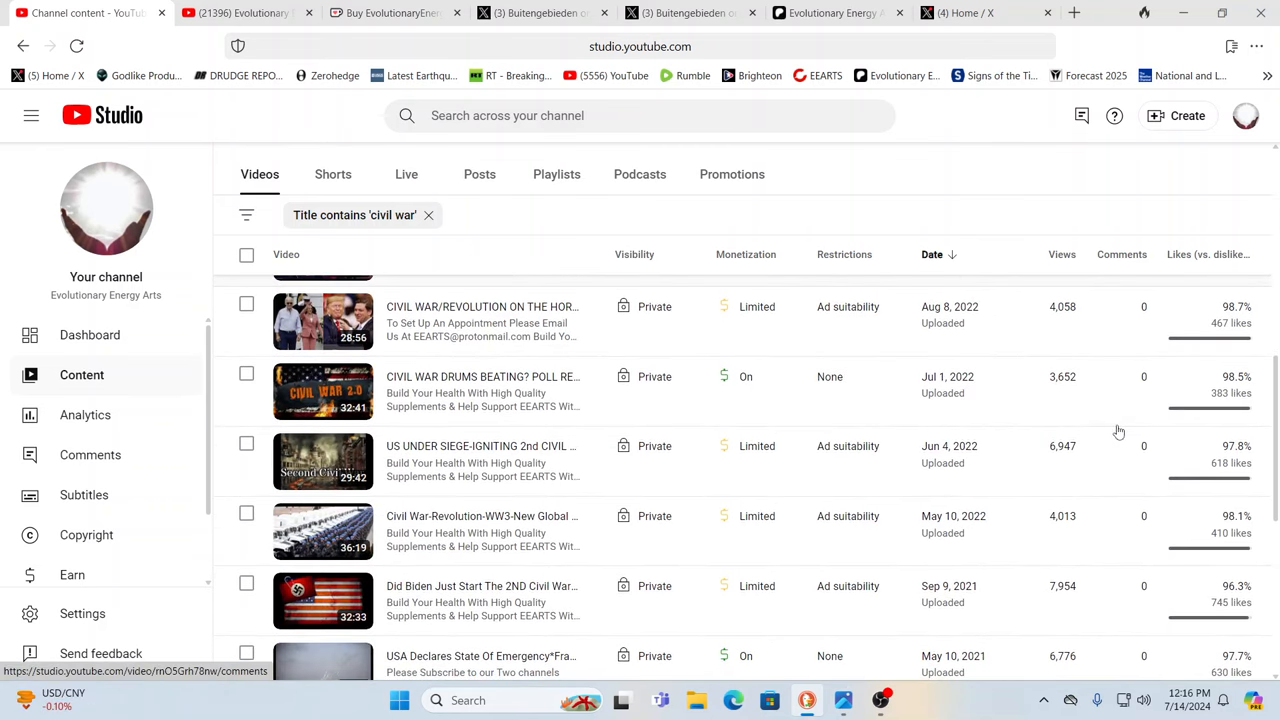
scroll("down", 3)
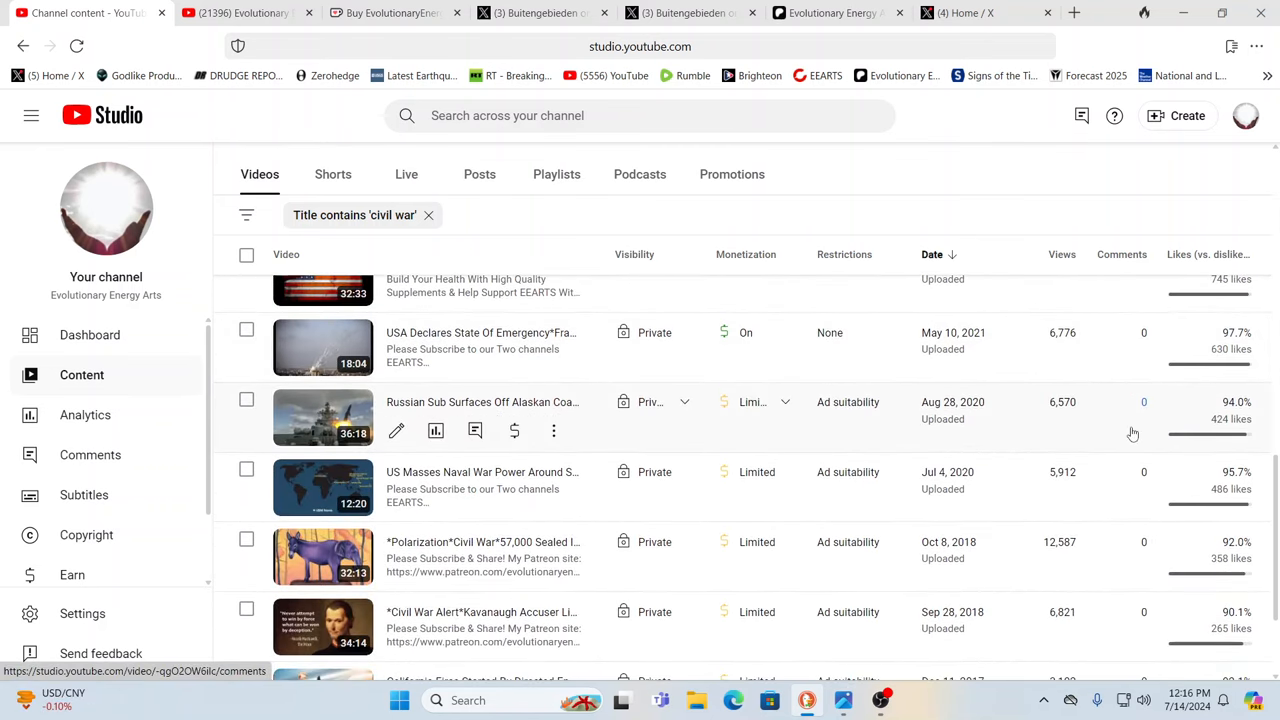
scroll("down", 3)
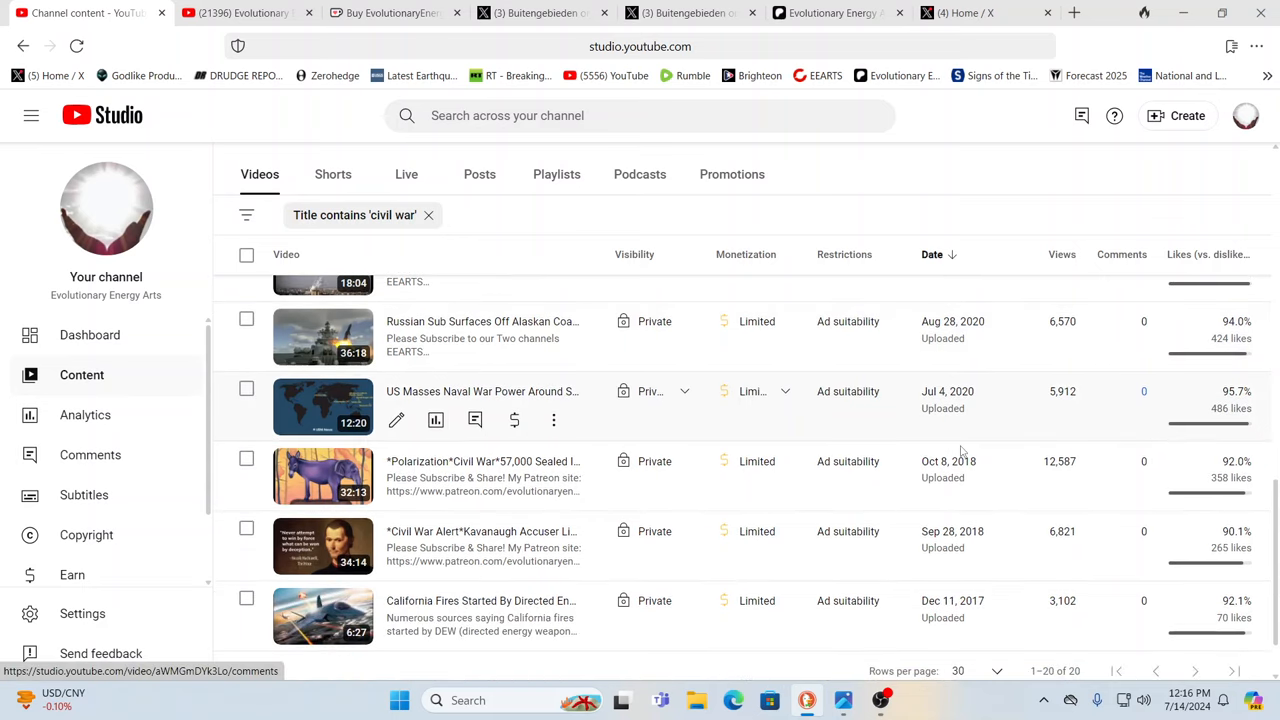
mouse_move(490, 461)
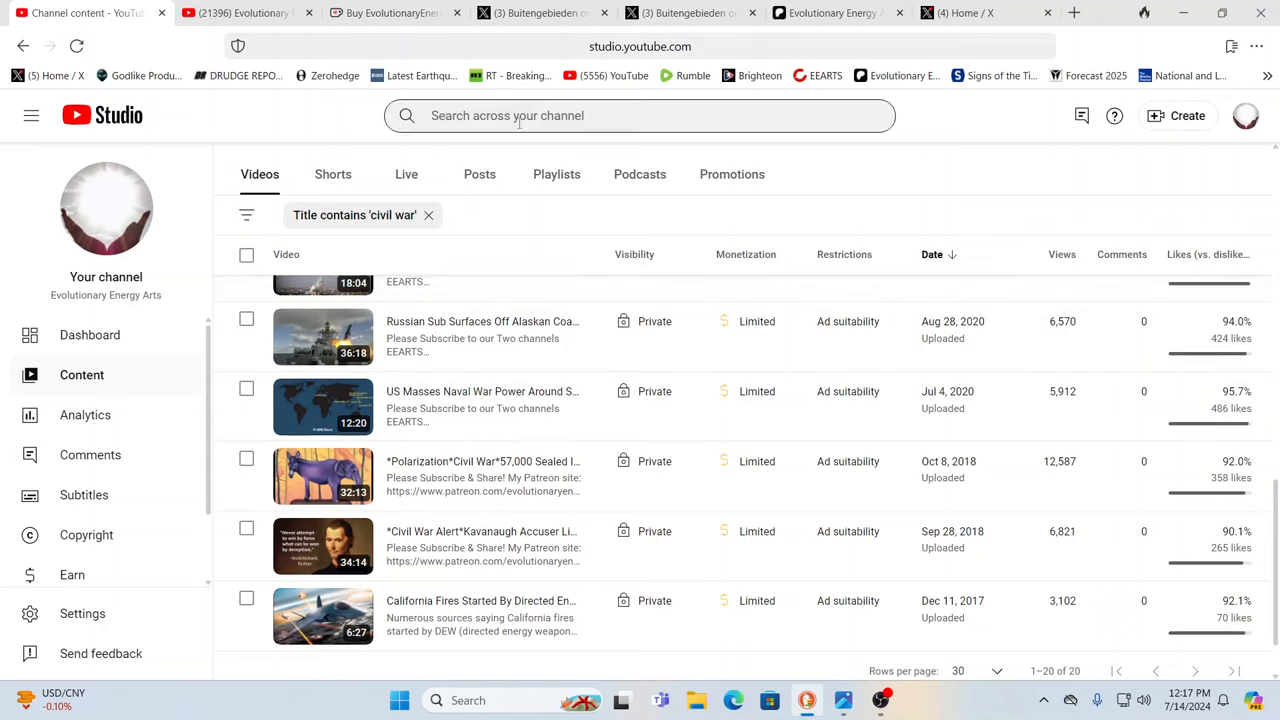
Step: Search the channel's content for 'draco' to list matching videos
left_click(640, 115)
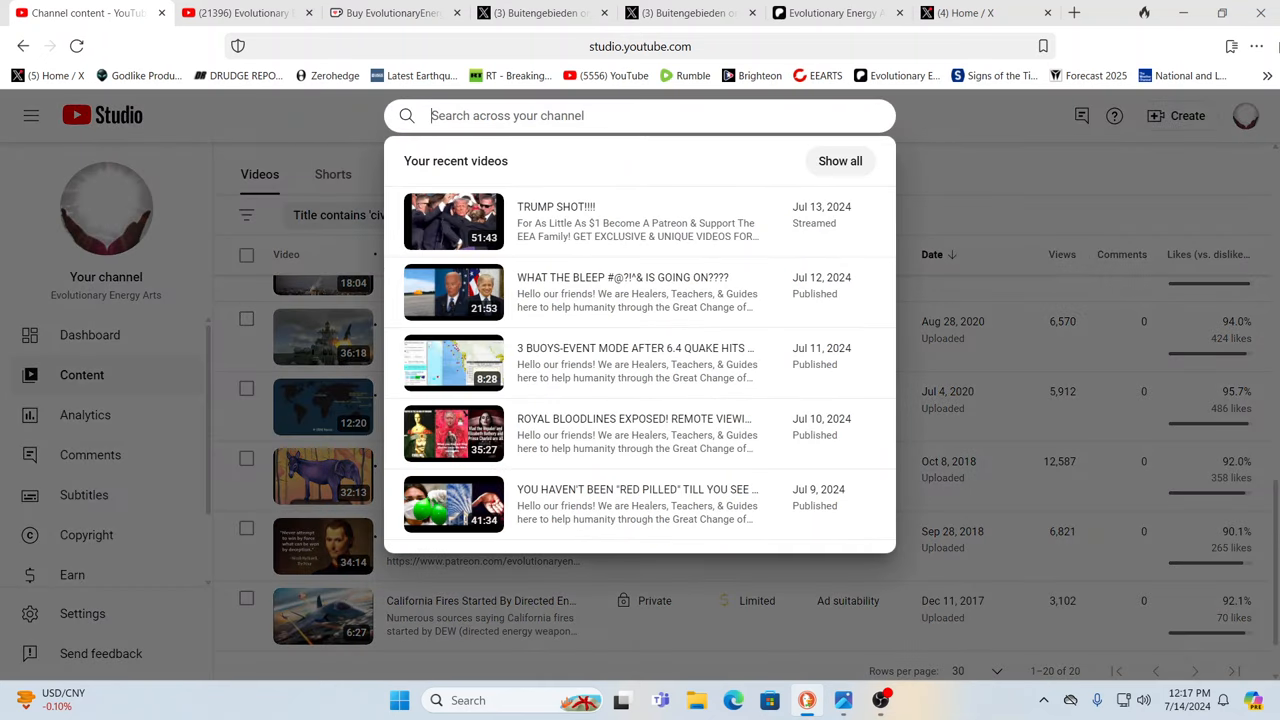
type("dra")
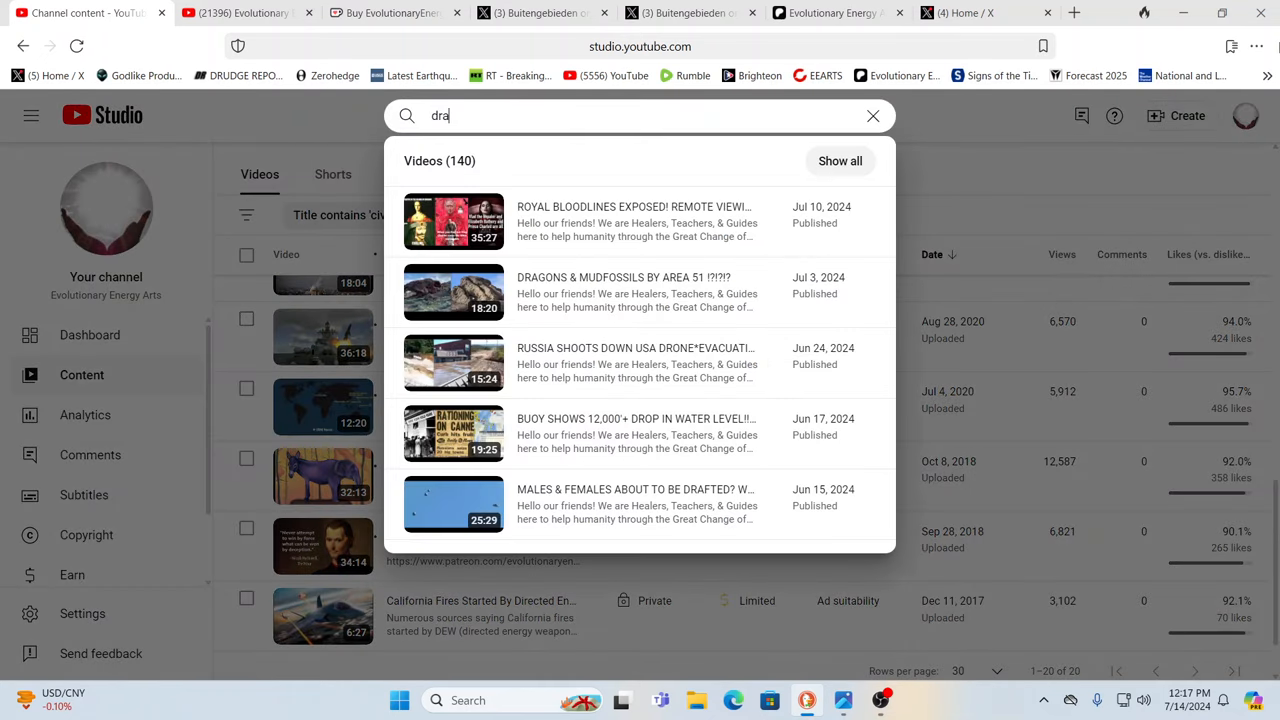
type("co")
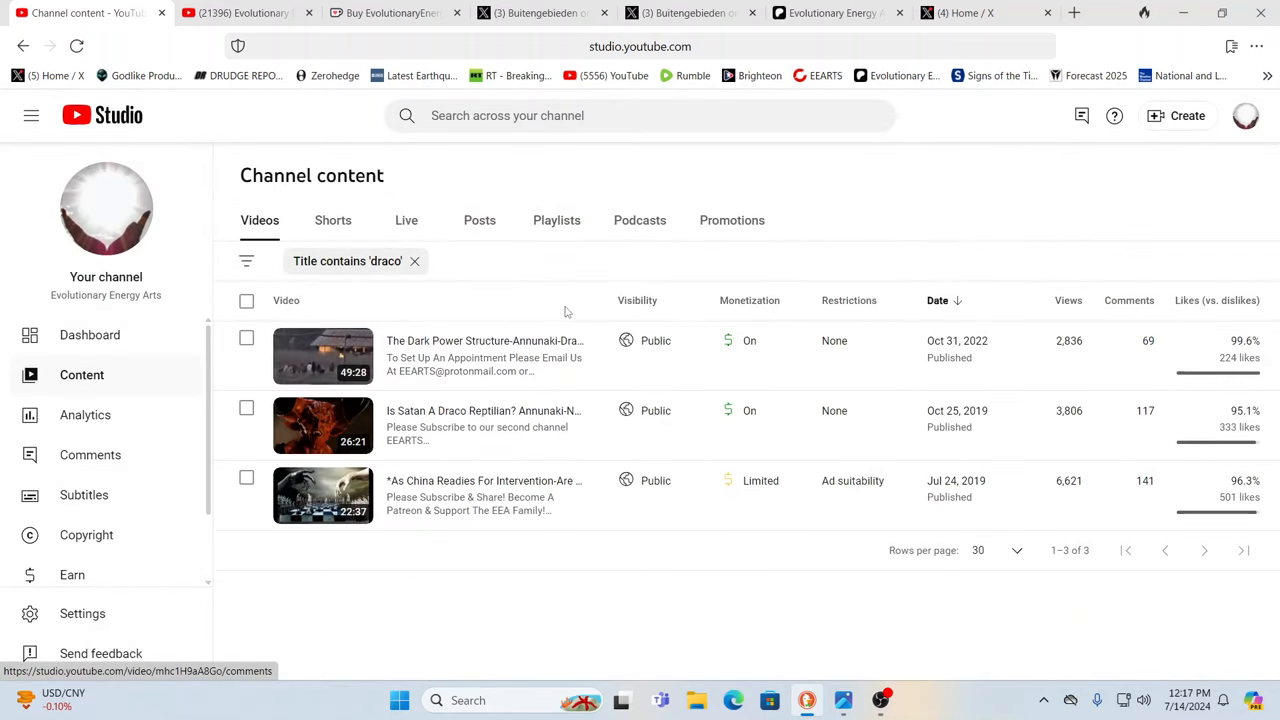
mouse_move(600, 314)
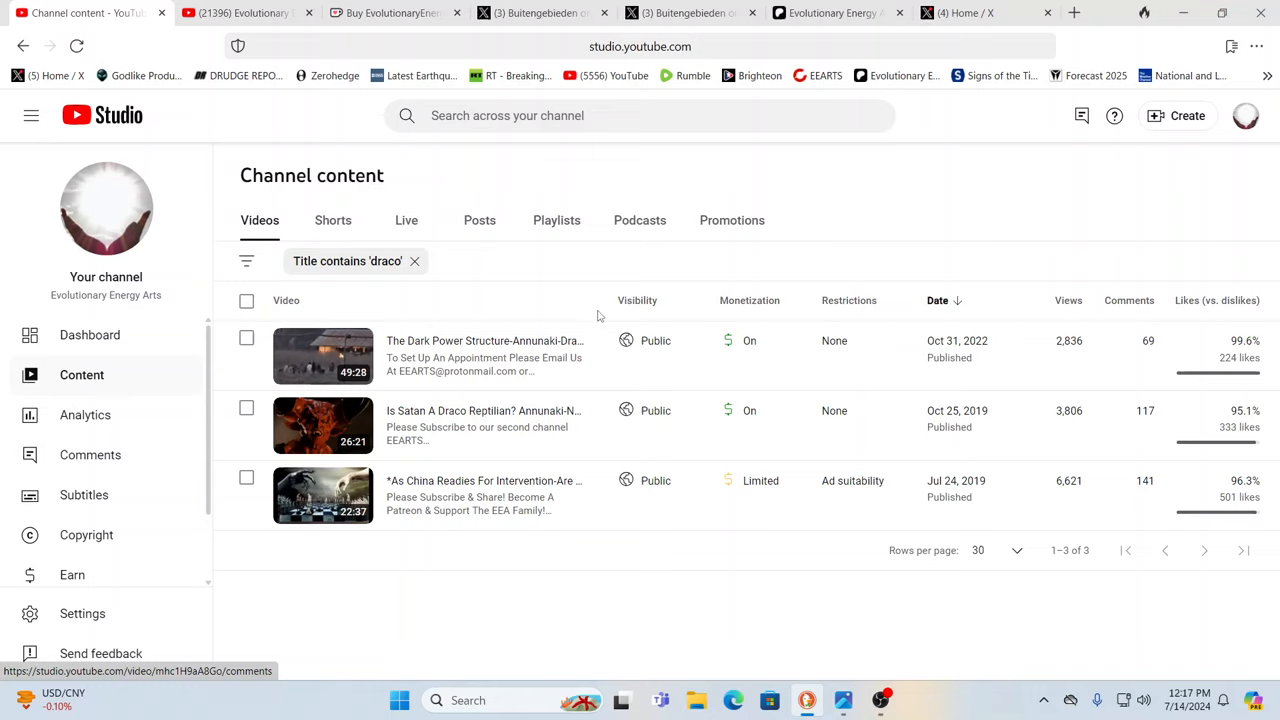
mouse_move(597, 318)
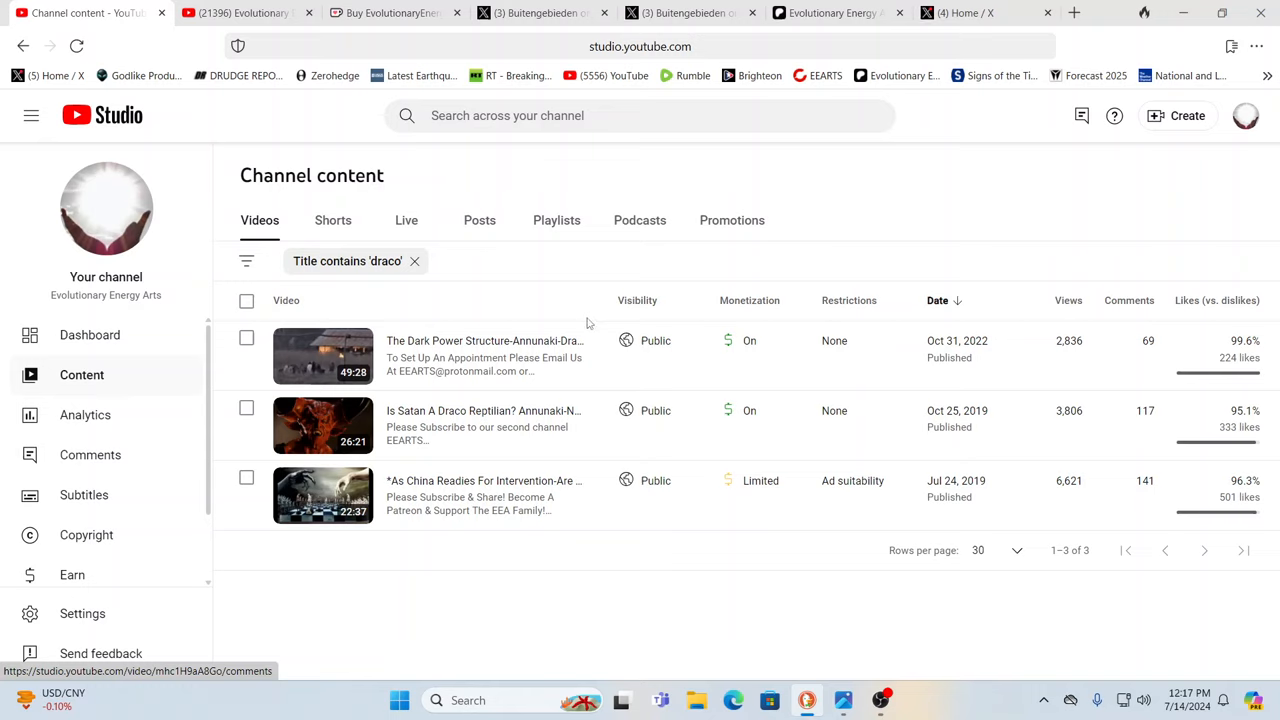
mouse_move(567, 319)
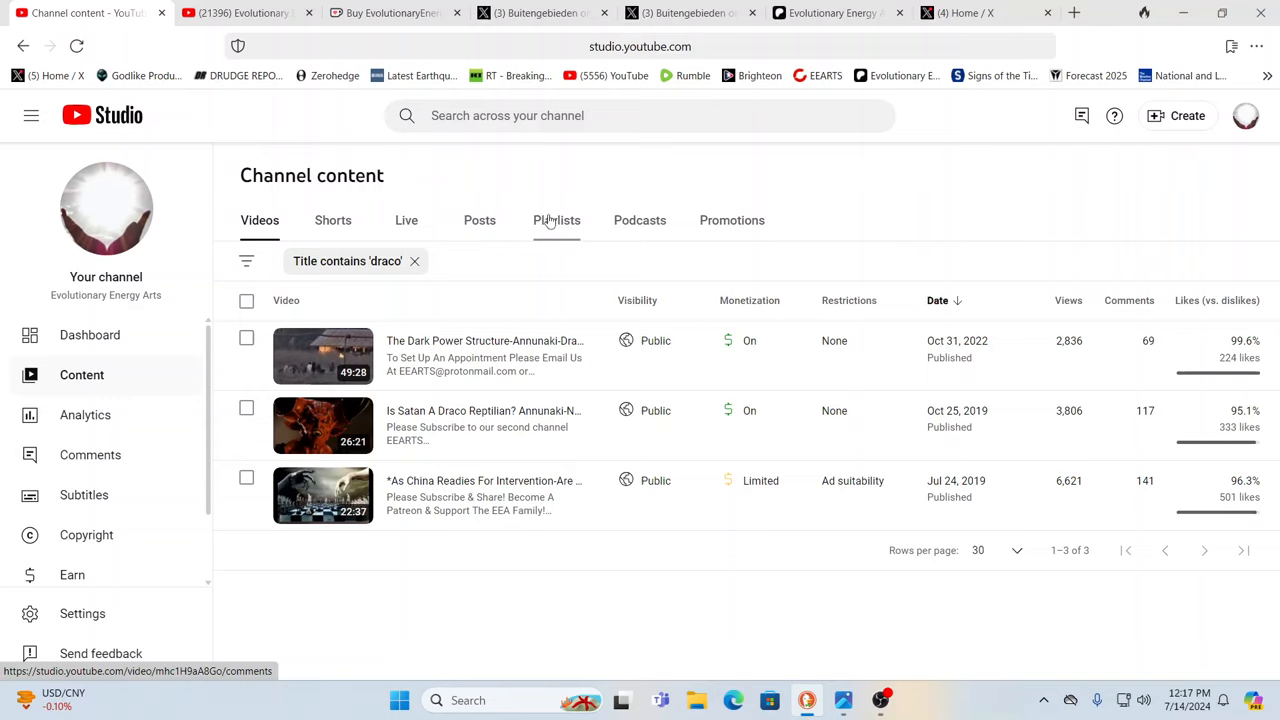
mouse_move(480, 425)
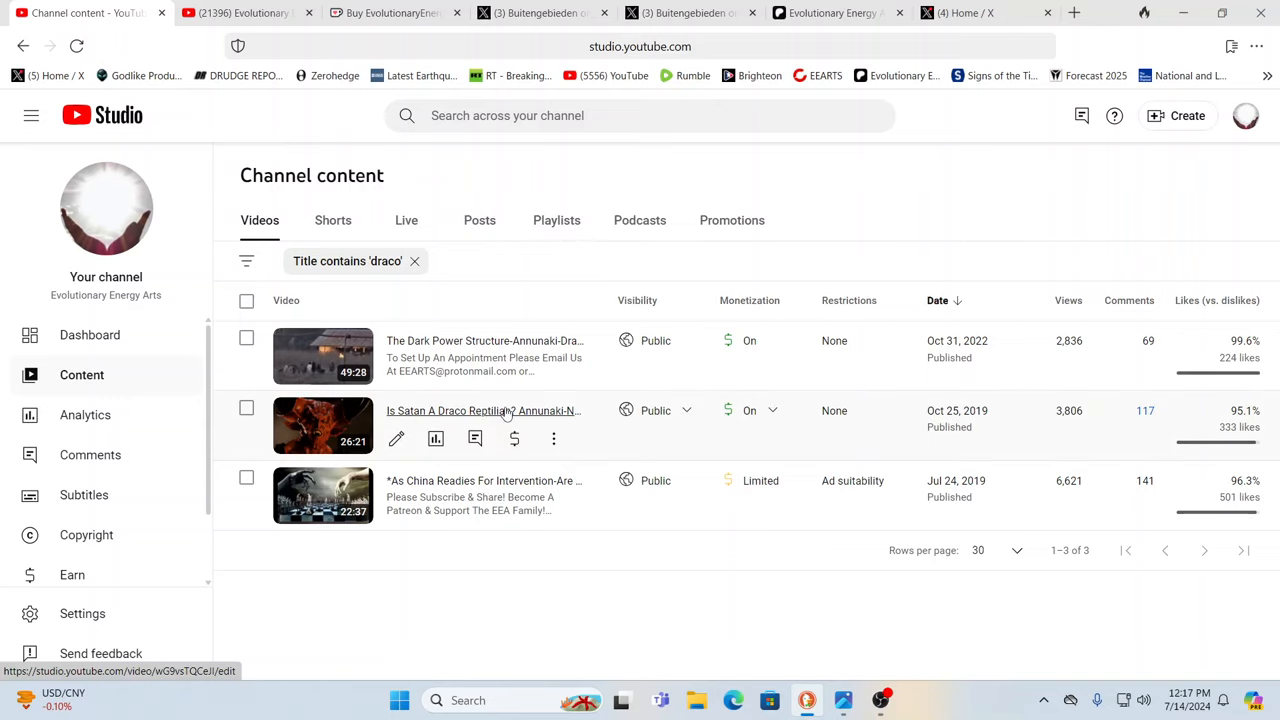
mouse_move(483, 410)
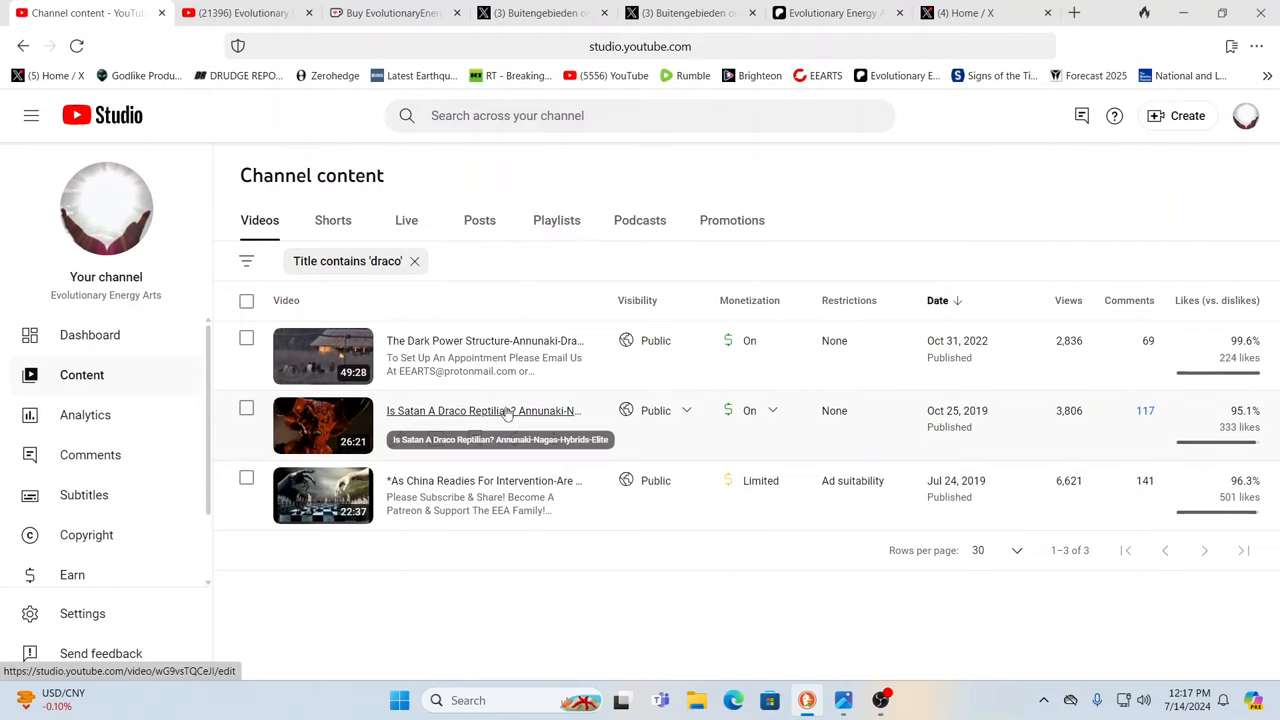
mouse_move(940, 175)
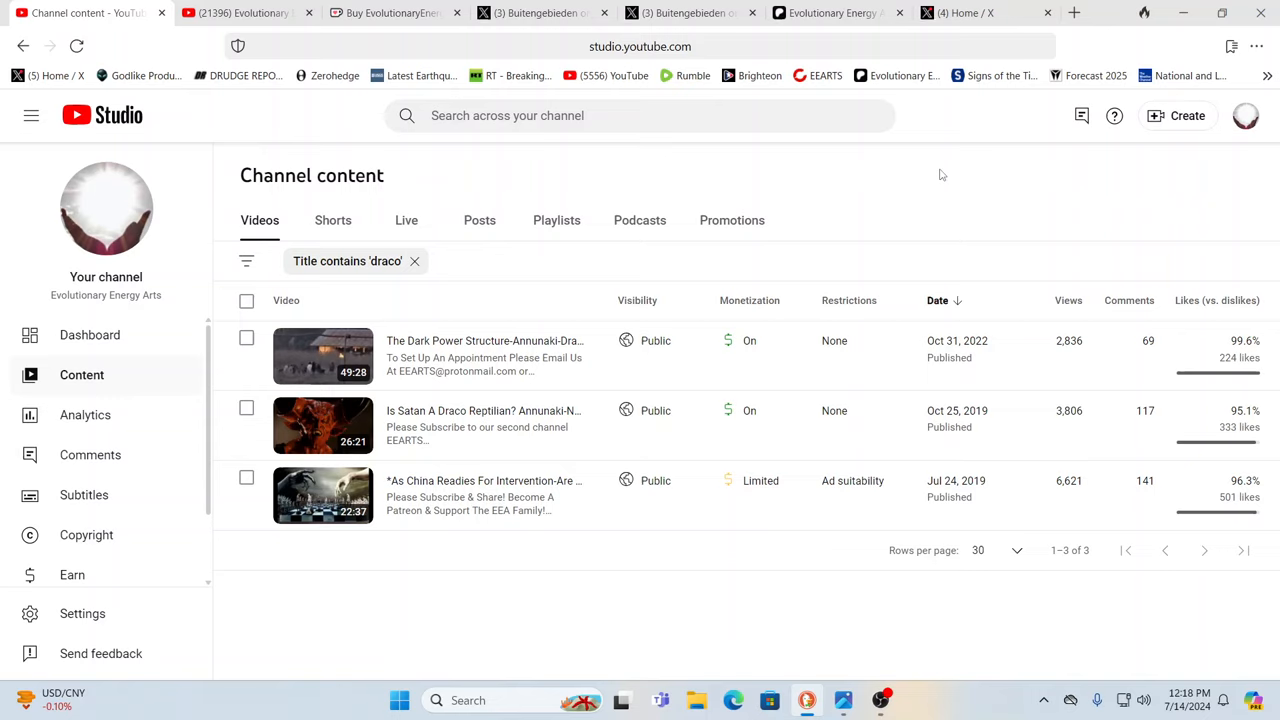
mouse_move(462, 416)
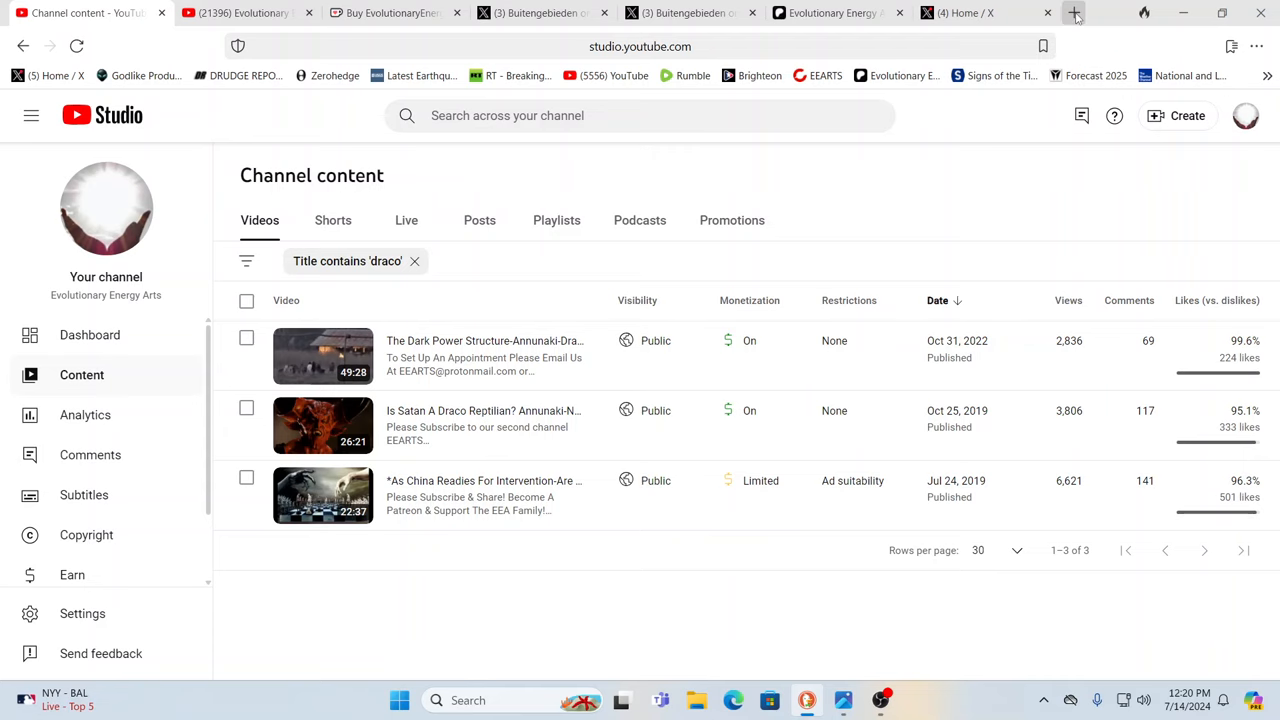
Step: In a new tab, search 'how many years has the usa not been at war'
left_click(1074, 13)
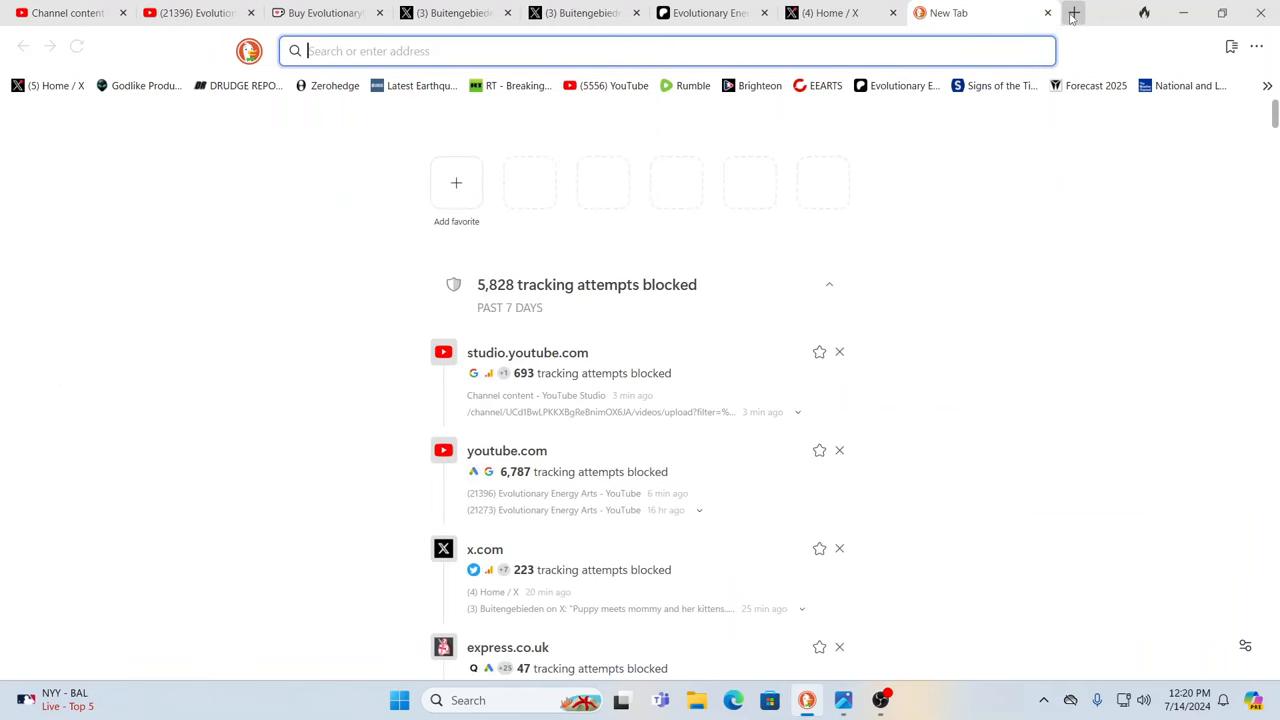
type("usa")
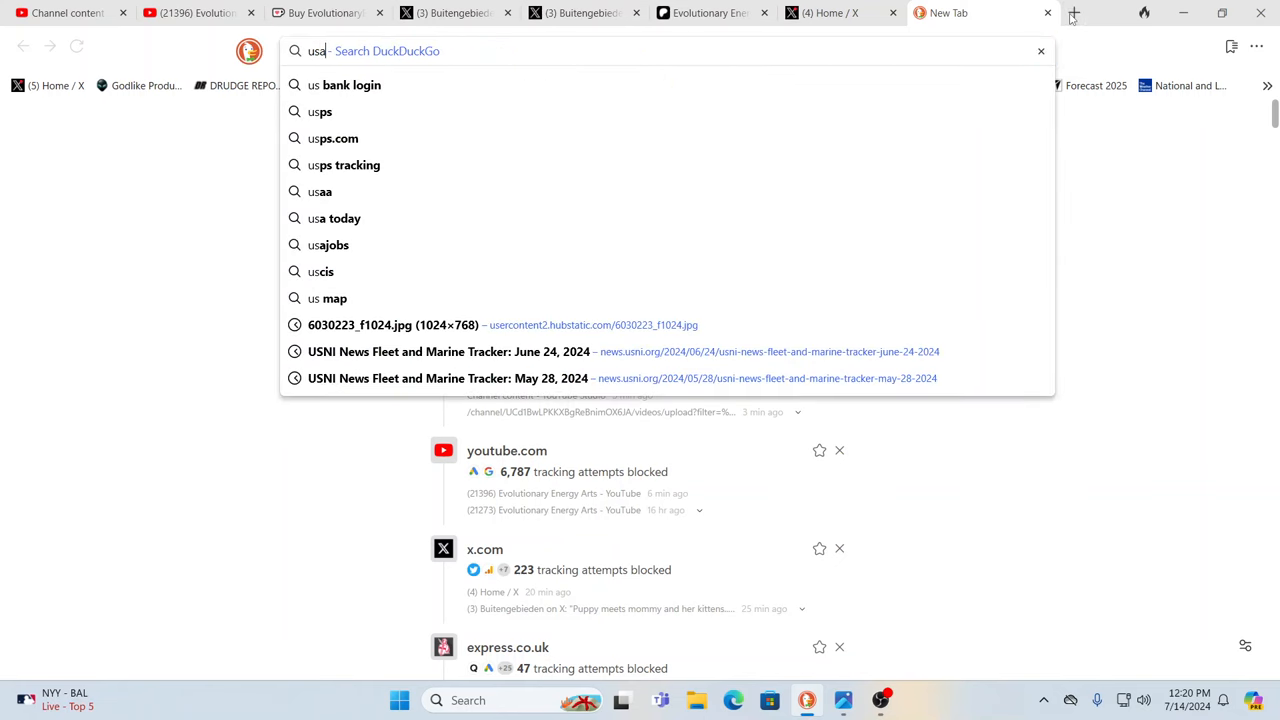
type("a")
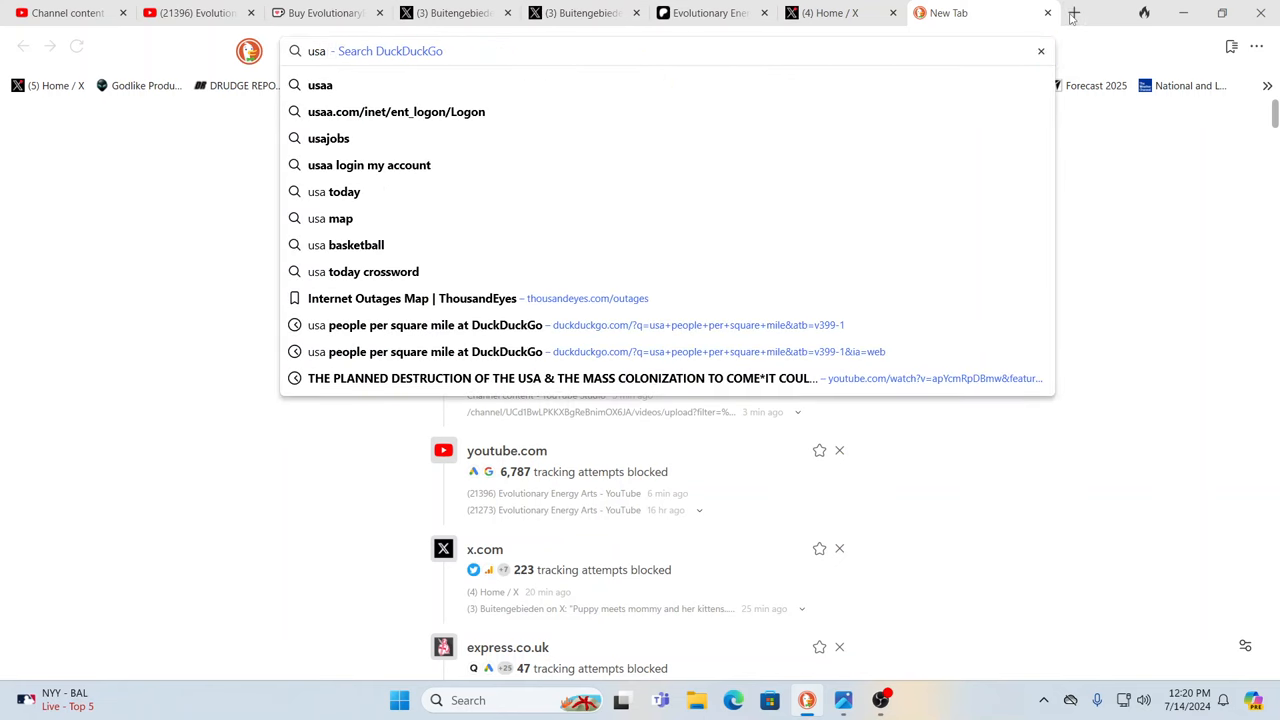
type("been")
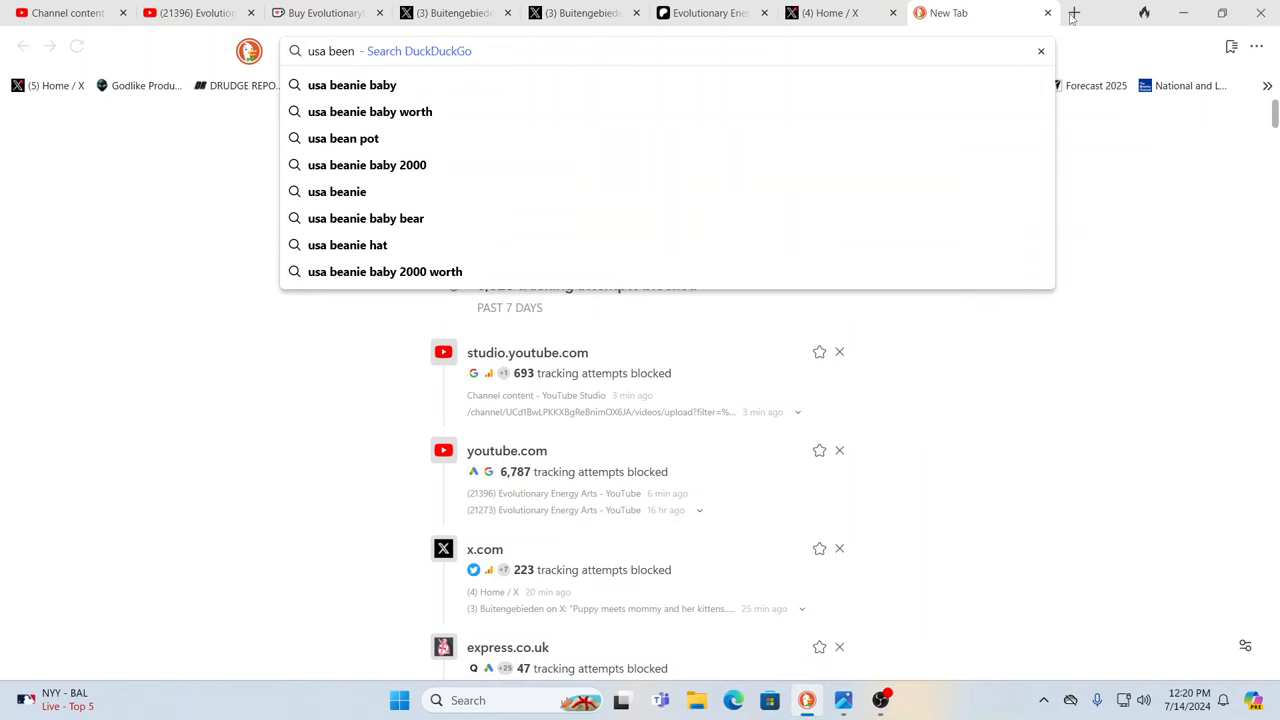
type("at w")
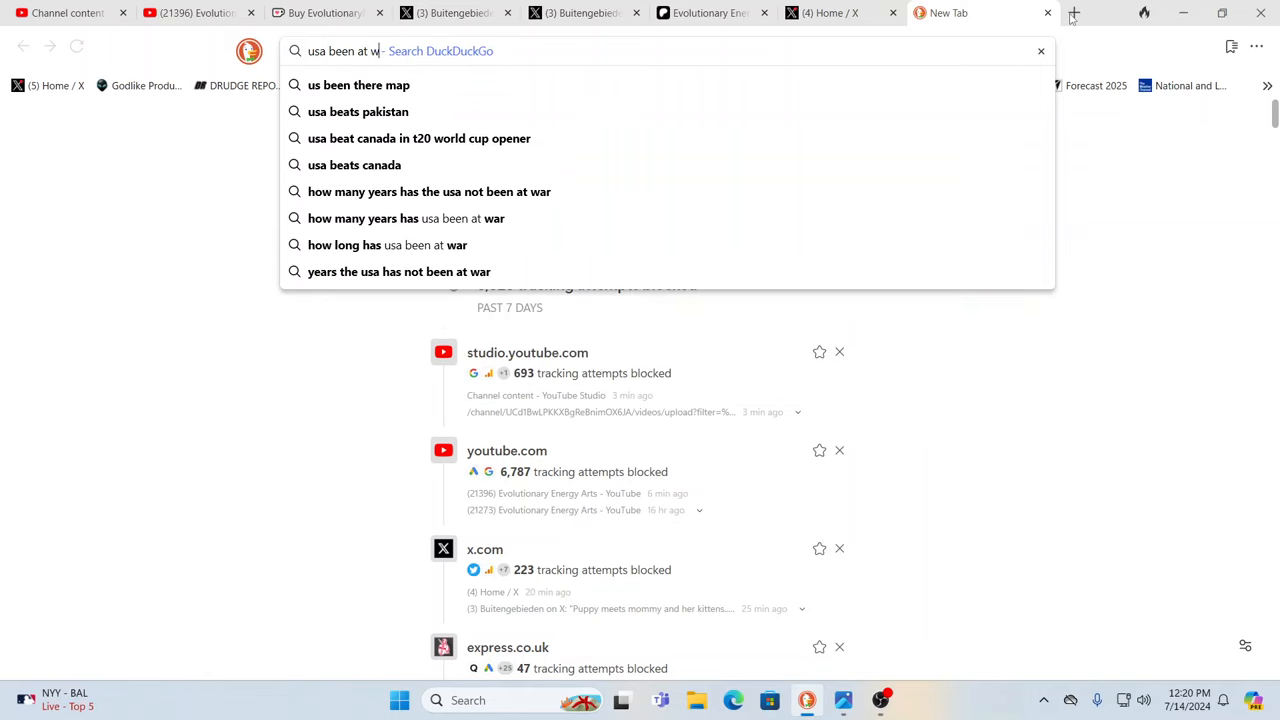
type("ar")
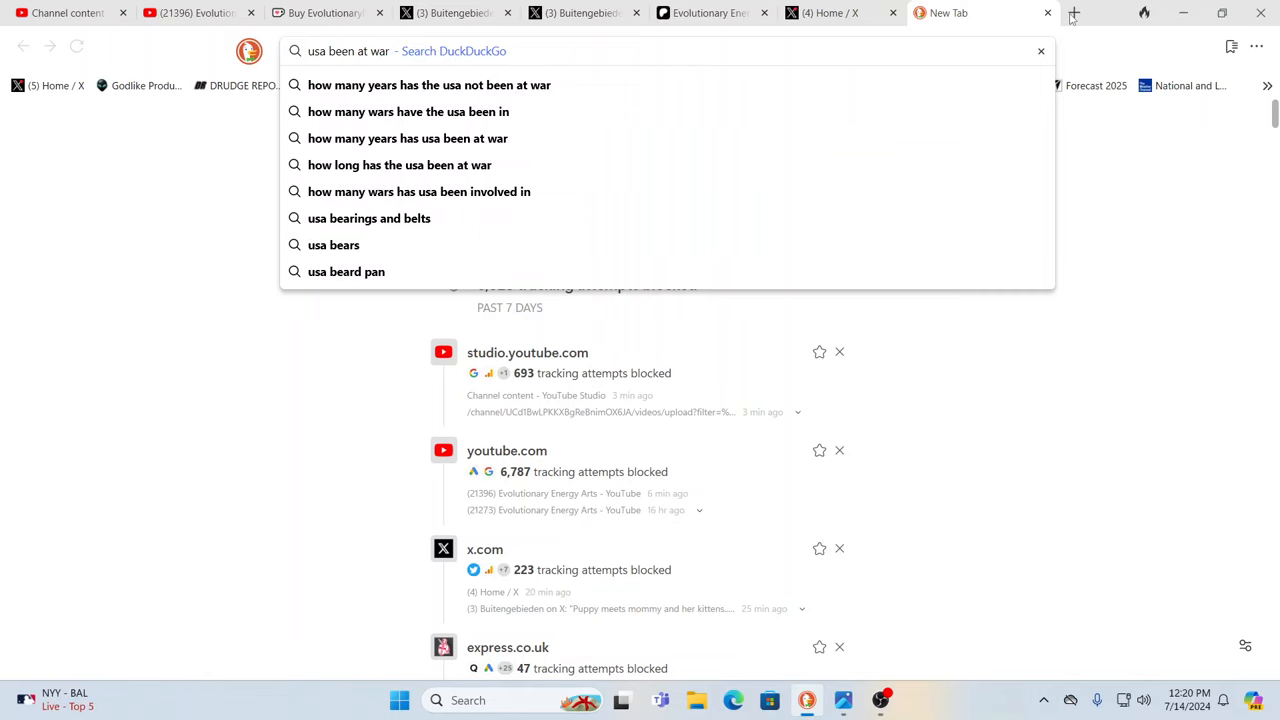
left_click(429, 85)
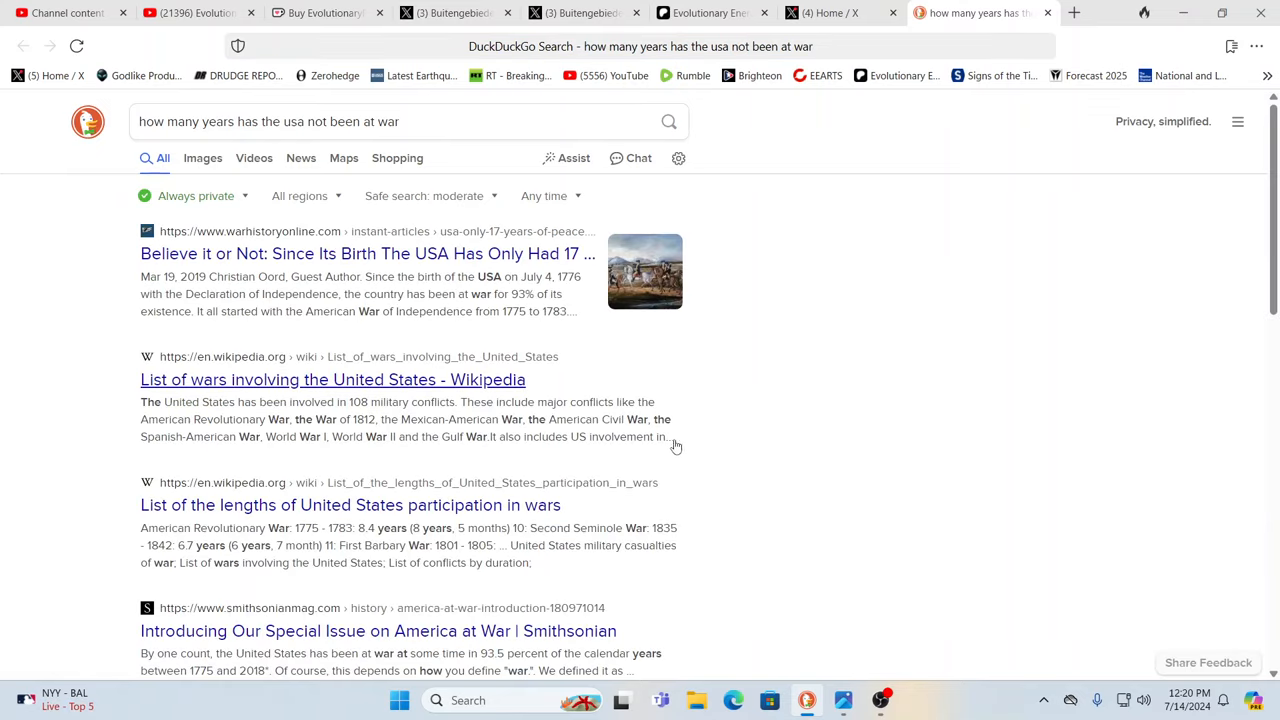
scroll("down", 3)
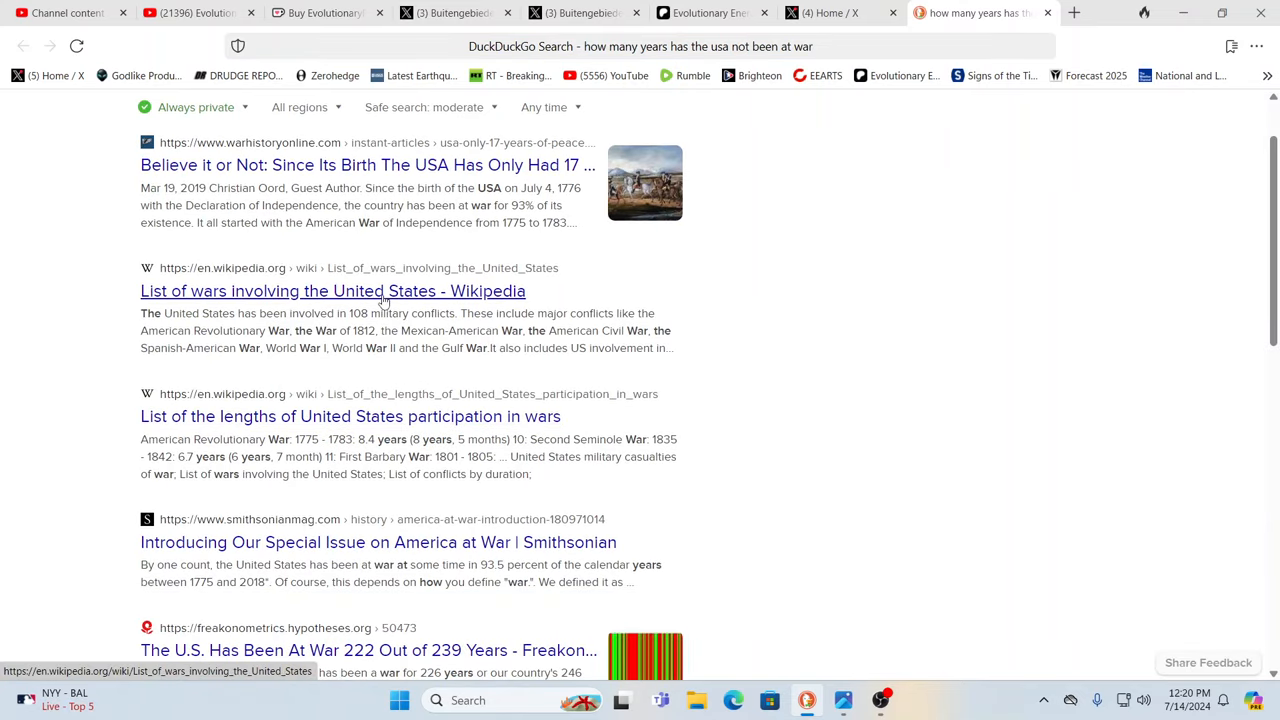
scroll("down", 3)
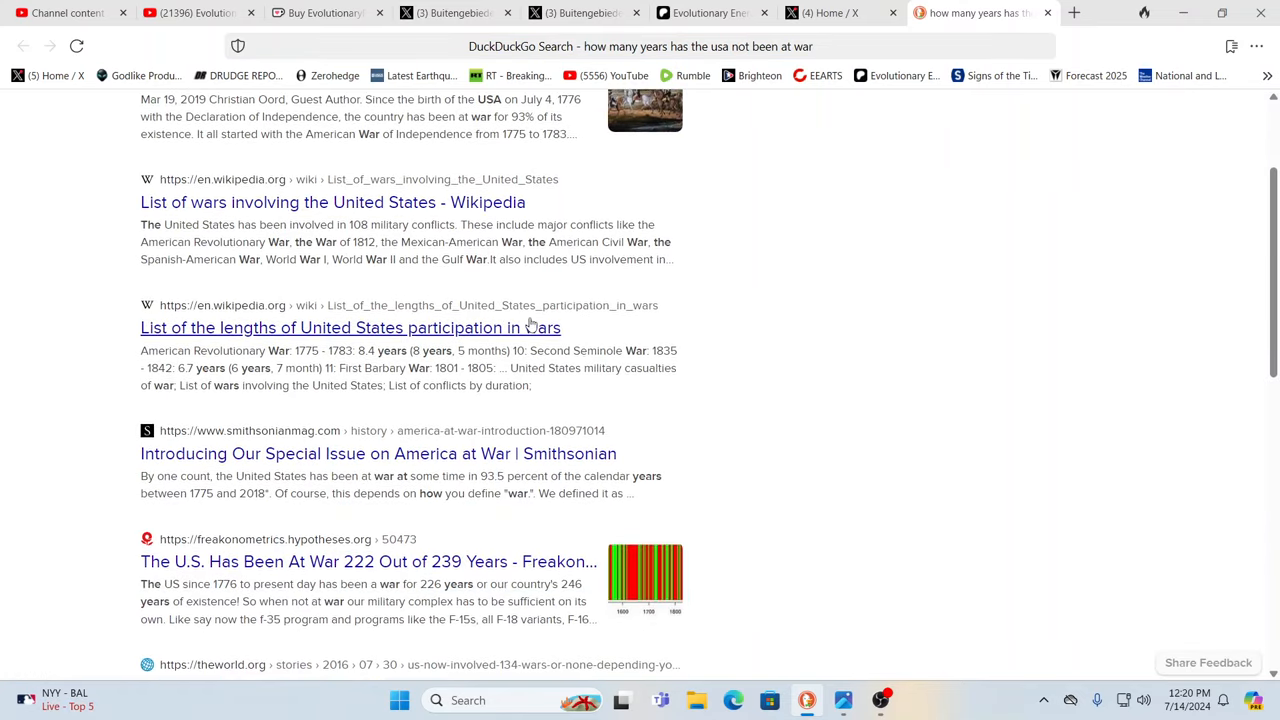
scroll("down", 3)
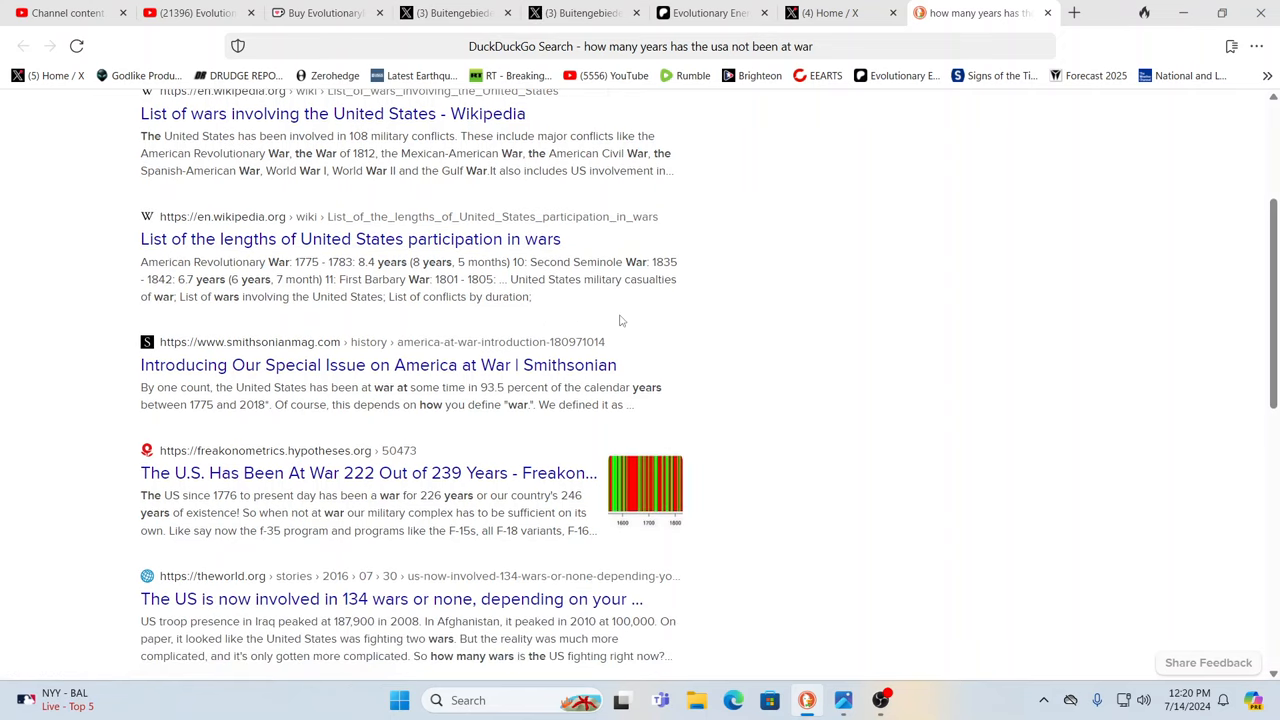
mouse_move(420, 473)
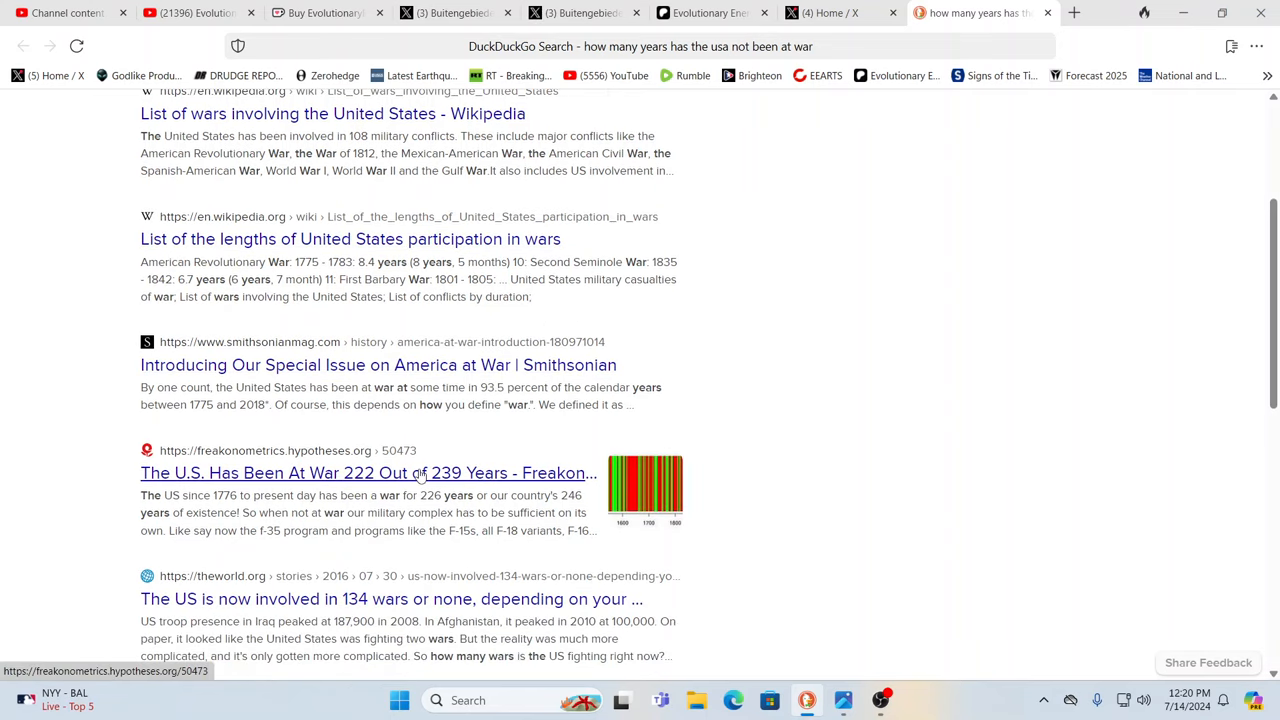
scroll("down", 3)
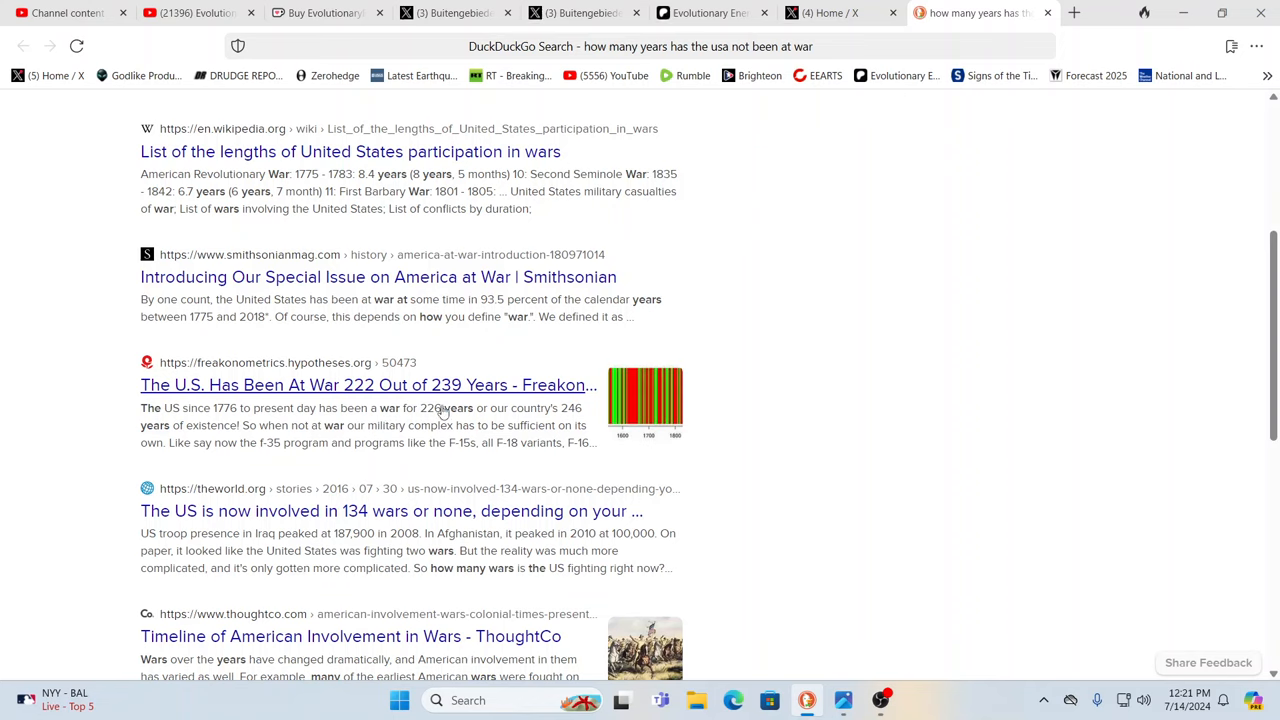
mouse_move(573, 385)
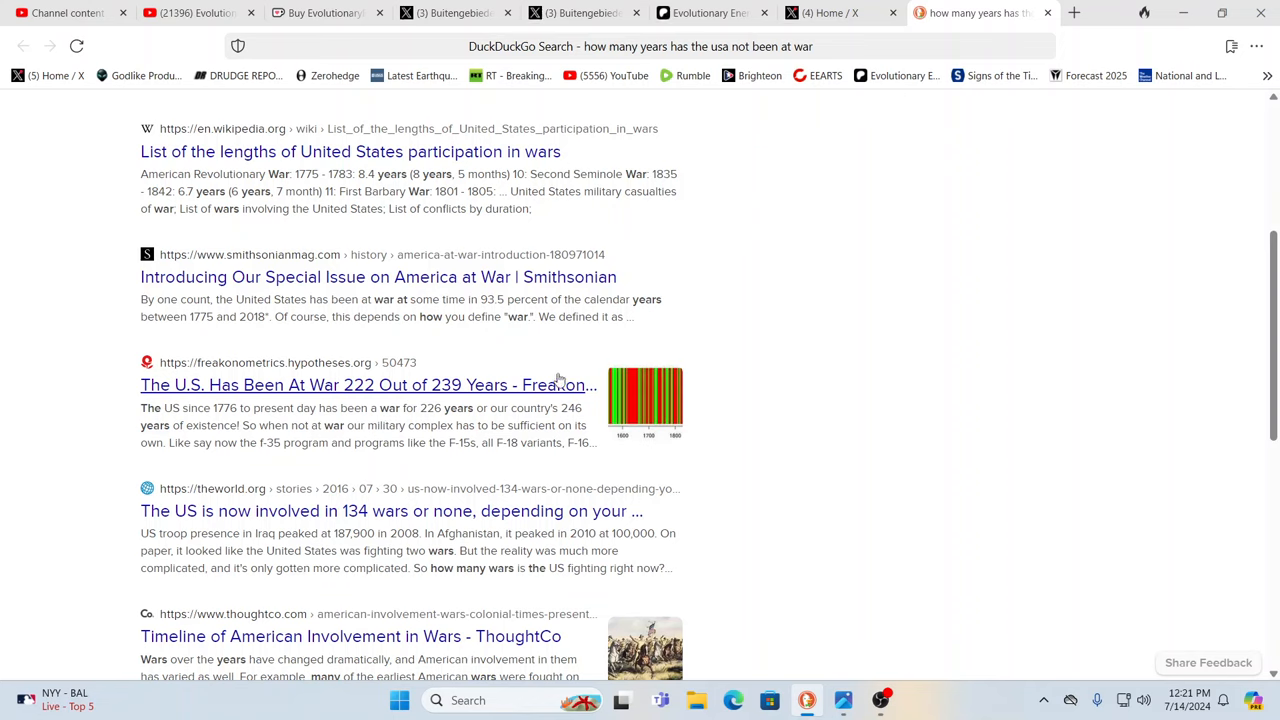
mouse_move(558, 378)
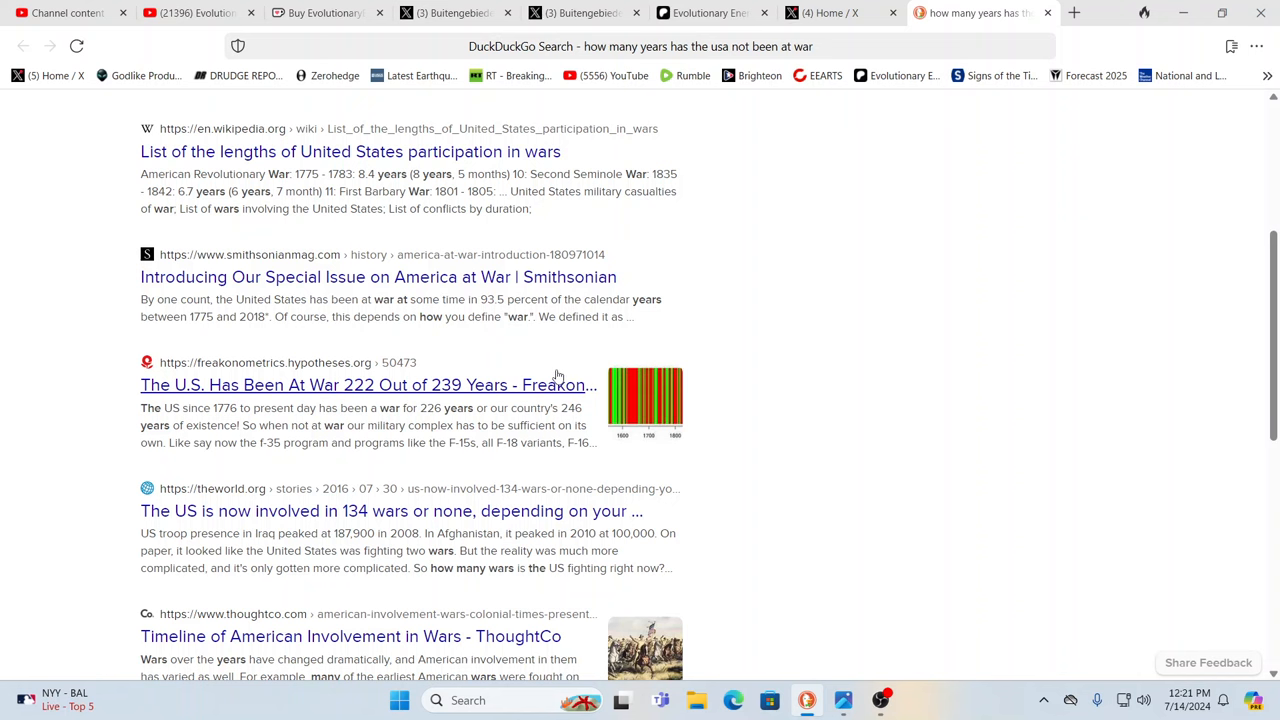
scroll("down", 3)
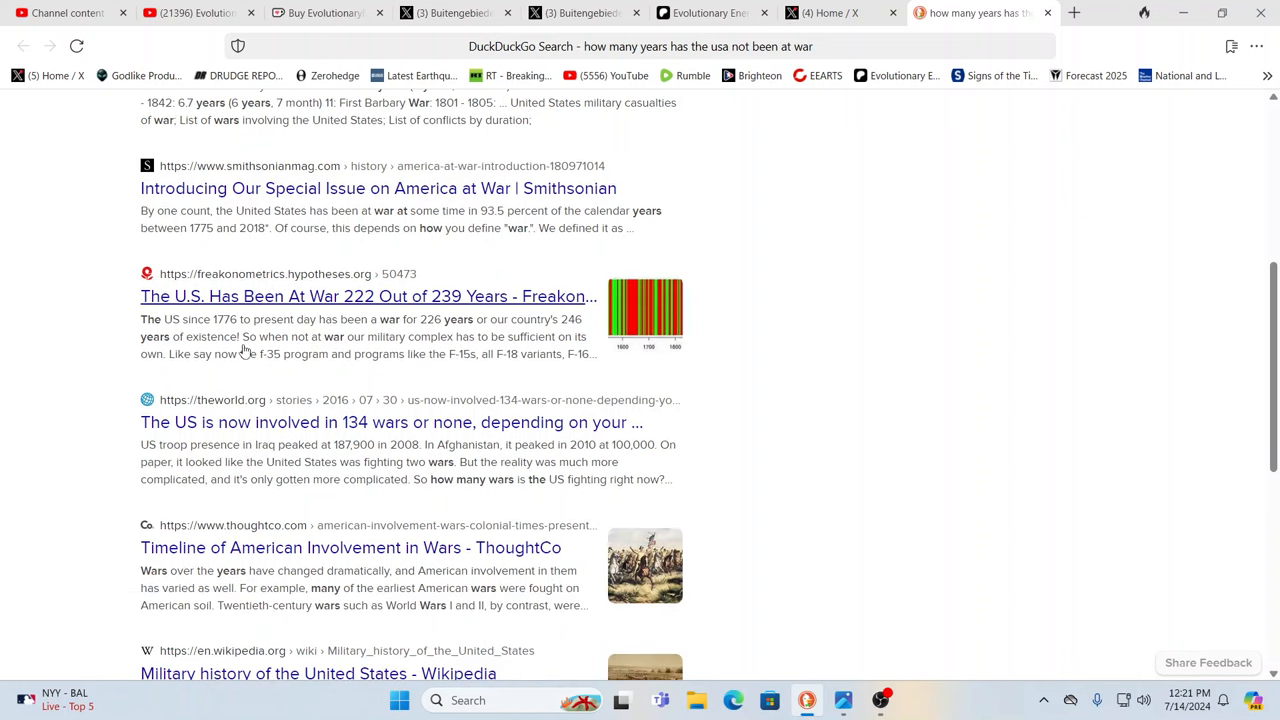
mouse_move(638, 400)
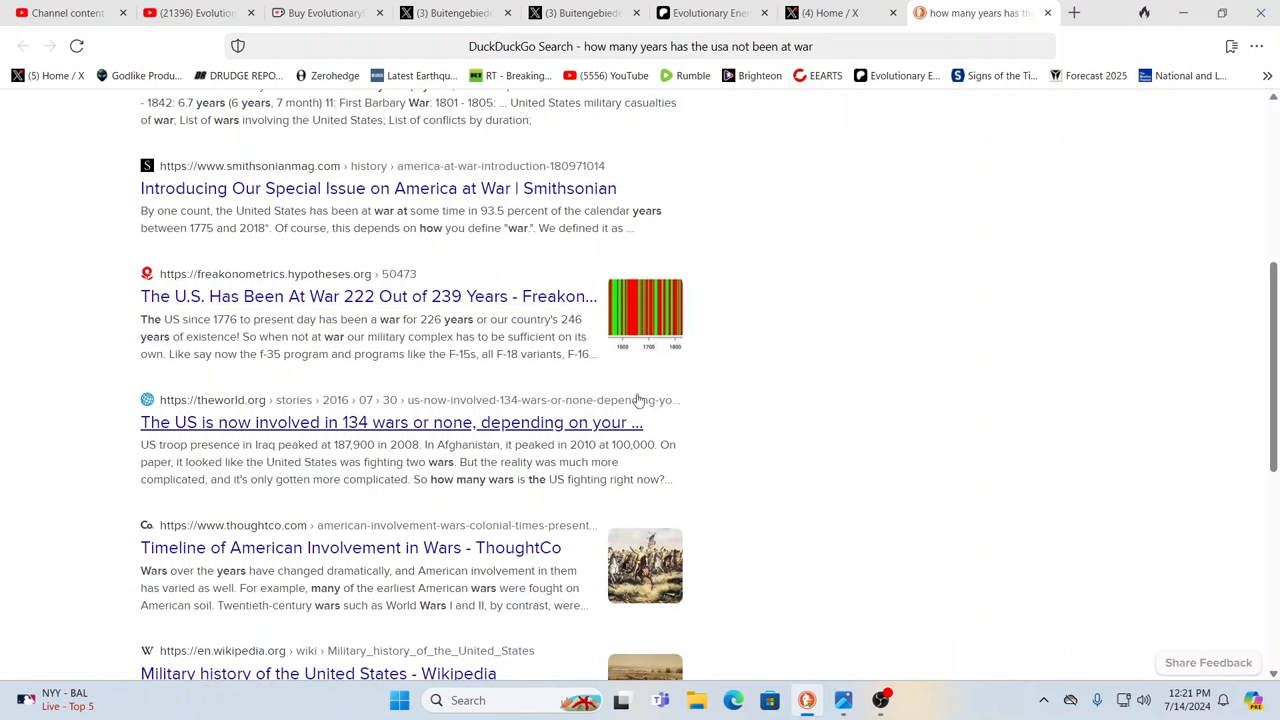
scroll("down", 3)
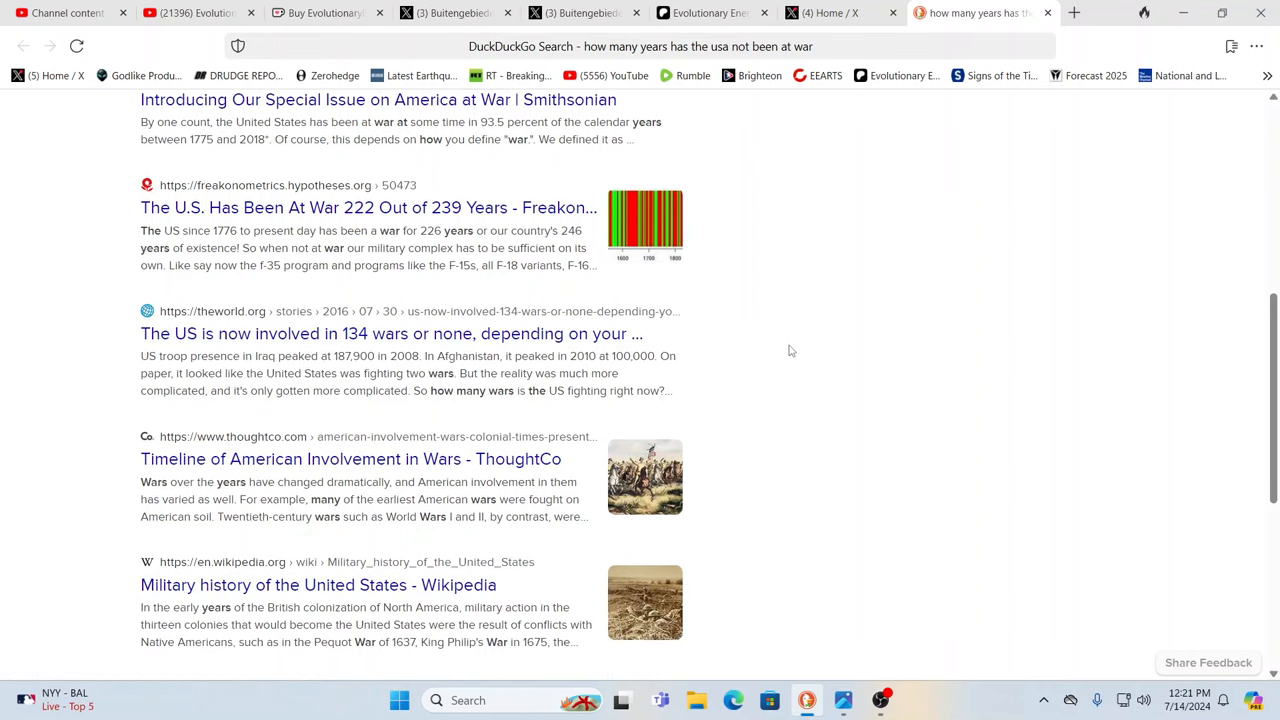
mouse_move(786, 347)
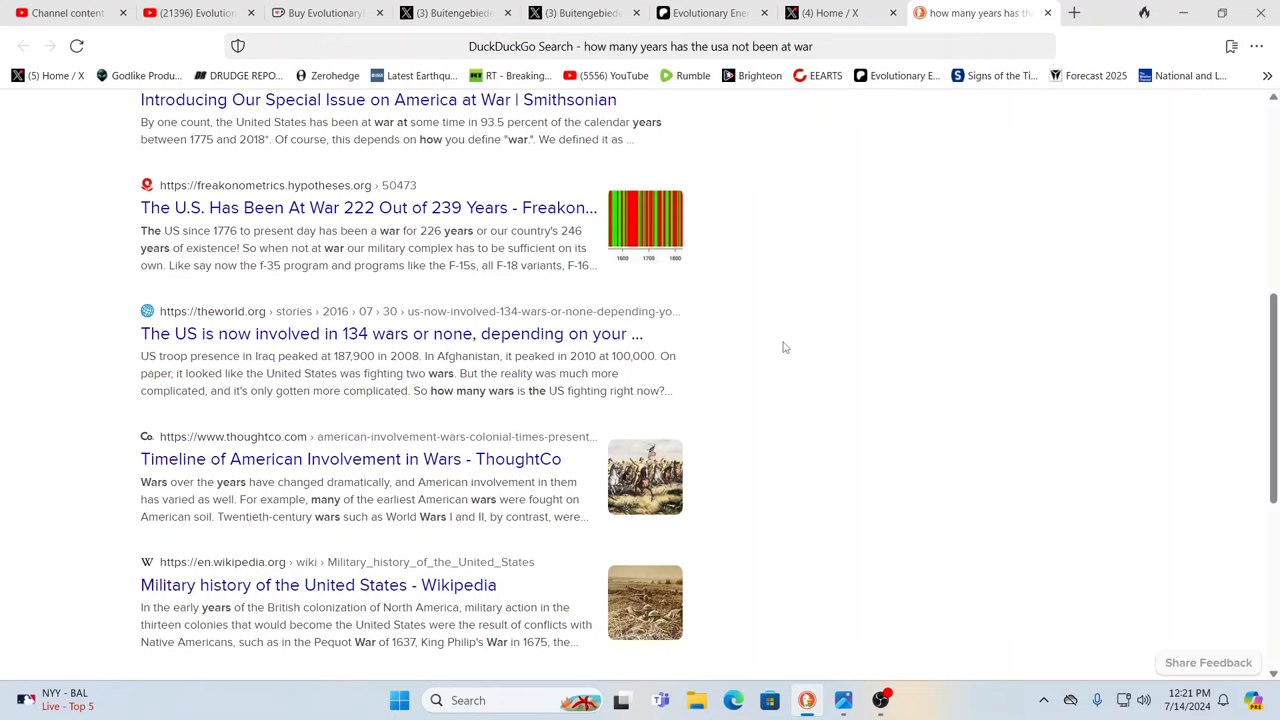
mouse_move(785, 337)
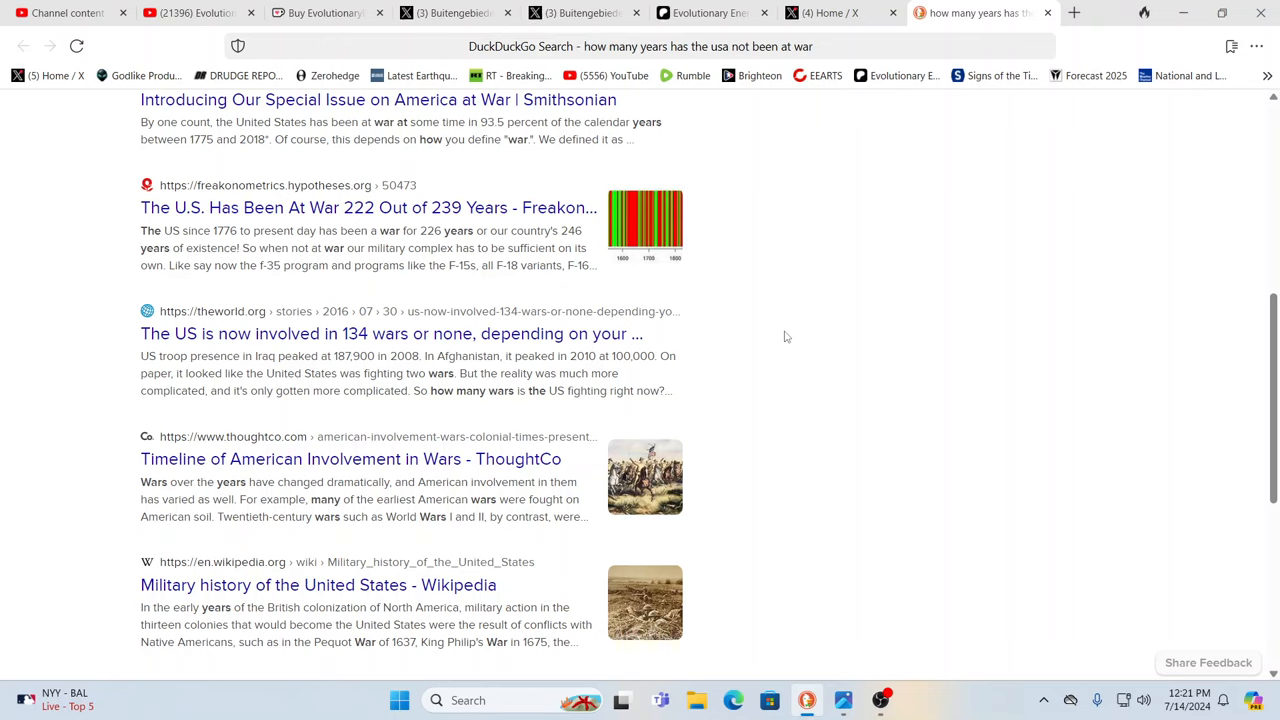
mouse_move(989, 266)
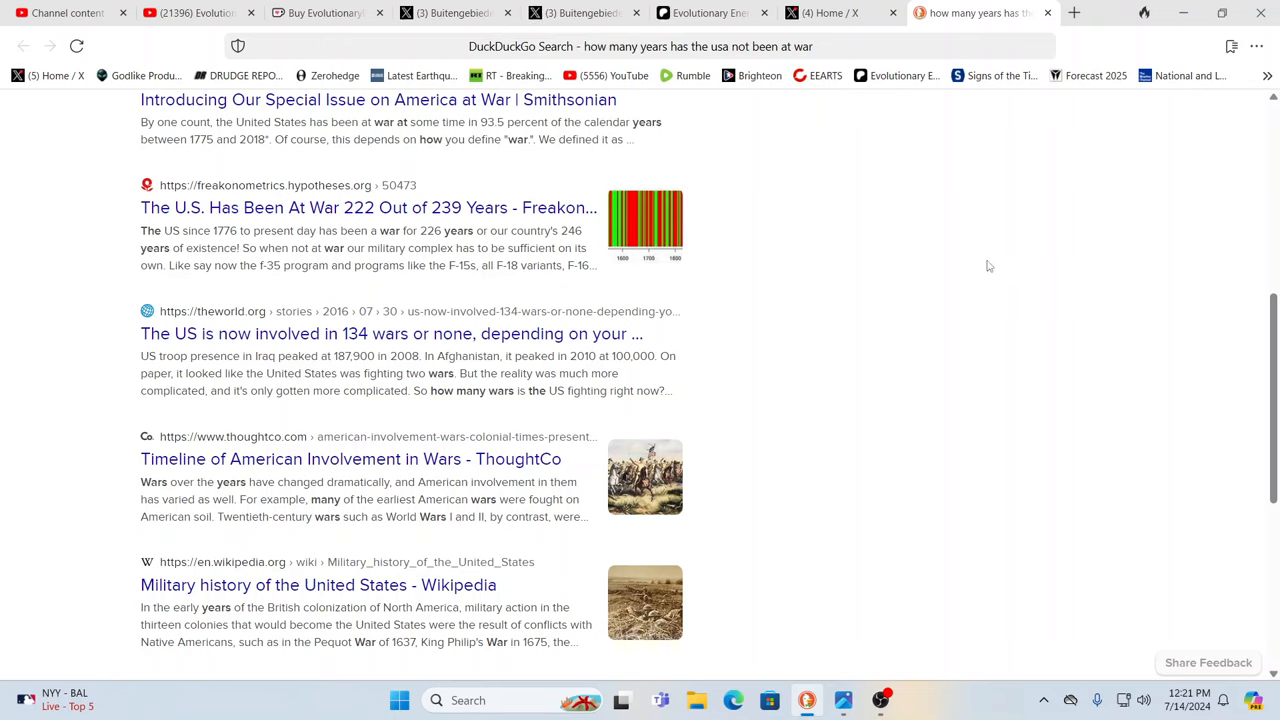
mouse_move(1057, 225)
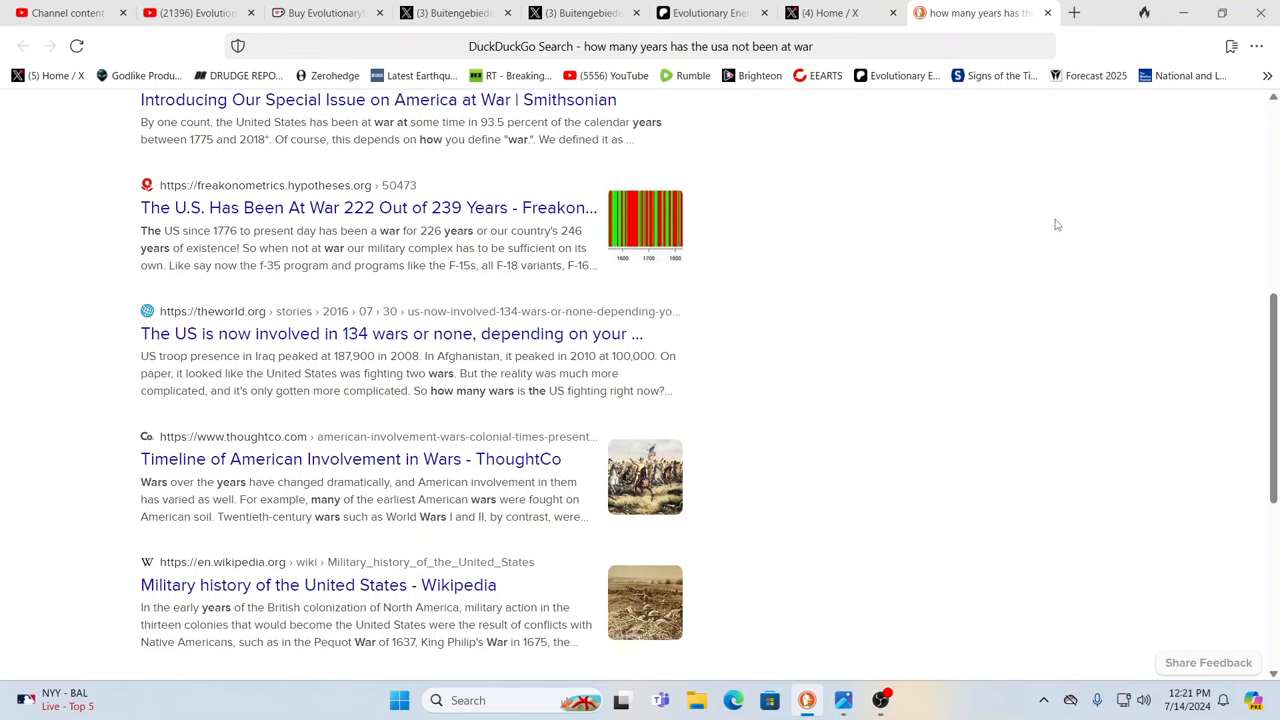
scroll("up", 3)
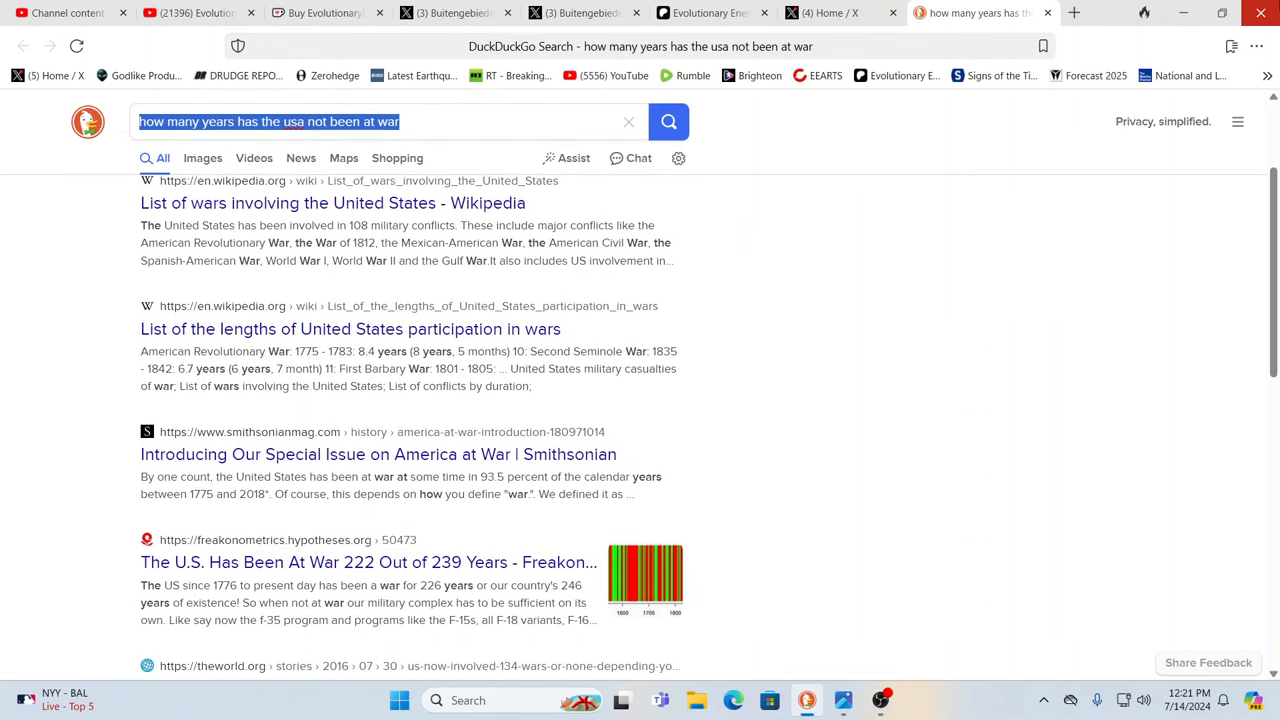
Step: Search 'vietnam war fight communism' and show its image results
type("vietnam war")
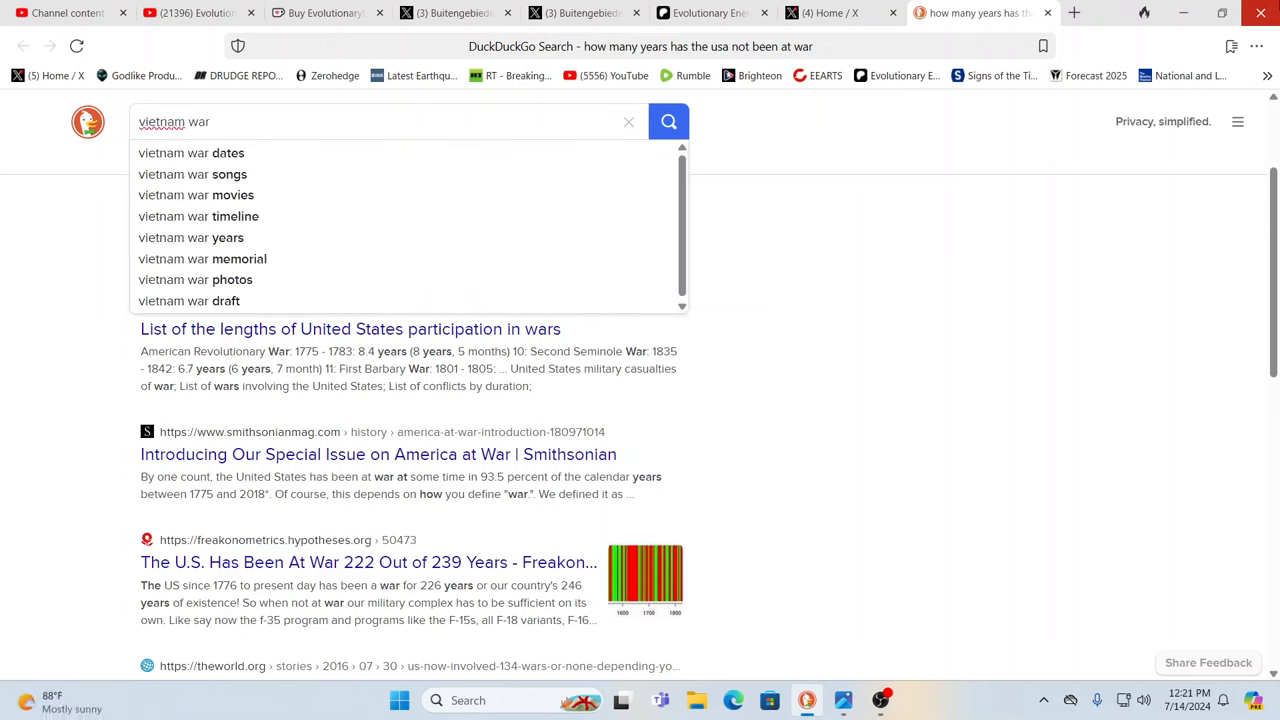
type("fight")
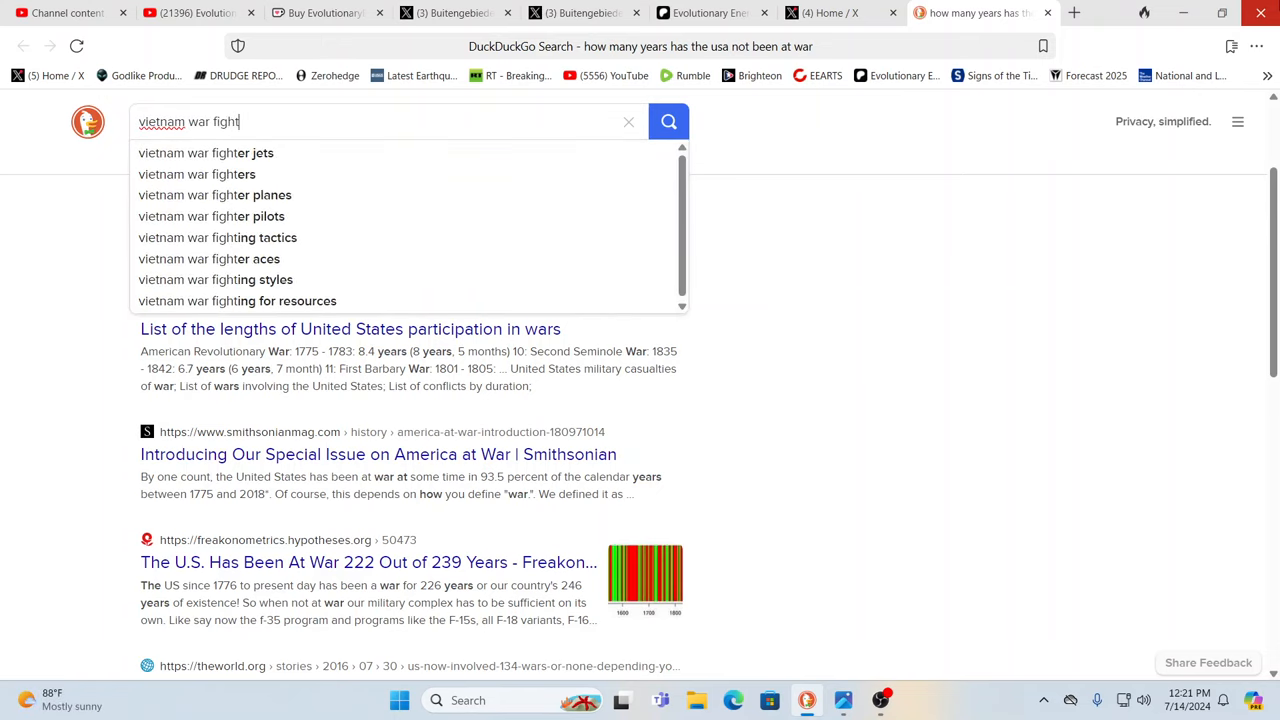
type("communism")
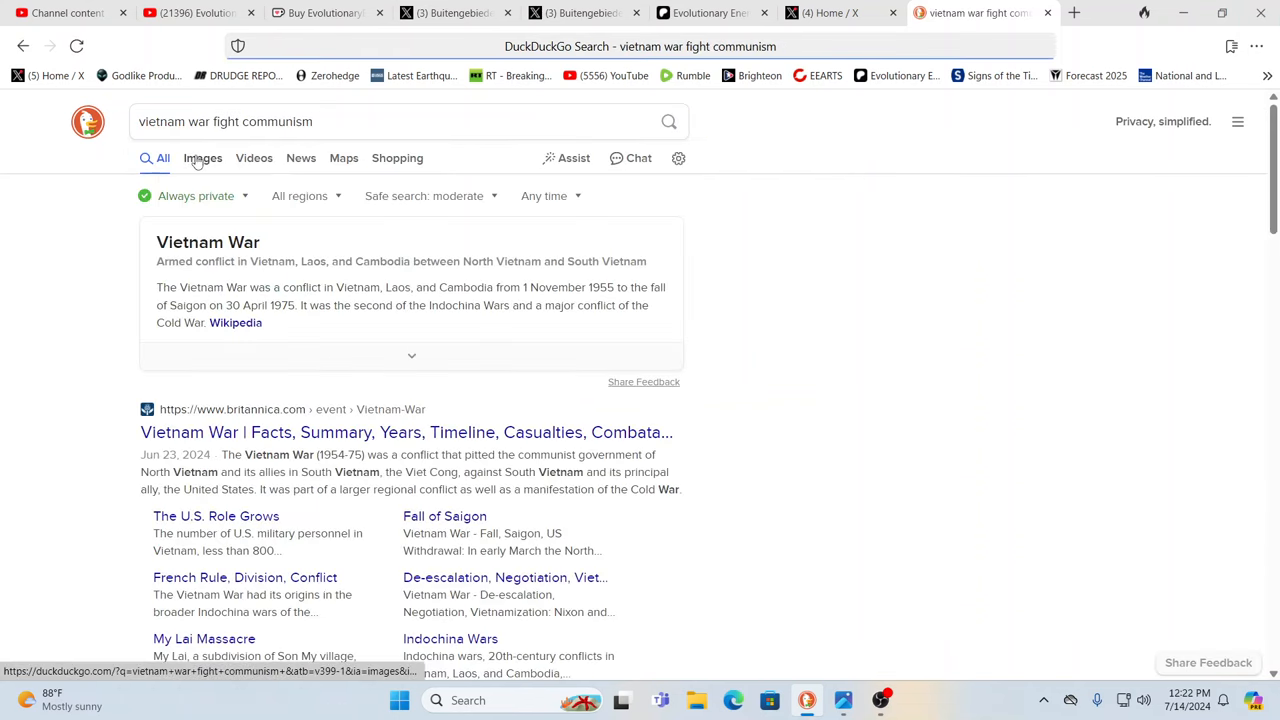
left_click(203, 158)
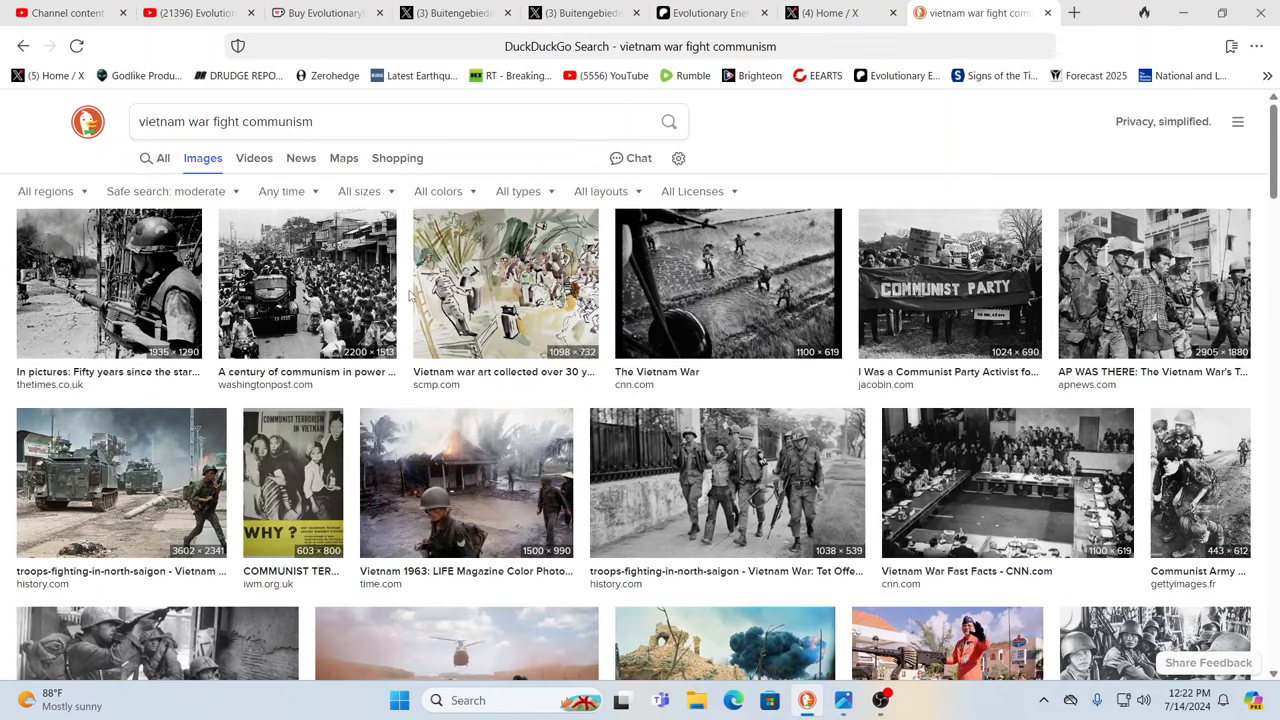
Step: Preview the 'COMMUNIST TERRORISM IN VIETNAM' poster, then start a fresh tab
left_click(292, 483)
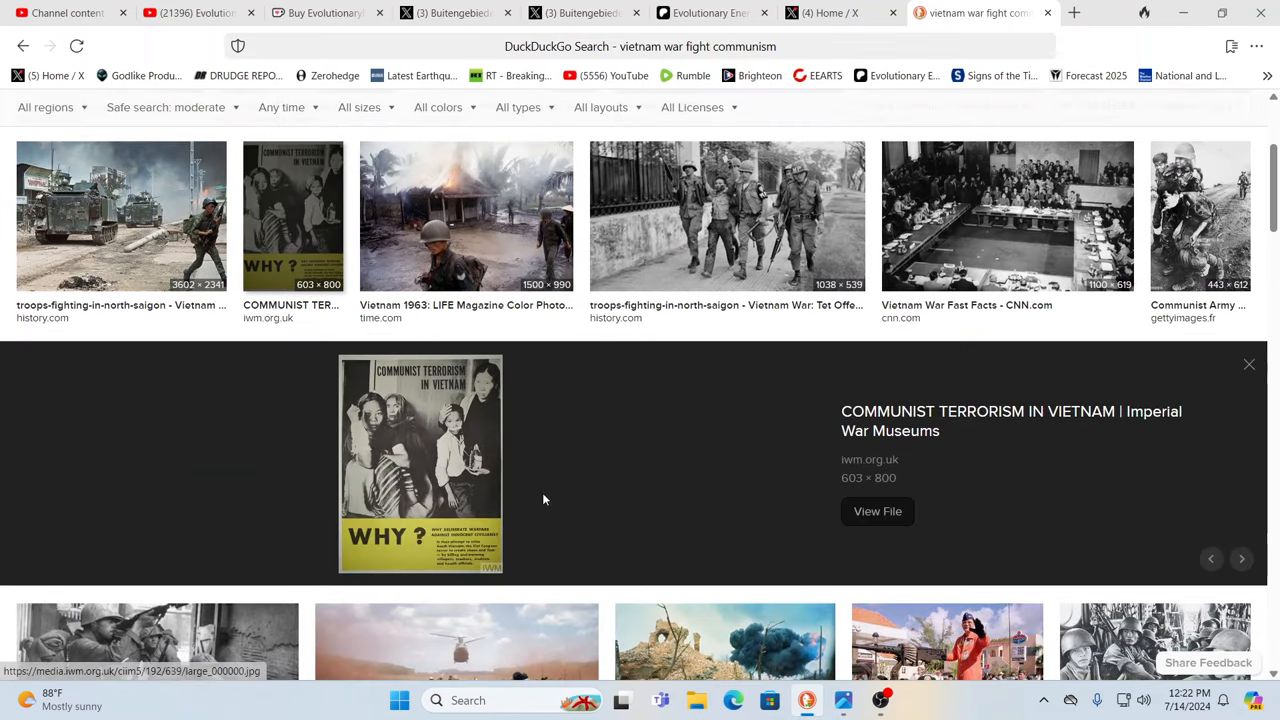
mouse_move(720, 500)
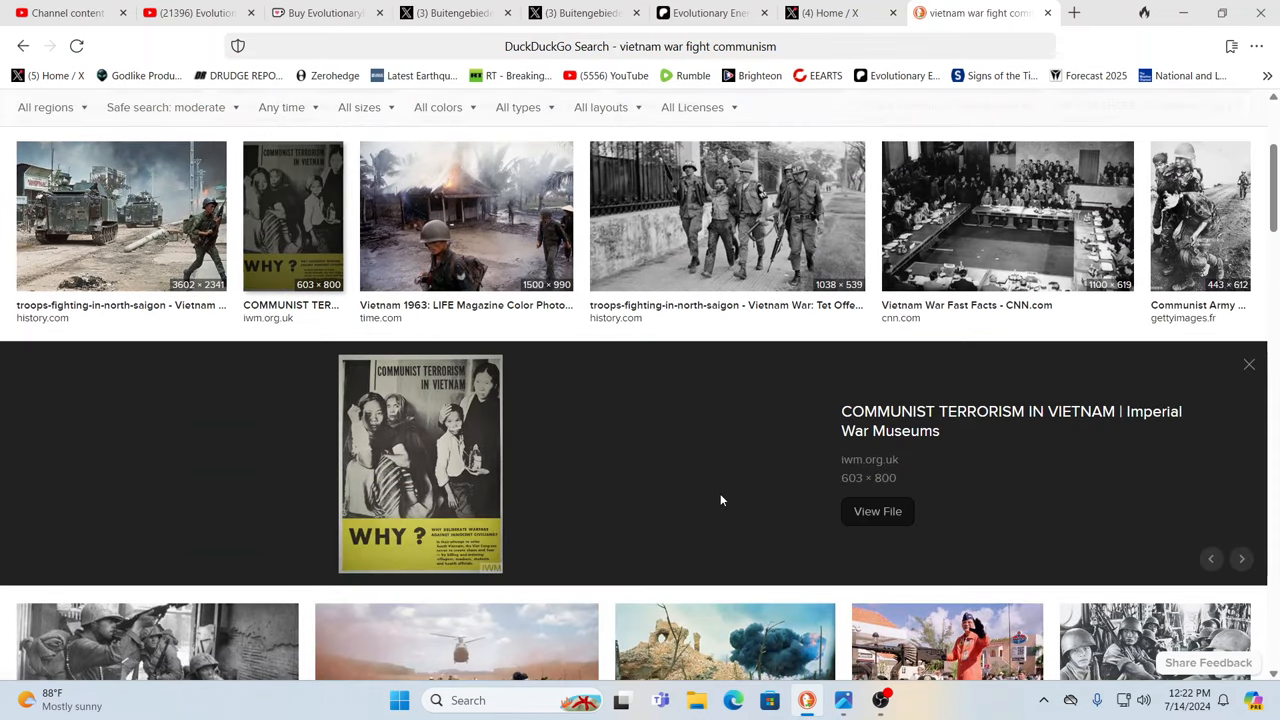
scroll("down", 3)
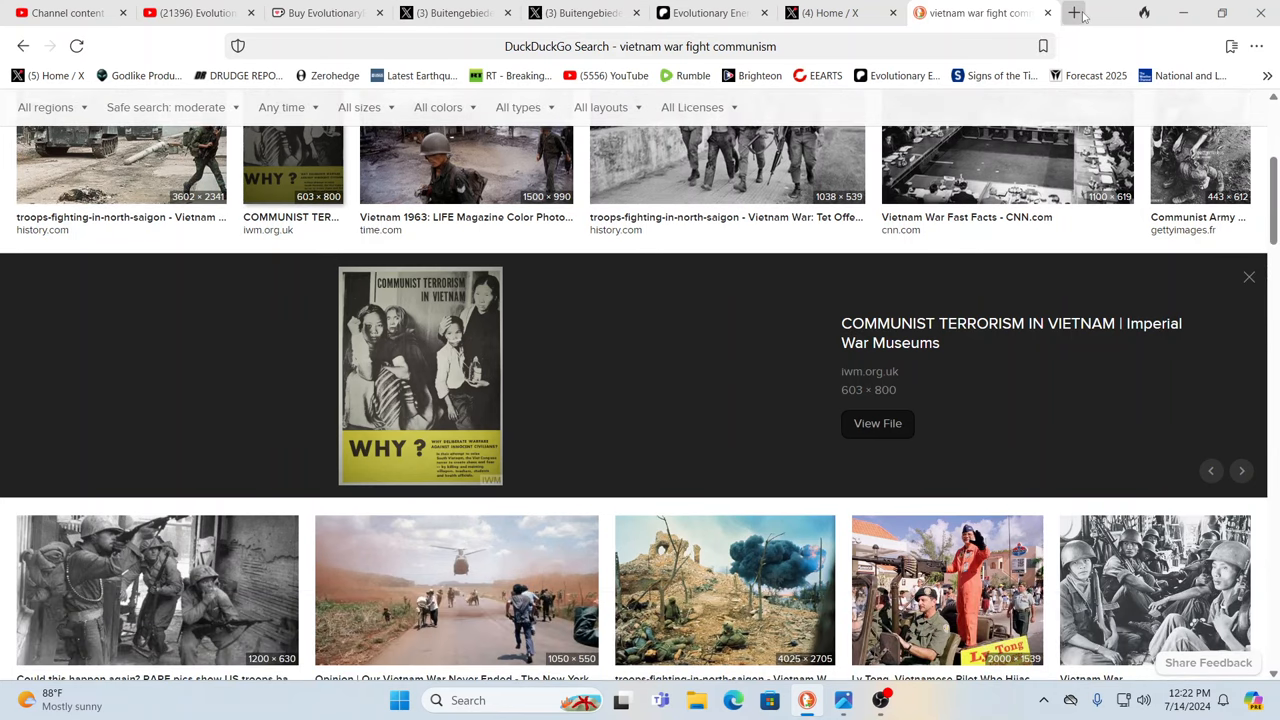
left_click(1074, 13)
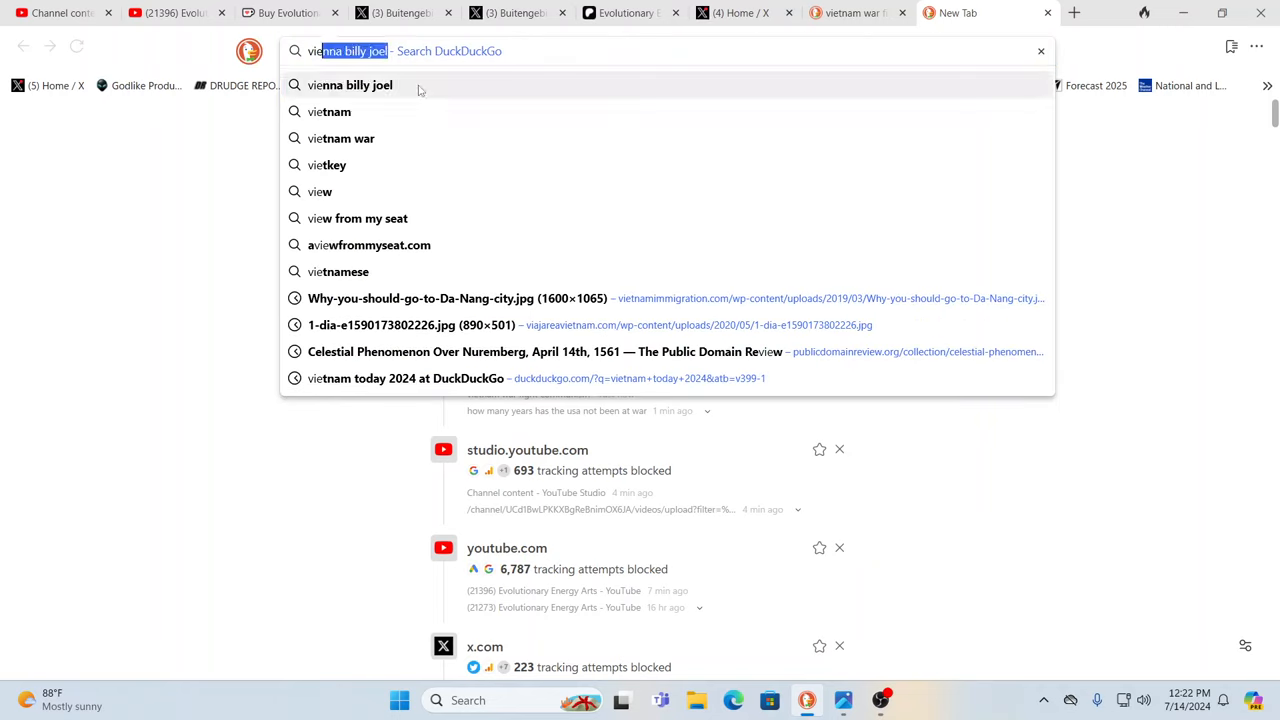
Step: Search 'vietnam today most new milionaires', then return to the communism results tab
type("vietnam today")
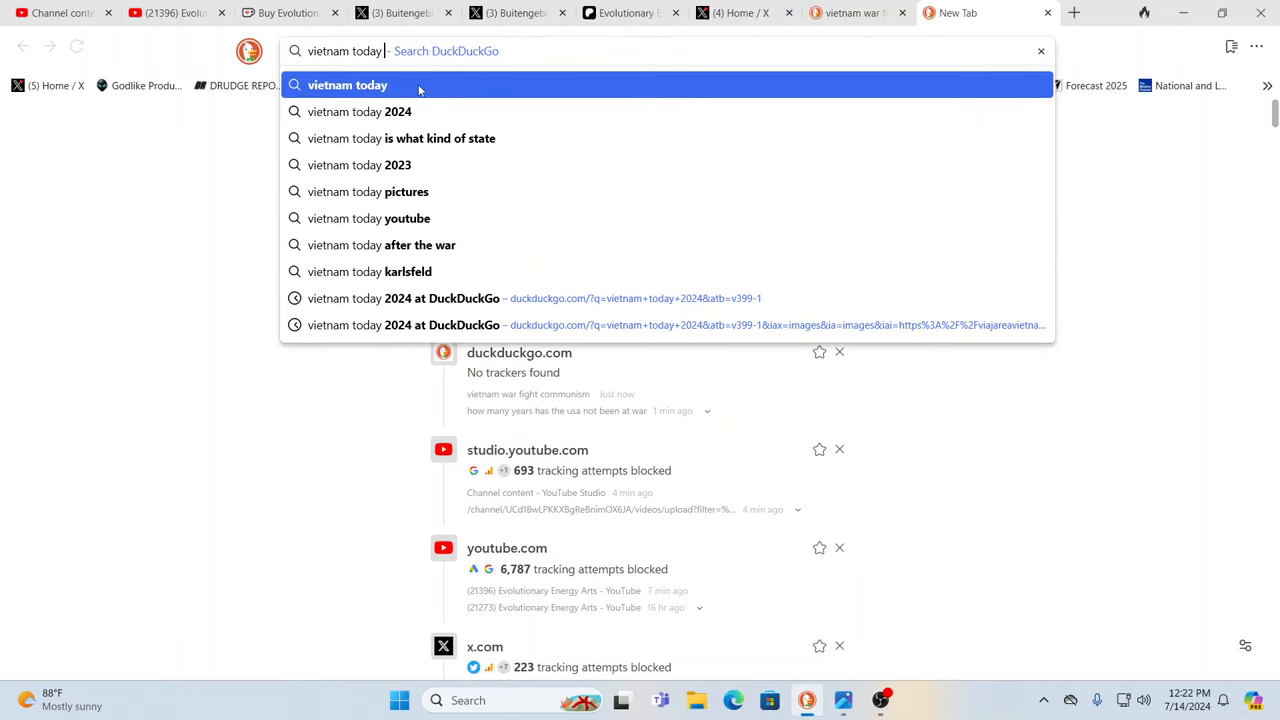
type("most")
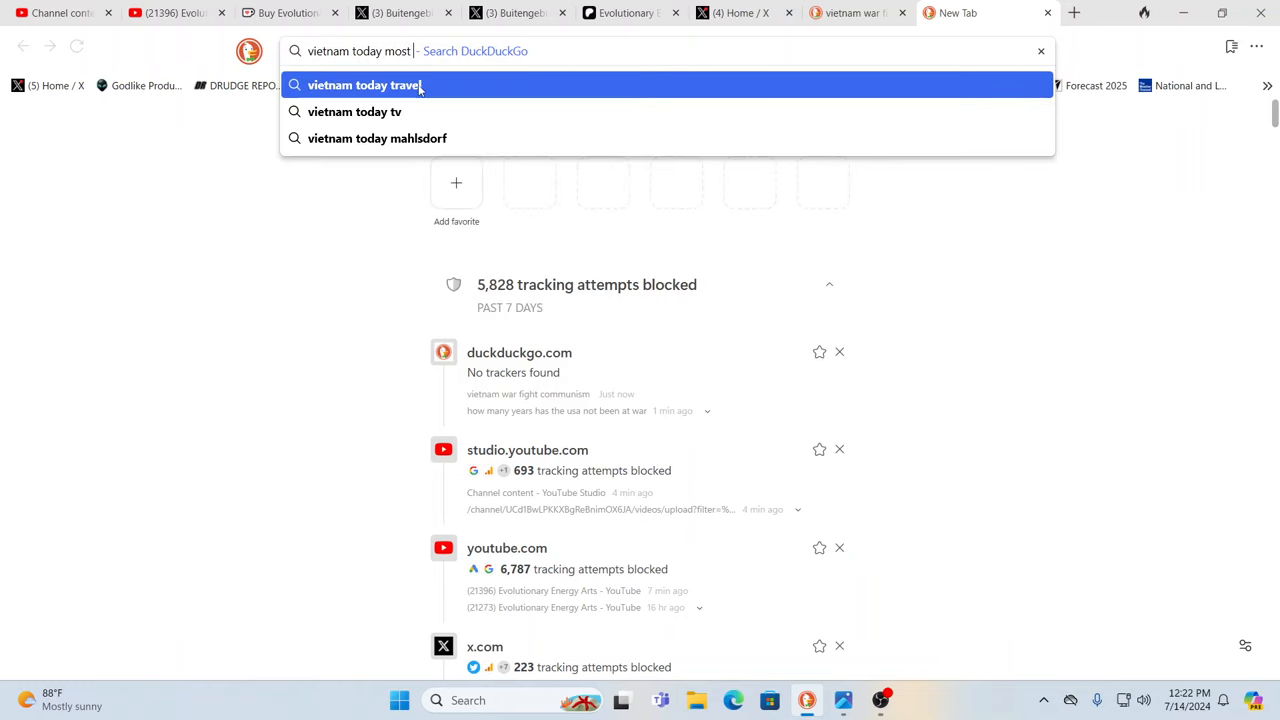
type("new mi")
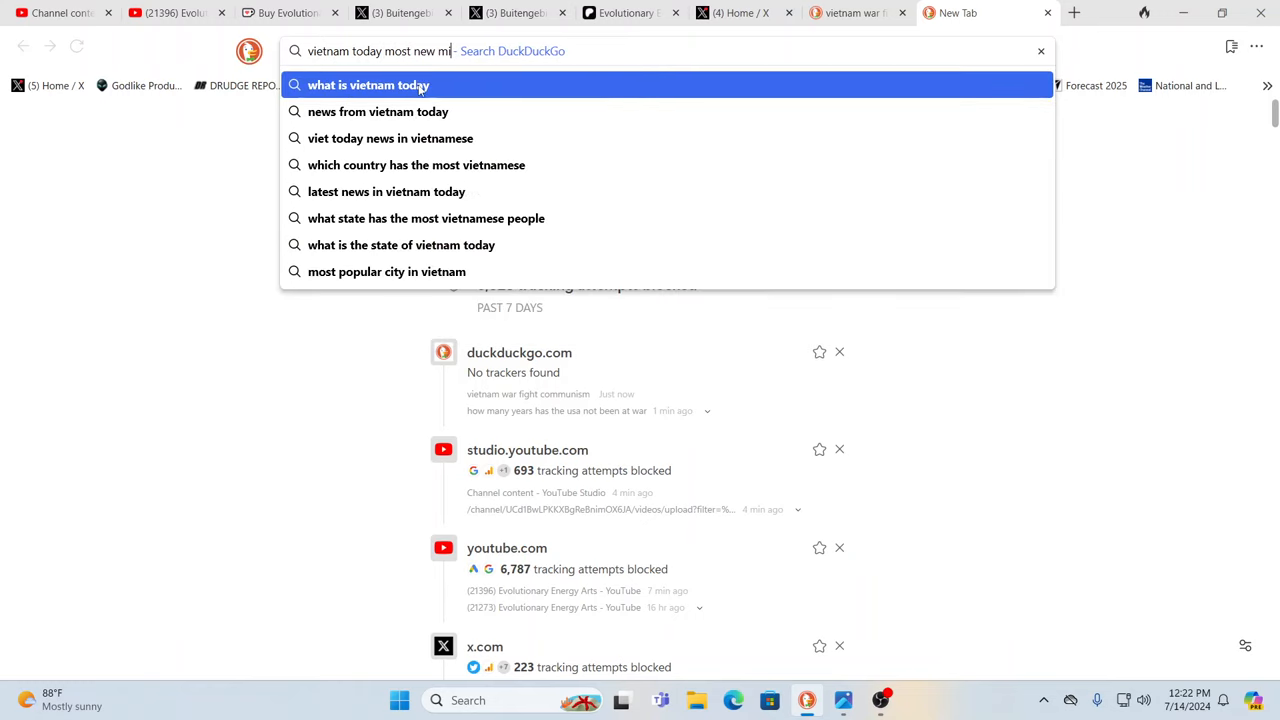
type("lional")
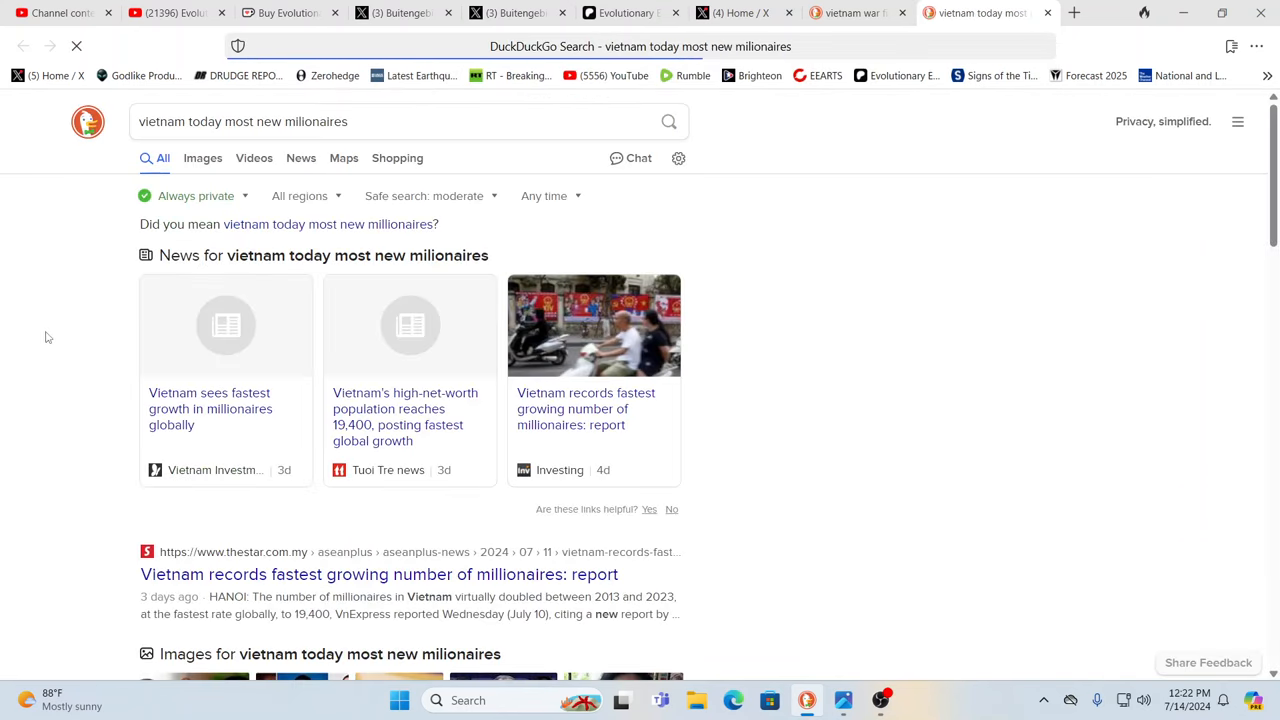
left_click(860, 13)
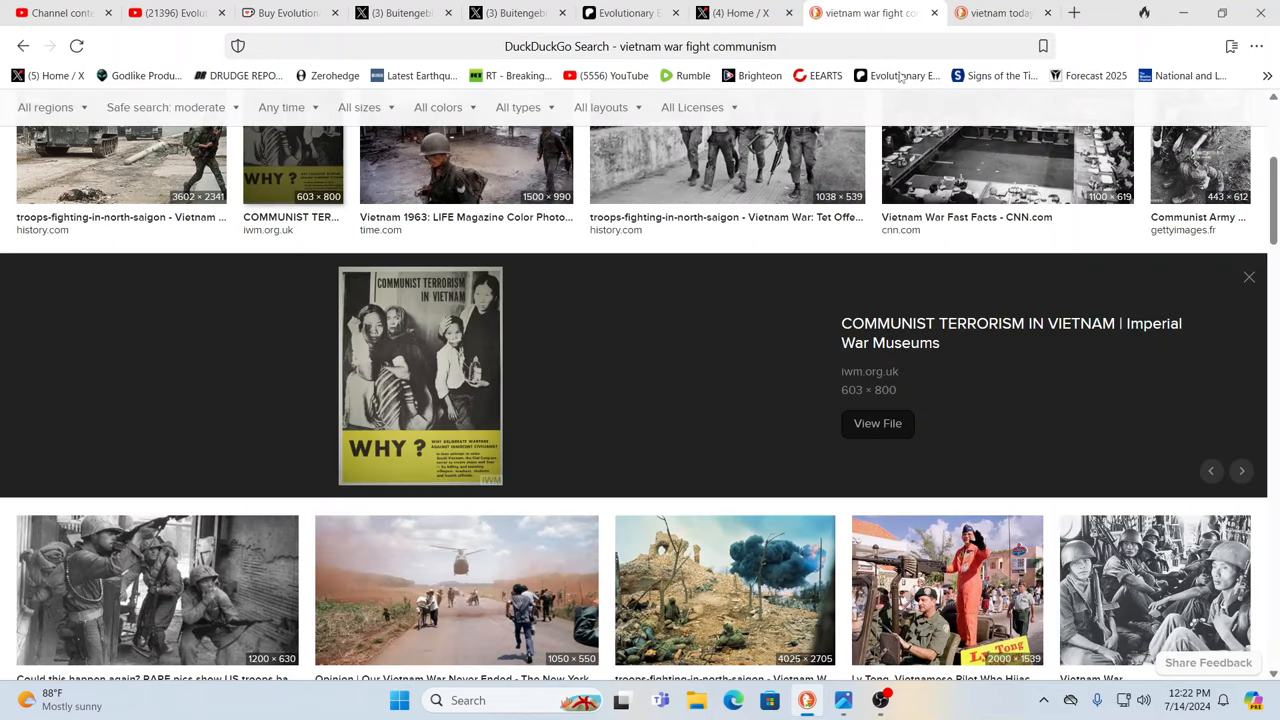
Step: Close the poster preview and preview the Fight Communism stamp image
scroll("down", 3)
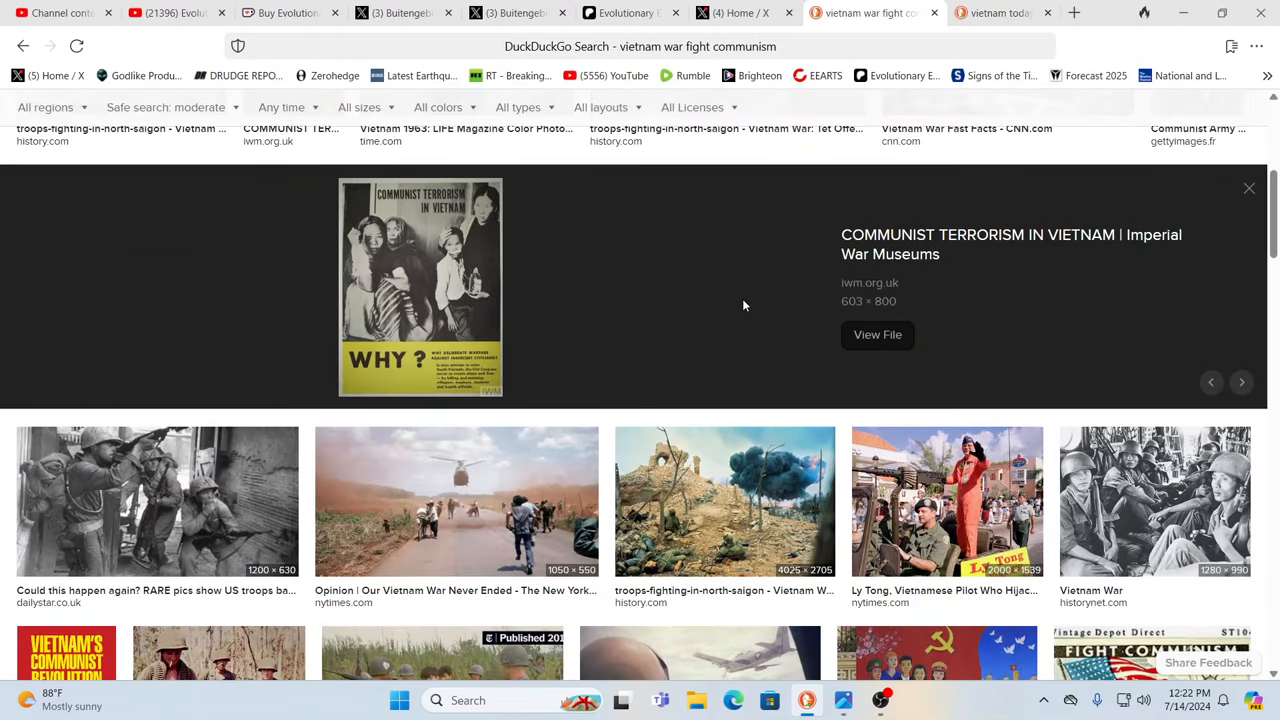
left_click(1249, 188)
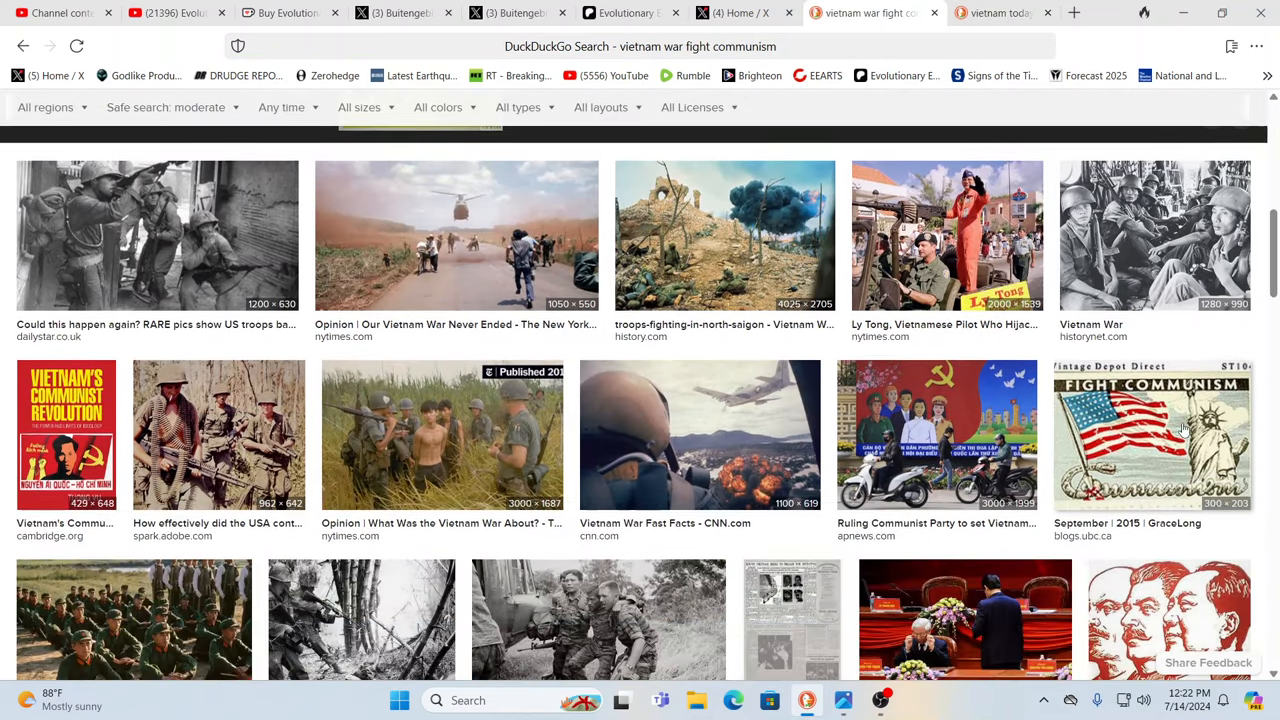
left_click(1153, 435)
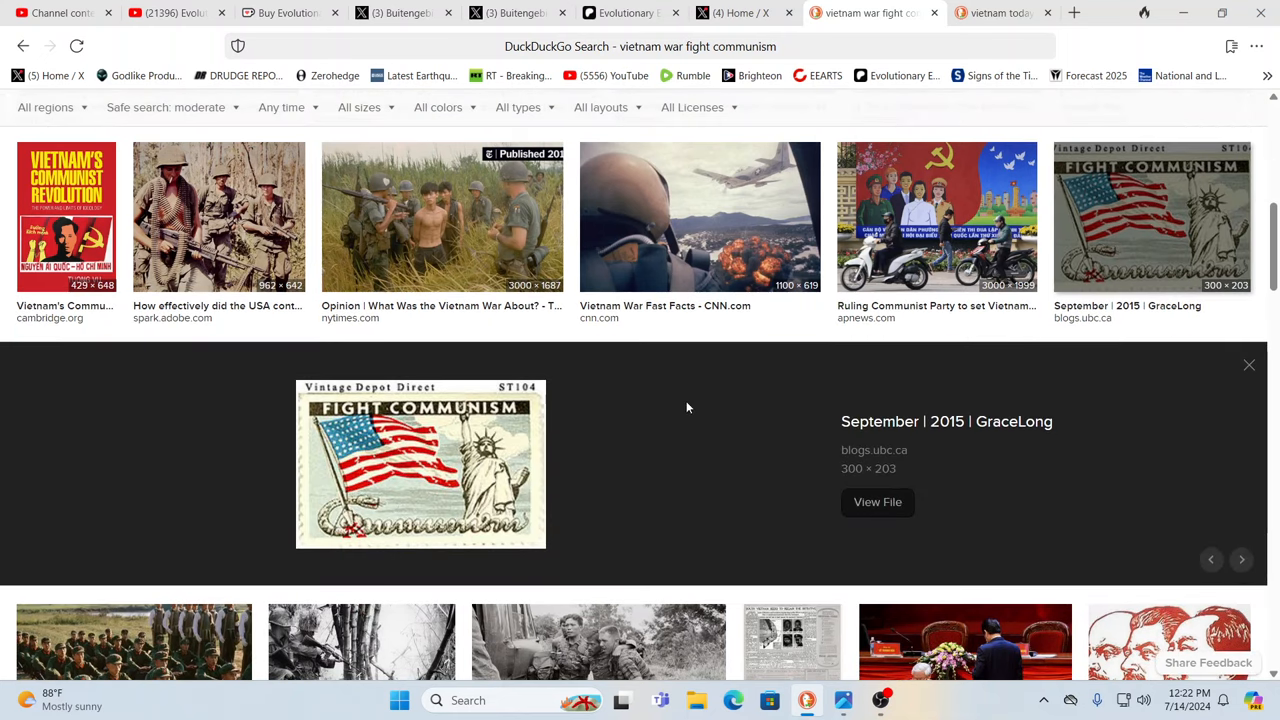
mouse_move(910, 393)
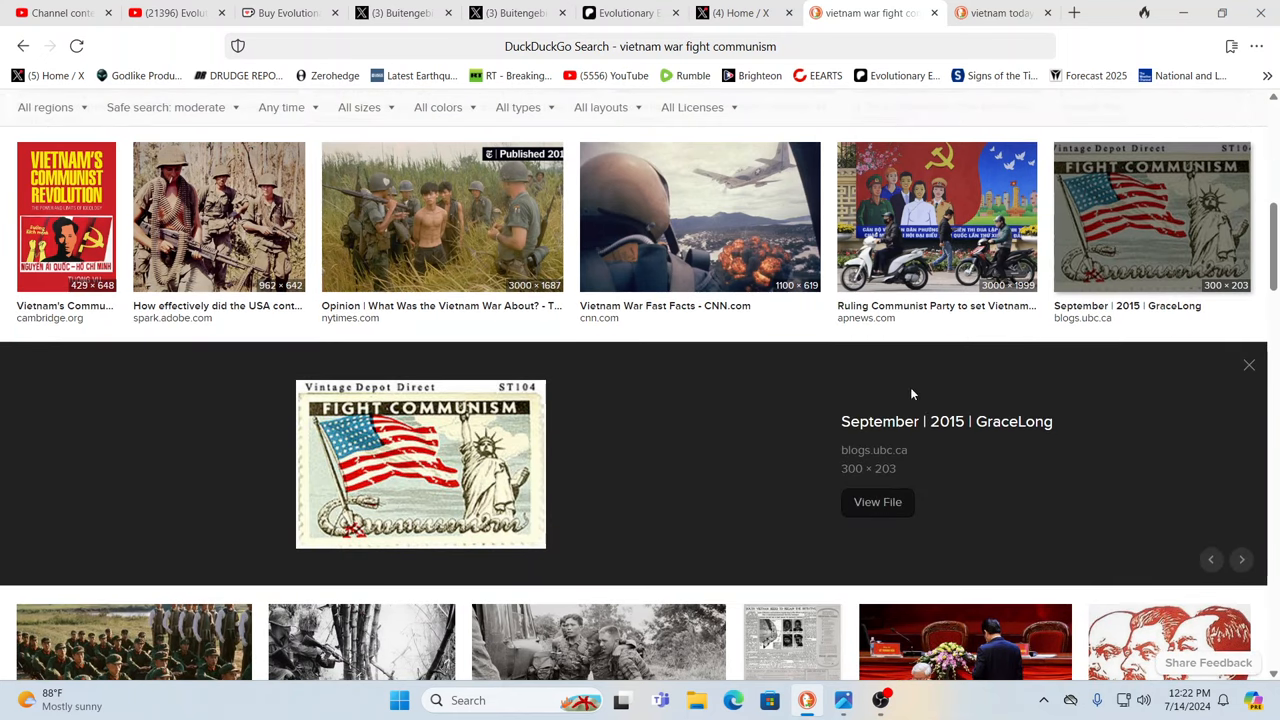
mouse_move(937, 394)
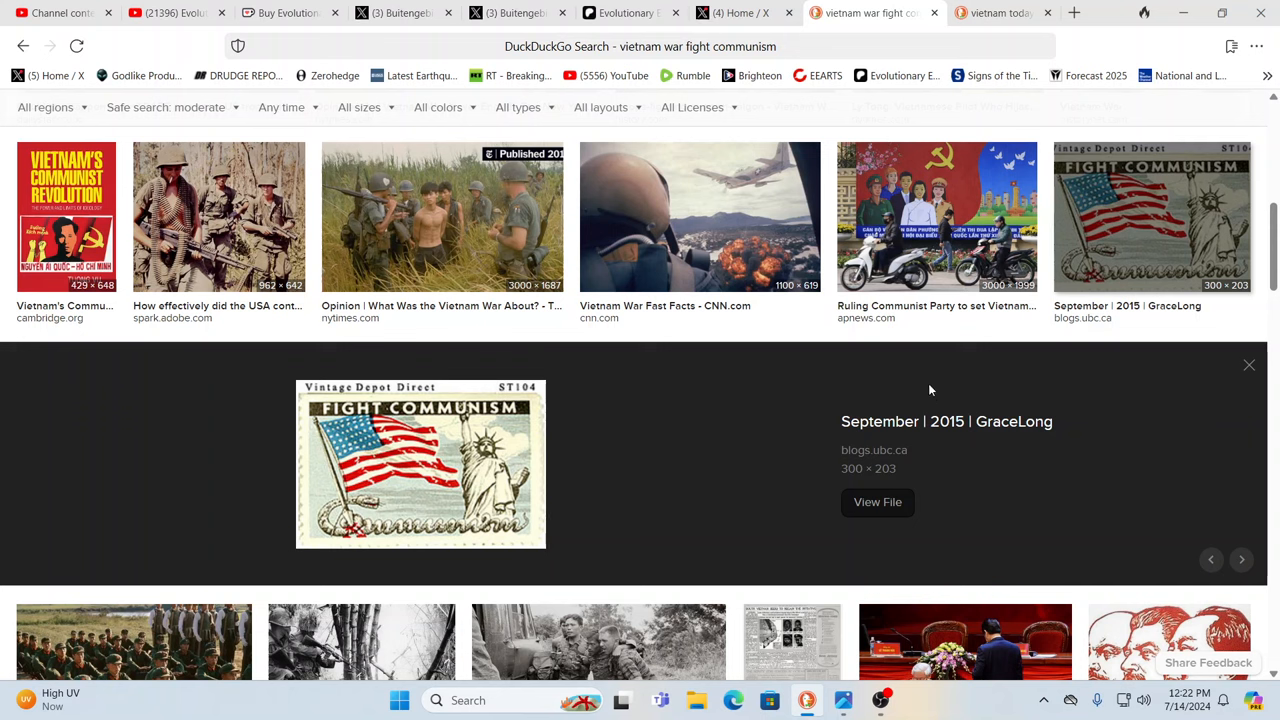
mouse_move(830, 405)
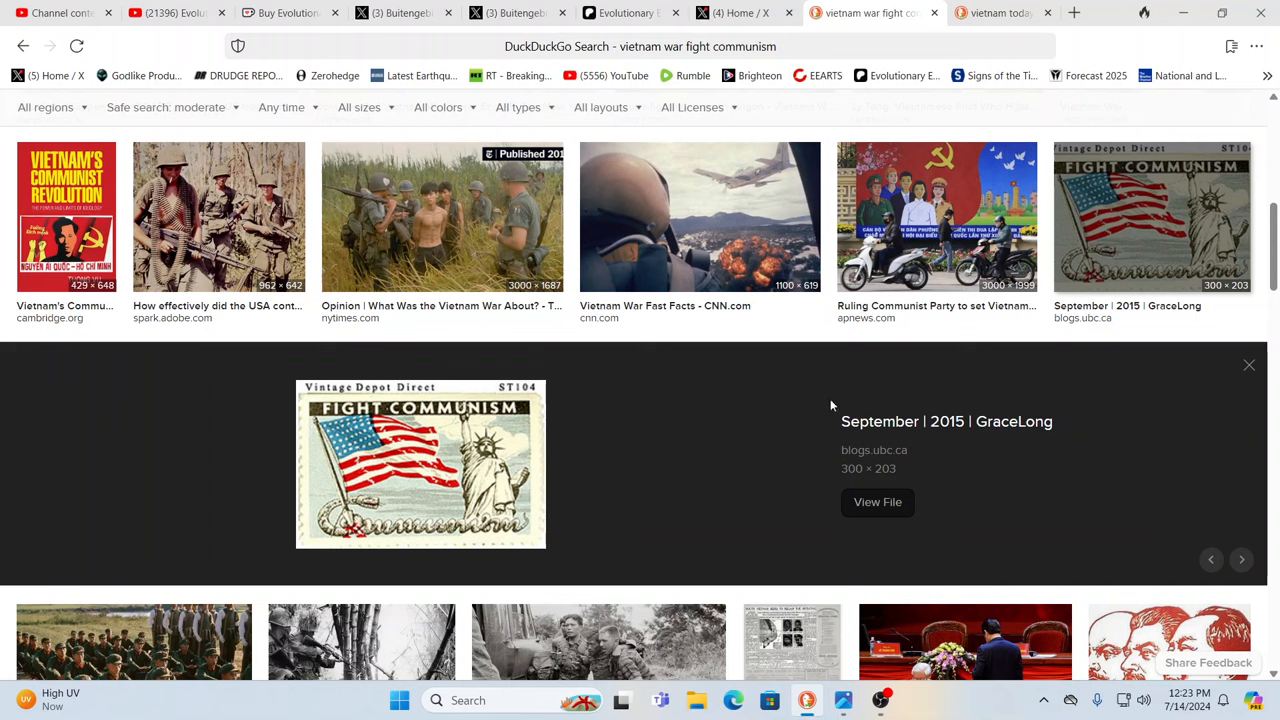
mouse_move(765, 395)
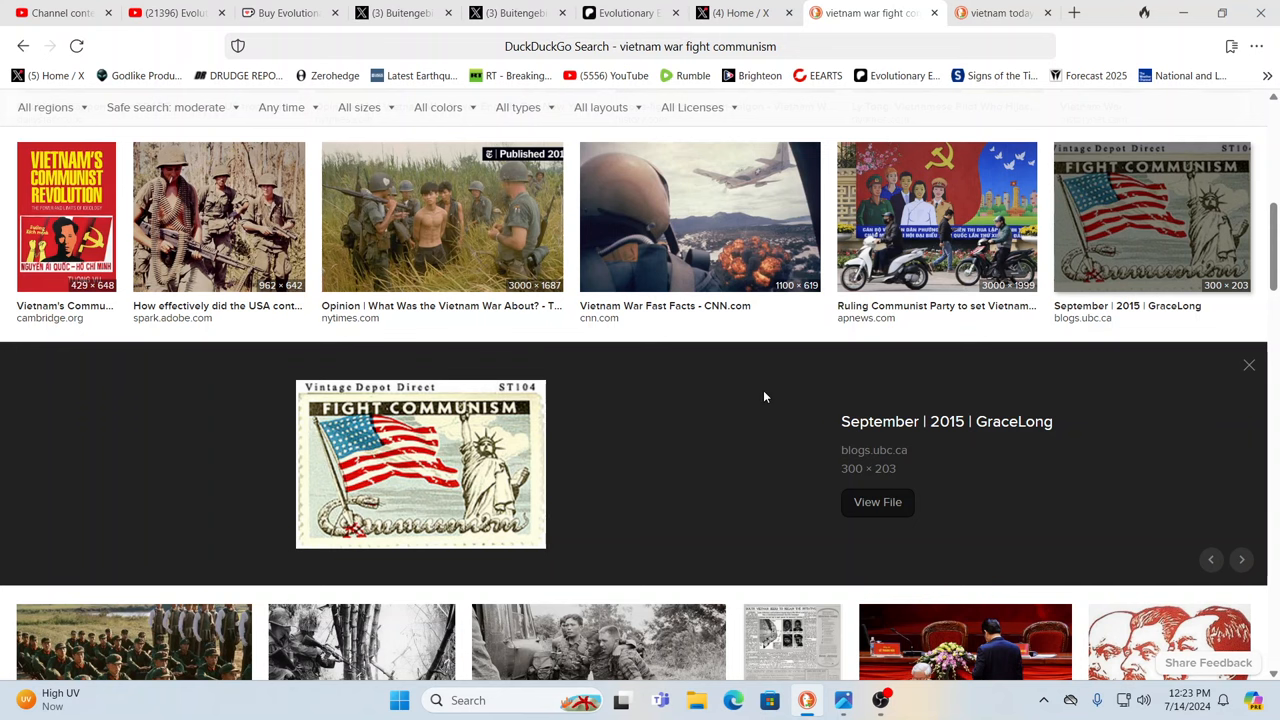
mouse_move(406, 450)
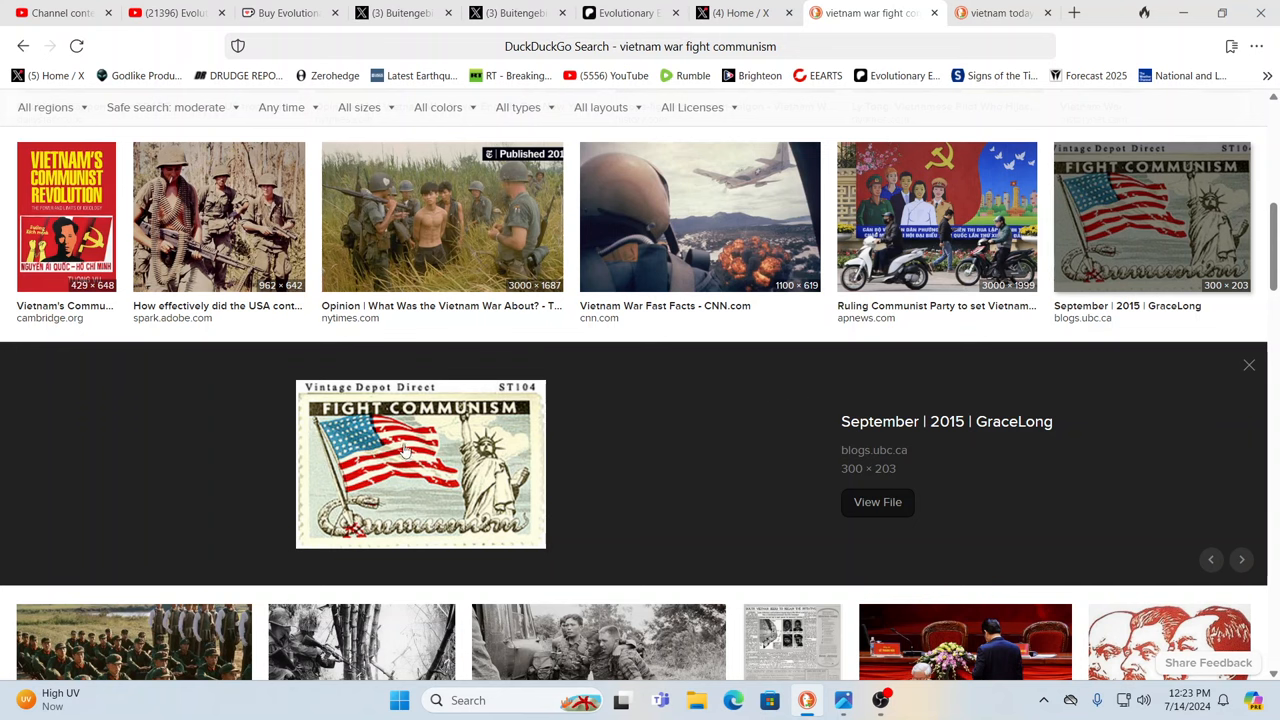
Step: Scroll further down and preview The Nation's peace movement protest photo
scroll("down", 3)
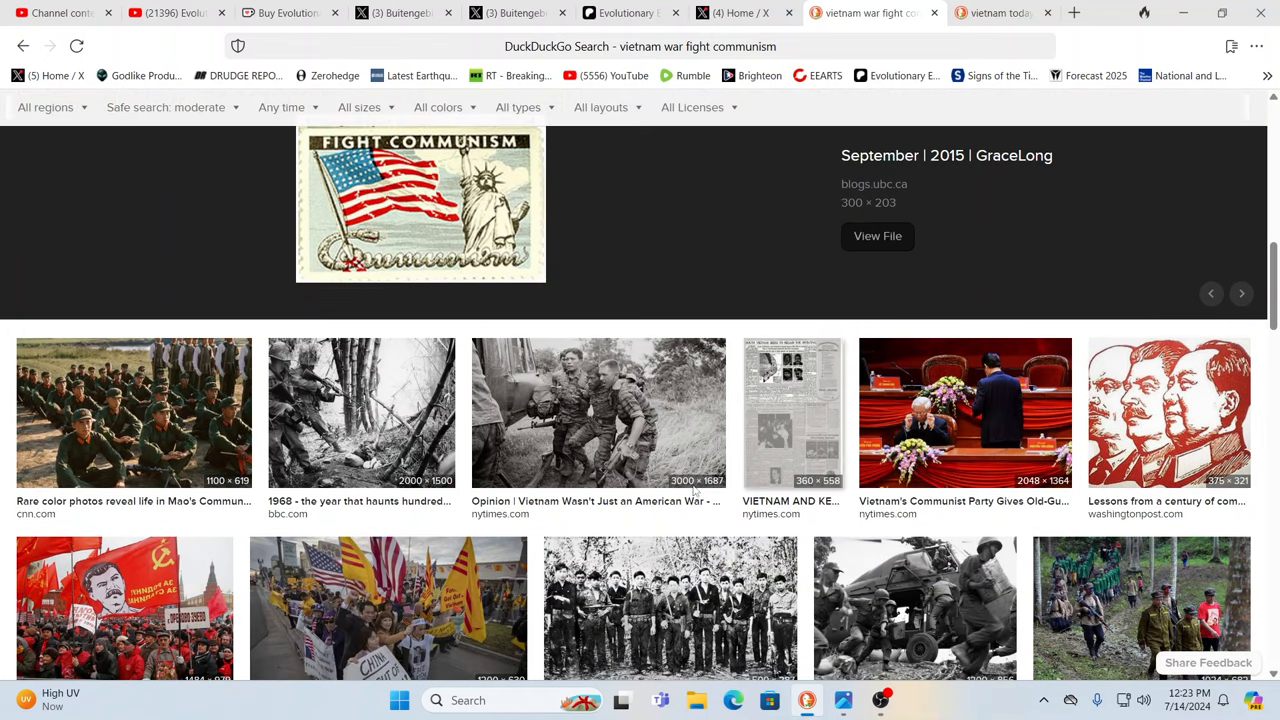
scroll("down", 3)
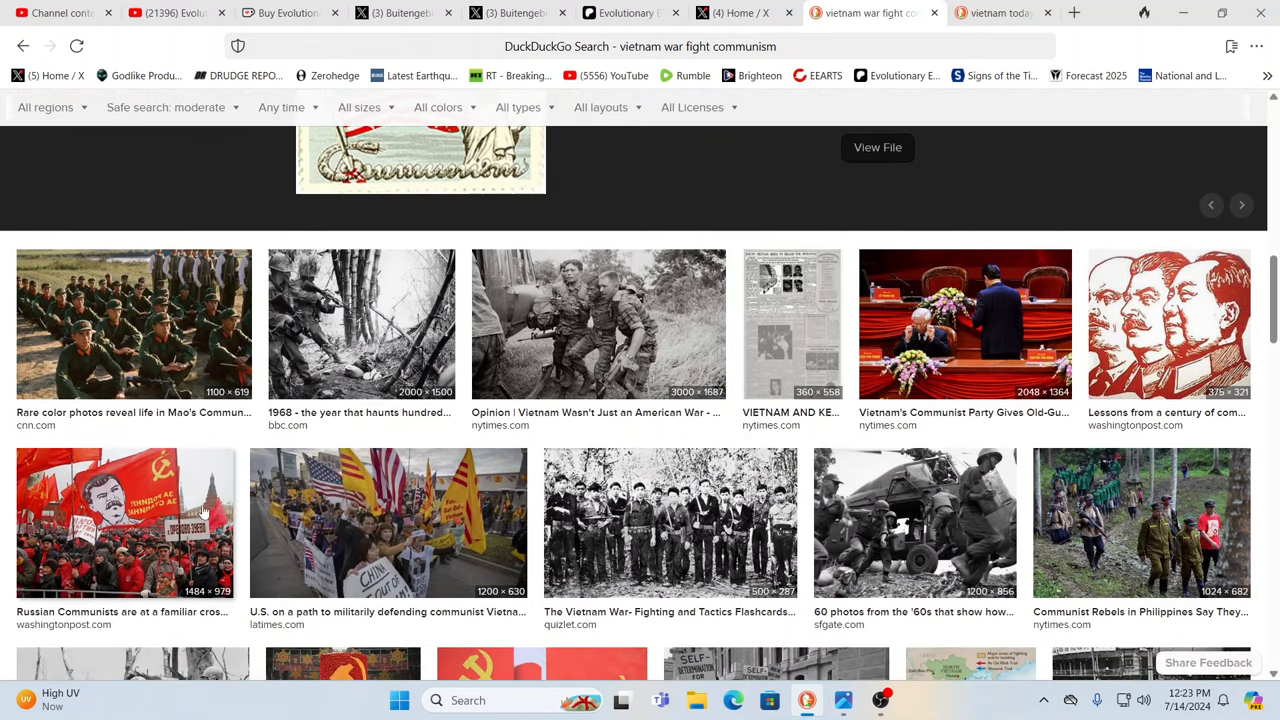
scroll("down", 3)
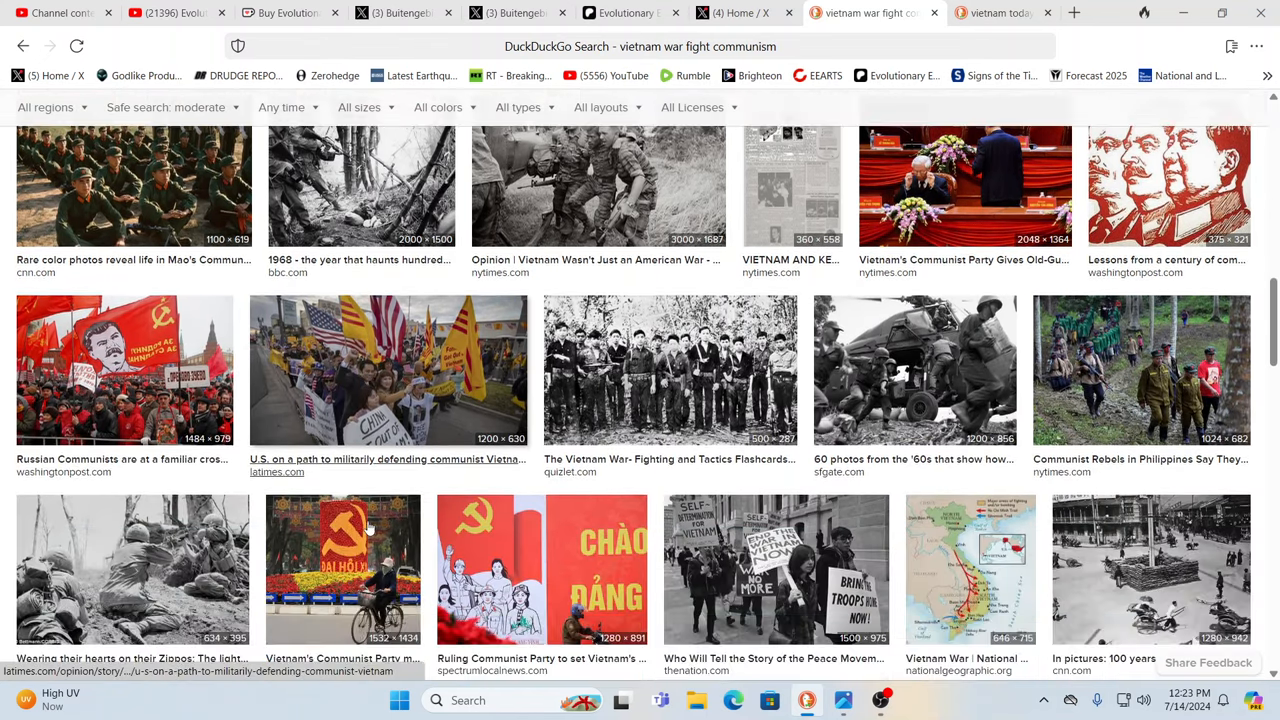
scroll("down", 3)
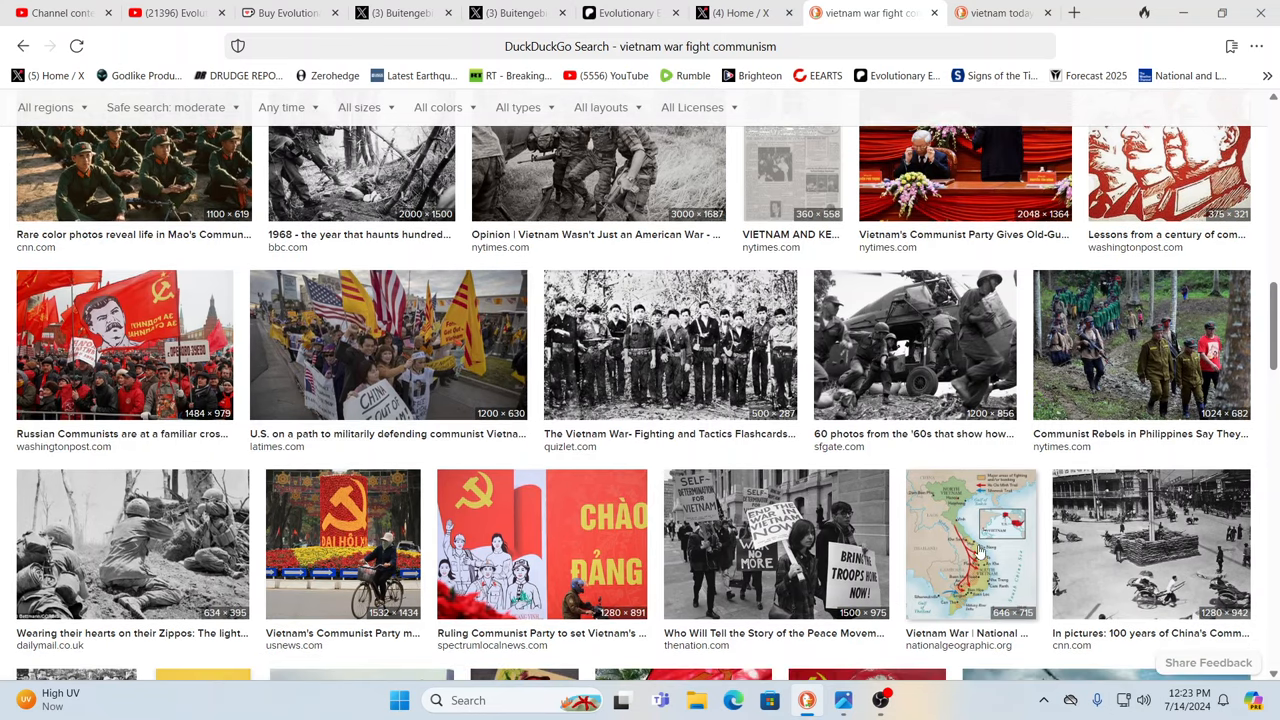
mouse_move(800, 547)
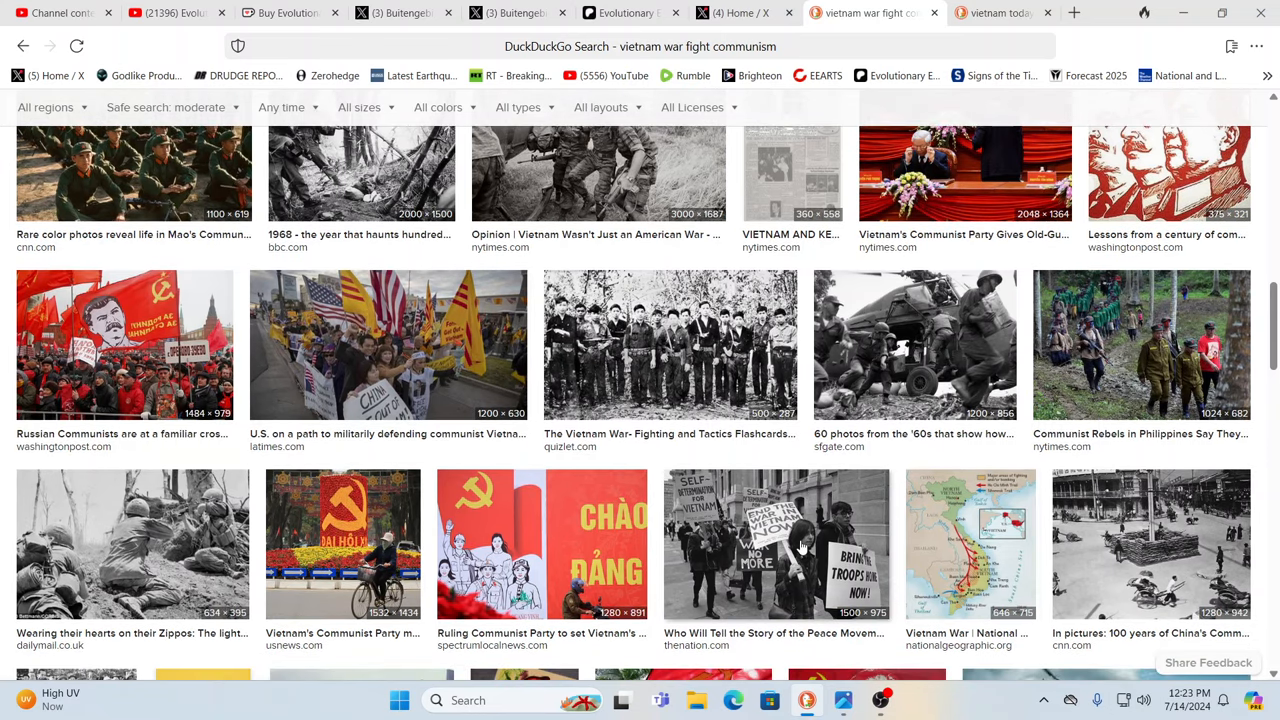
left_click(776, 545)
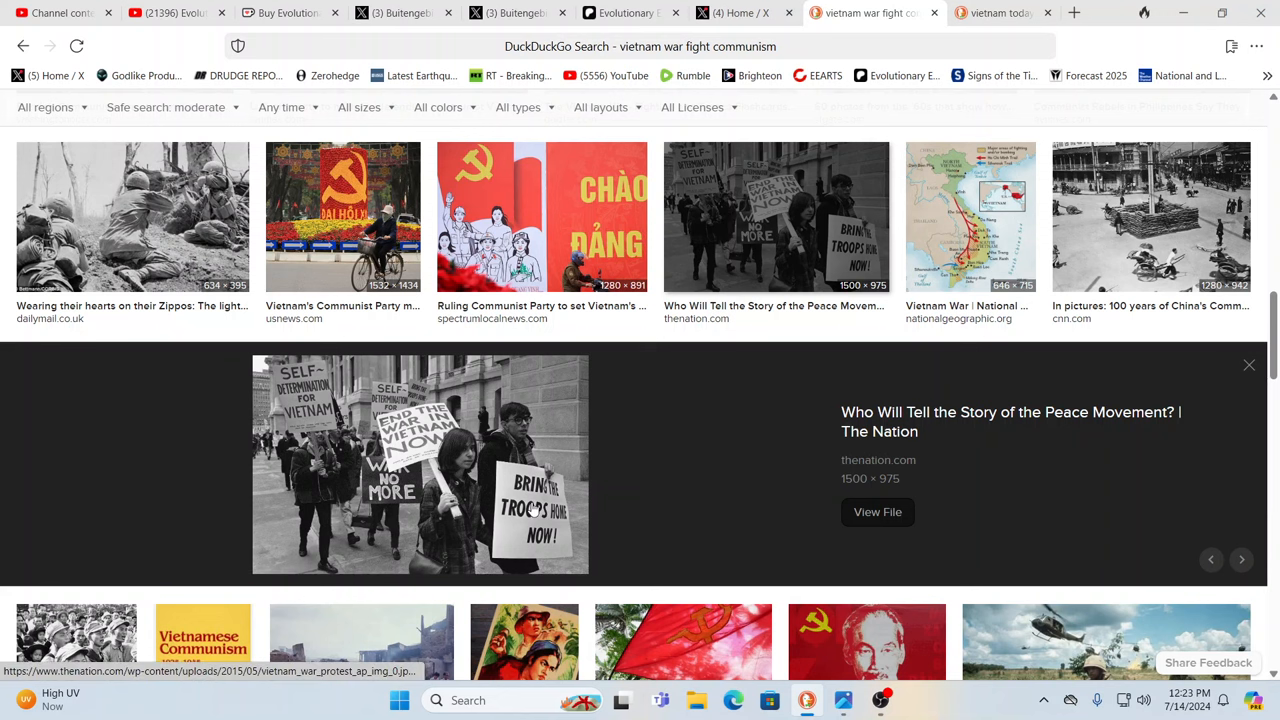
mouse_move(568, 490)
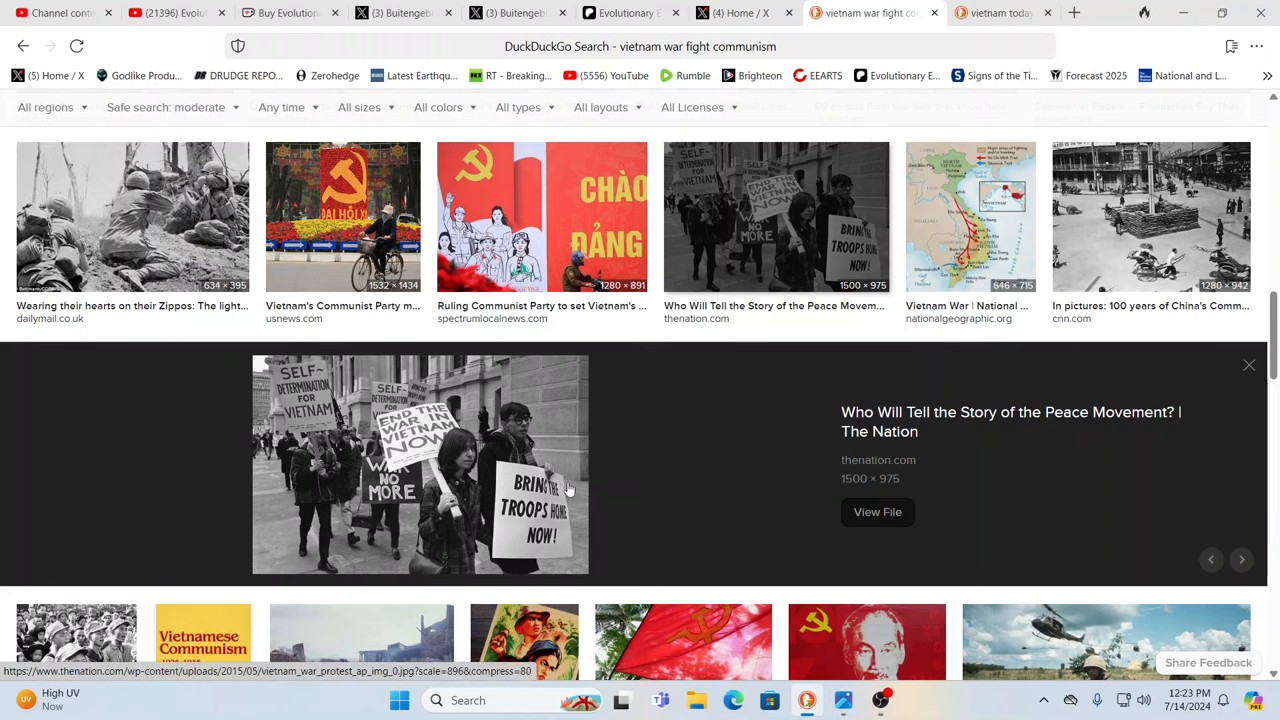
mouse_move(755, 504)
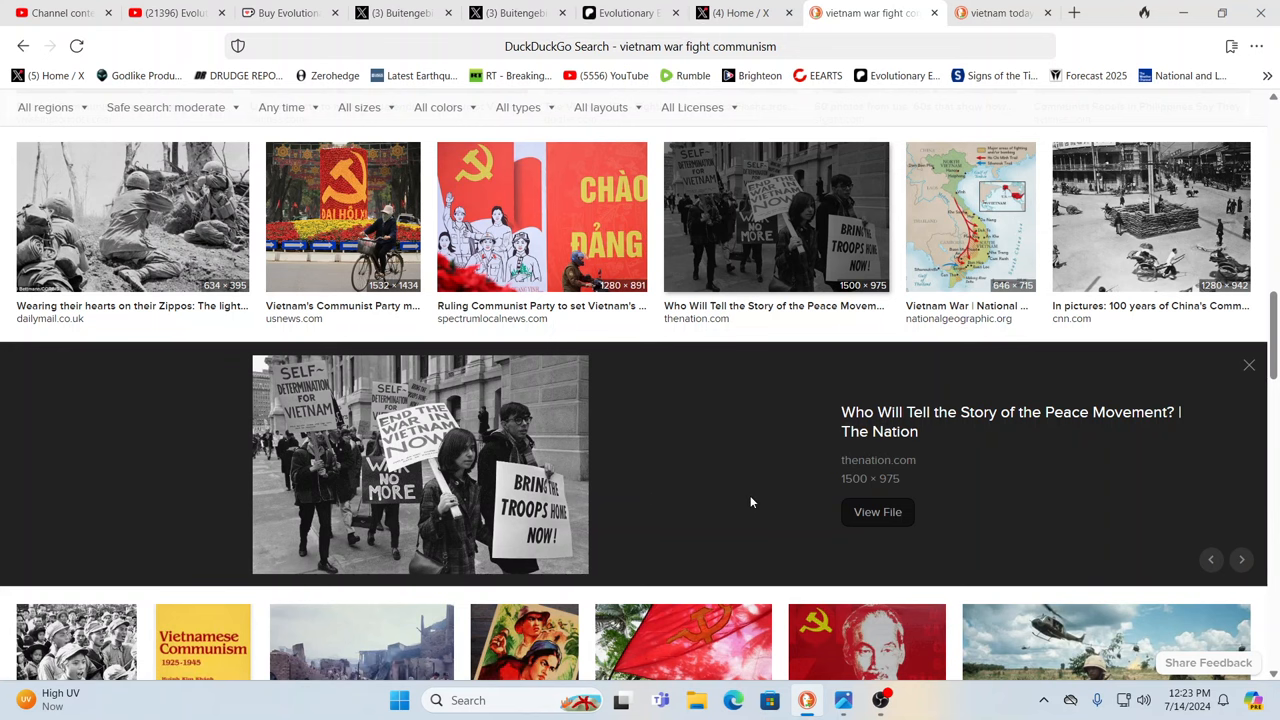
Step: Switch to the 'vietnam today most new milionaires' search tab
scroll("down", 3)
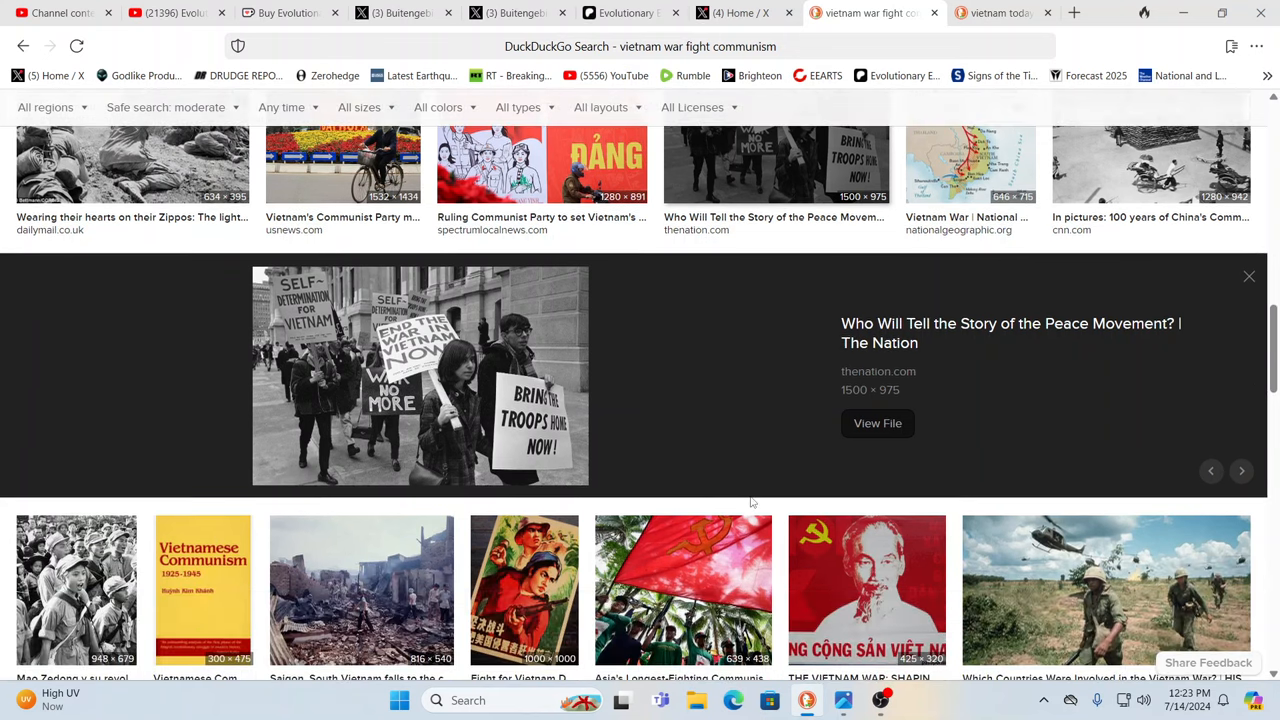
scroll("down", 3)
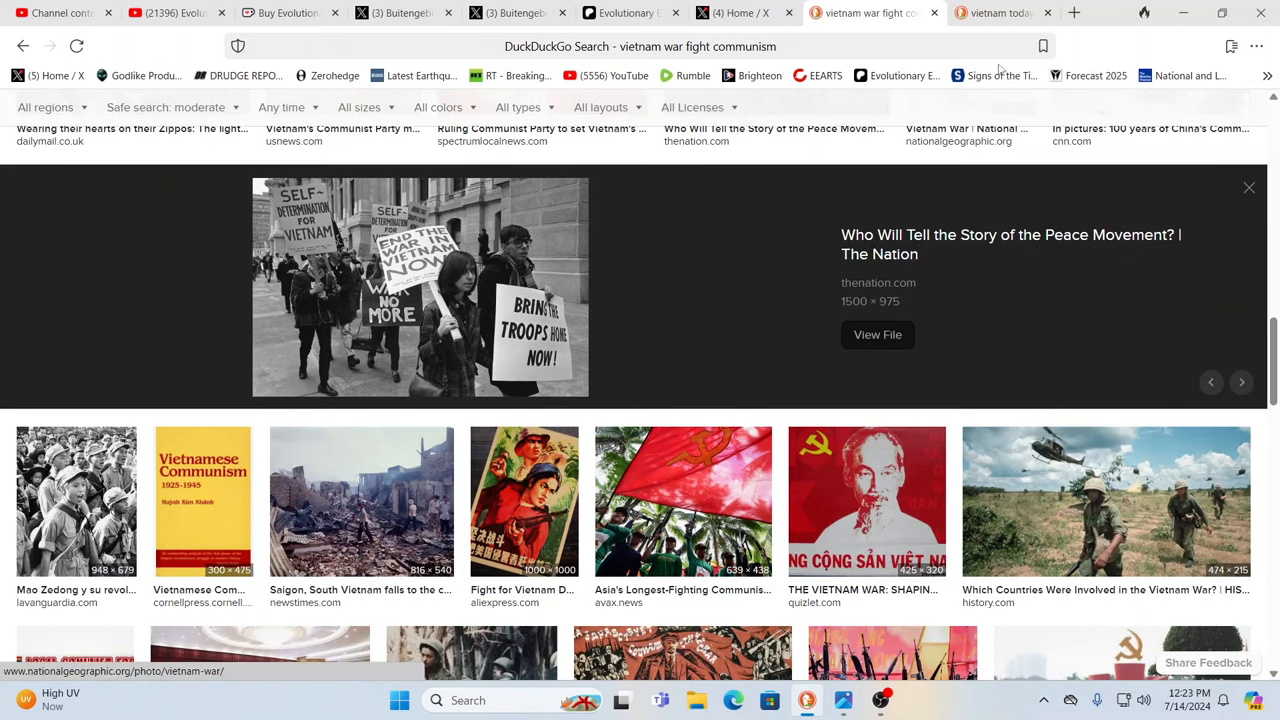
left_click(985, 13)
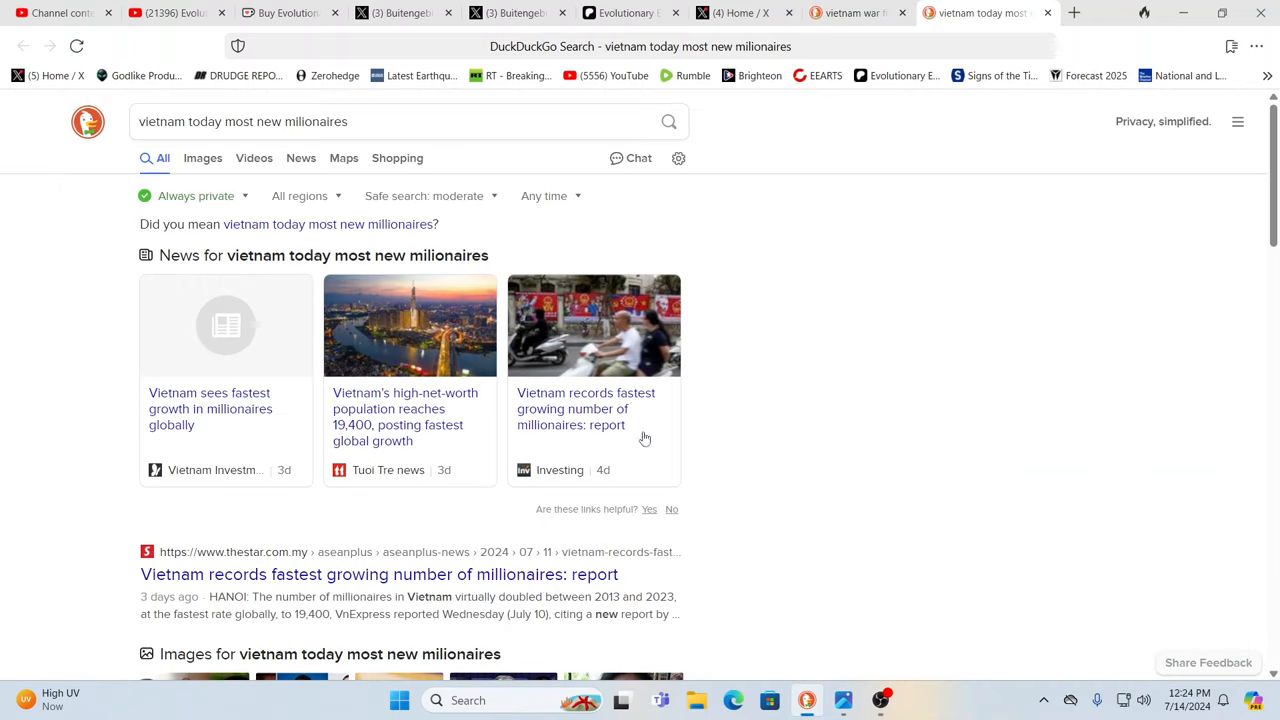
mouse_move(910, 444)
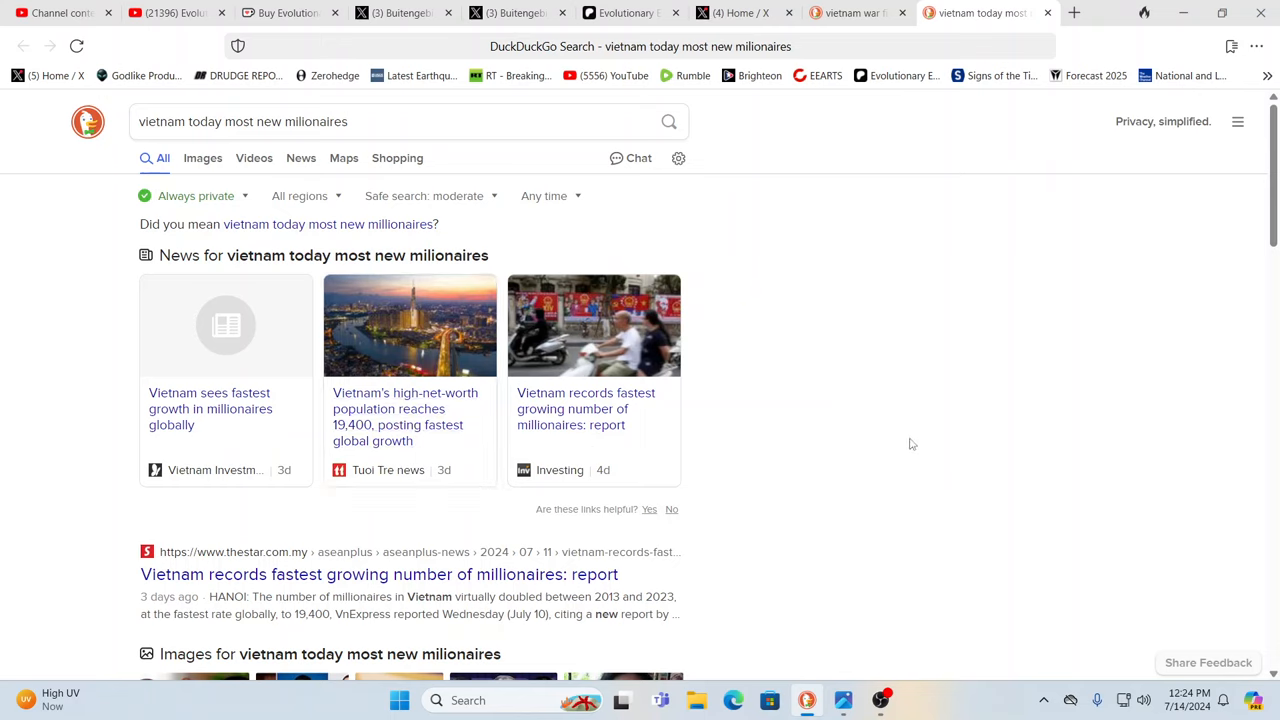
mouse_move(878, 462)
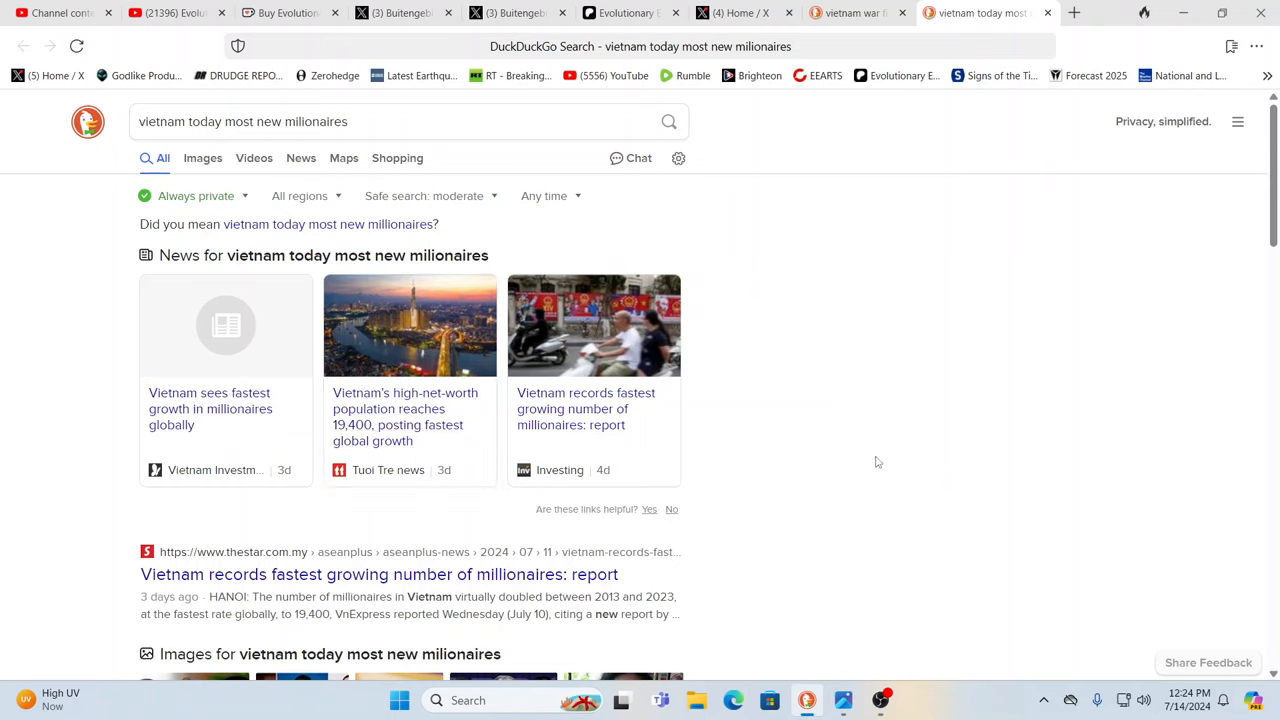
mouse_move(181, 504)
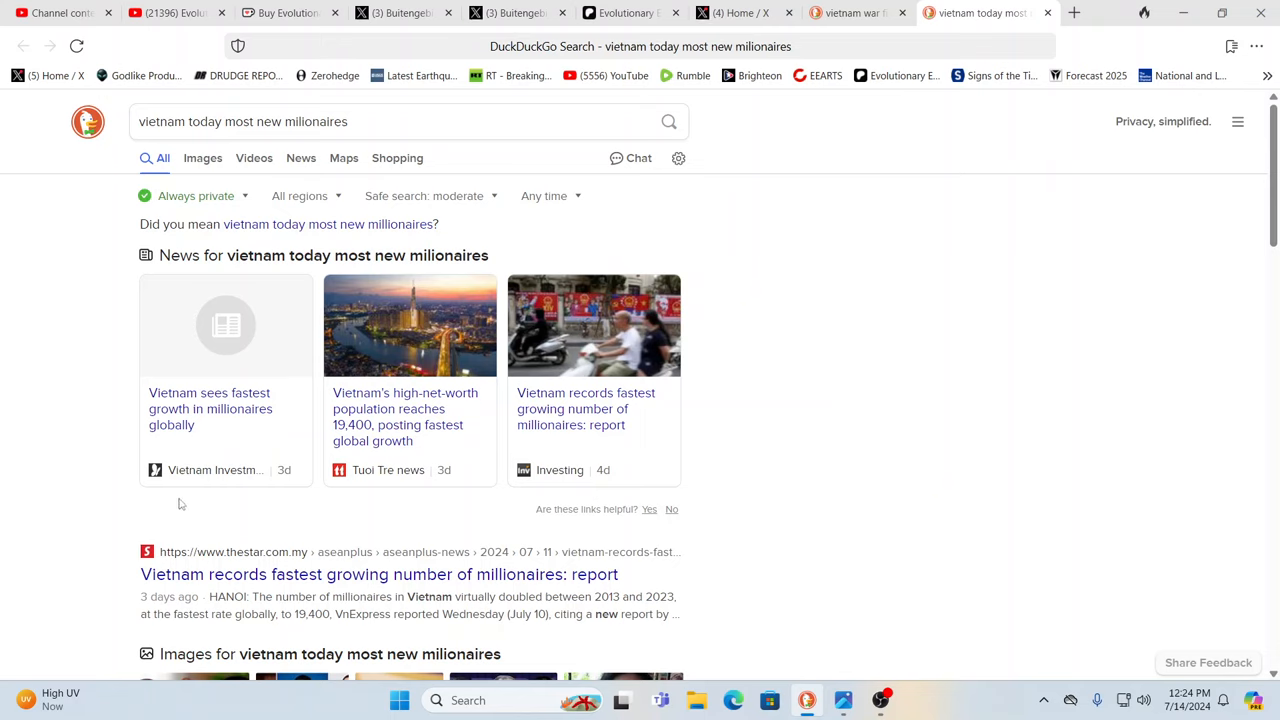
mouse_move(1120, 453)
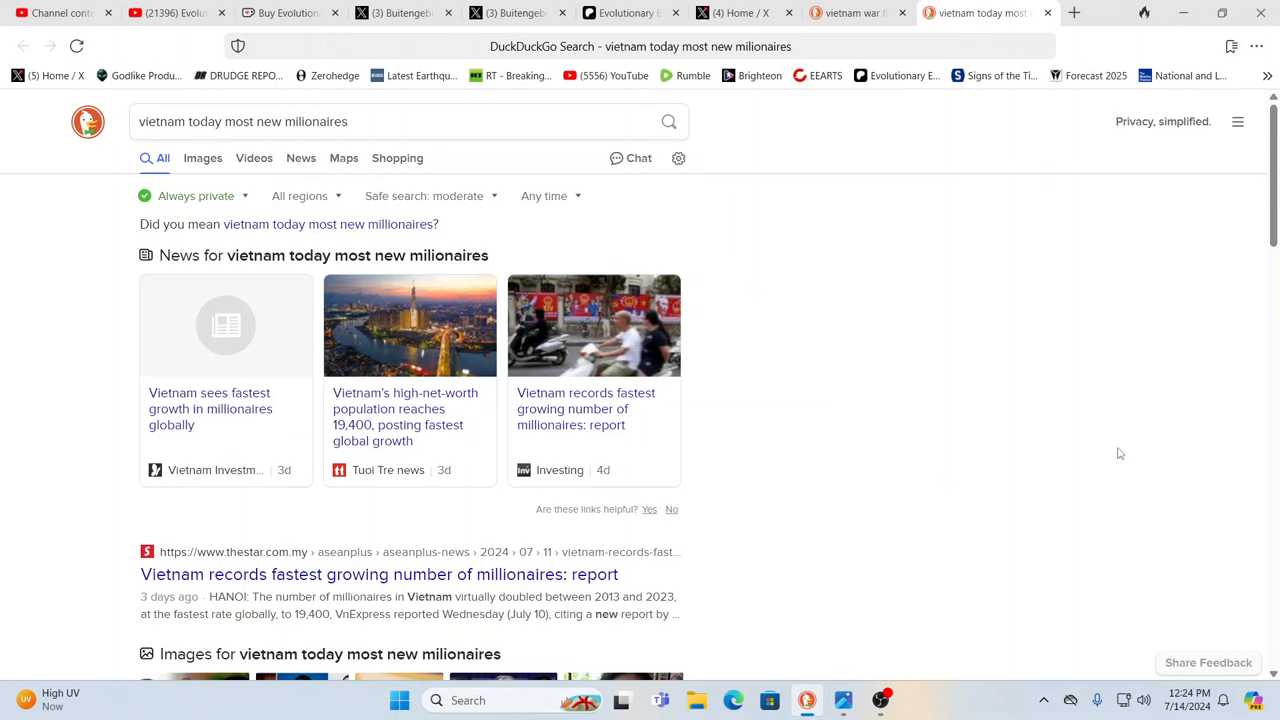
mouse_move(967, 450)
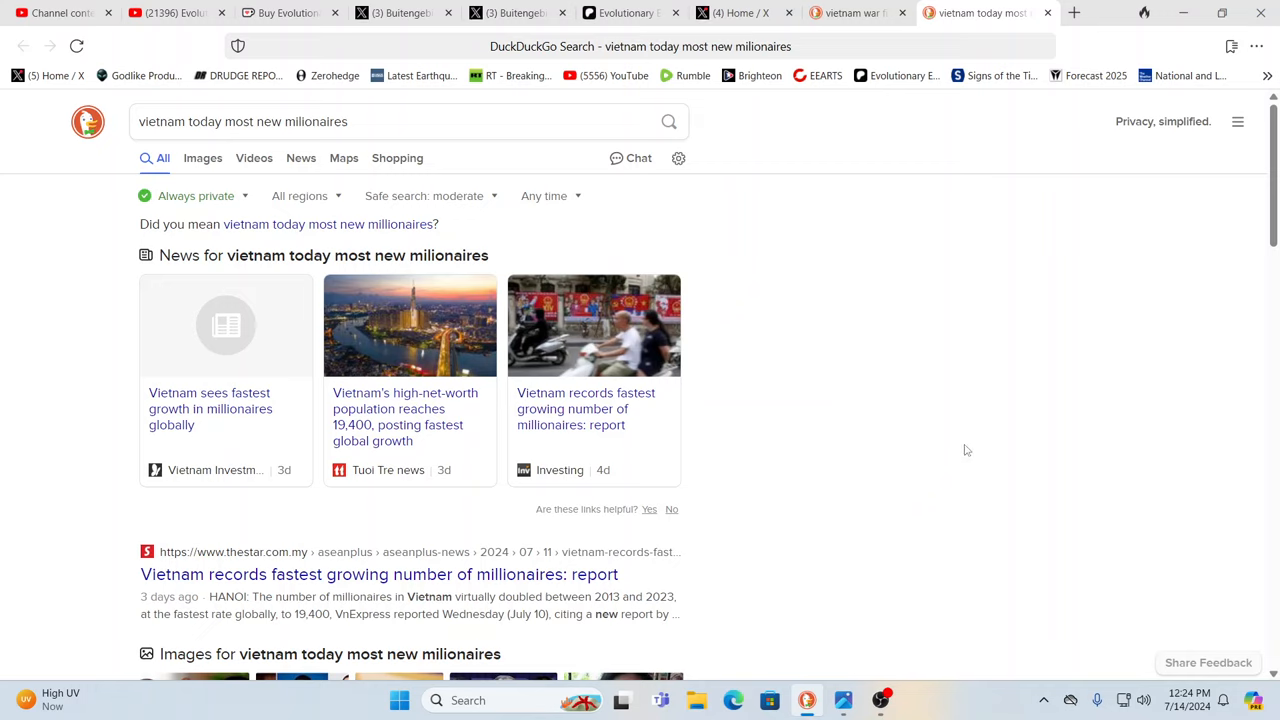
mouse_move(995, 436)
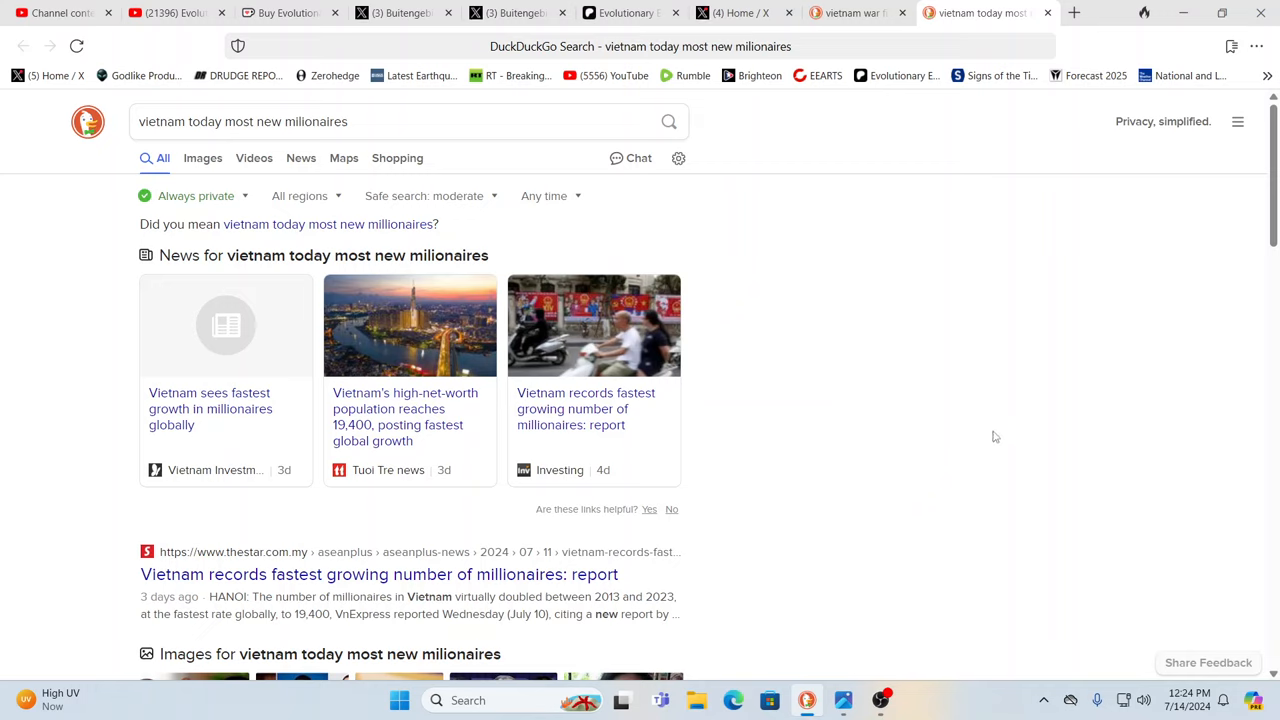
mouse_move(1009, 391)
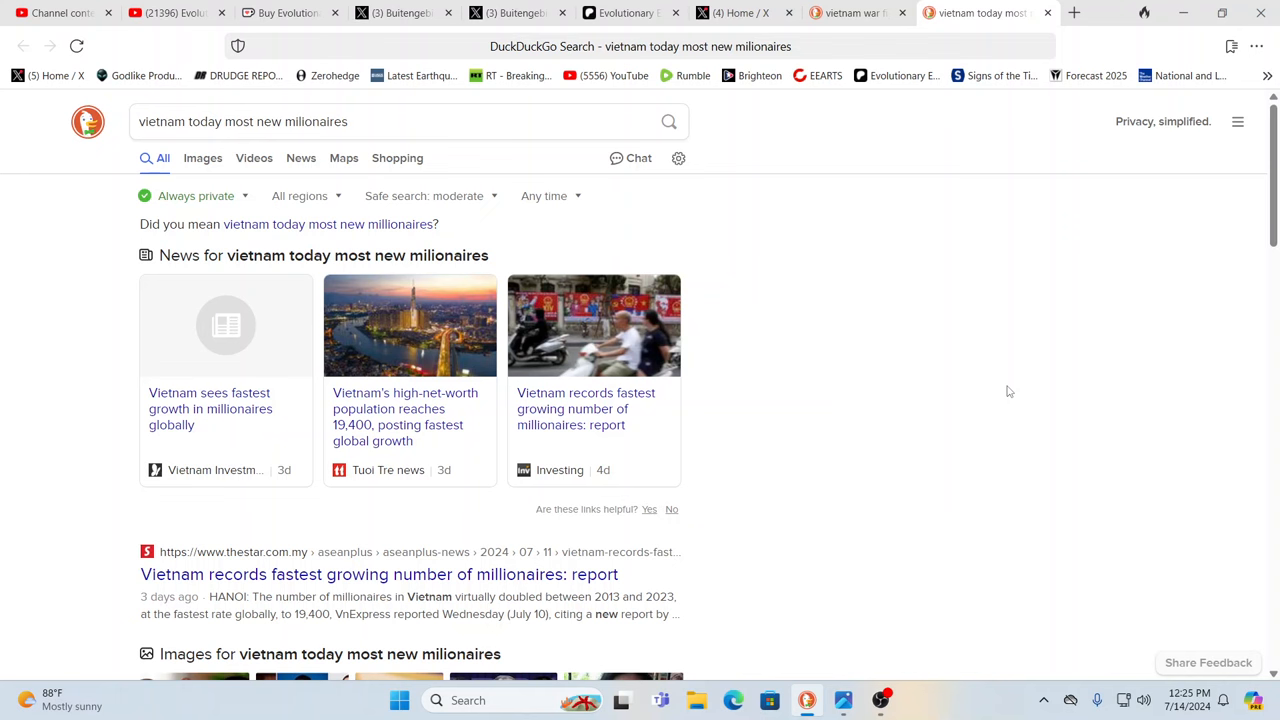
scroll("down", 3)
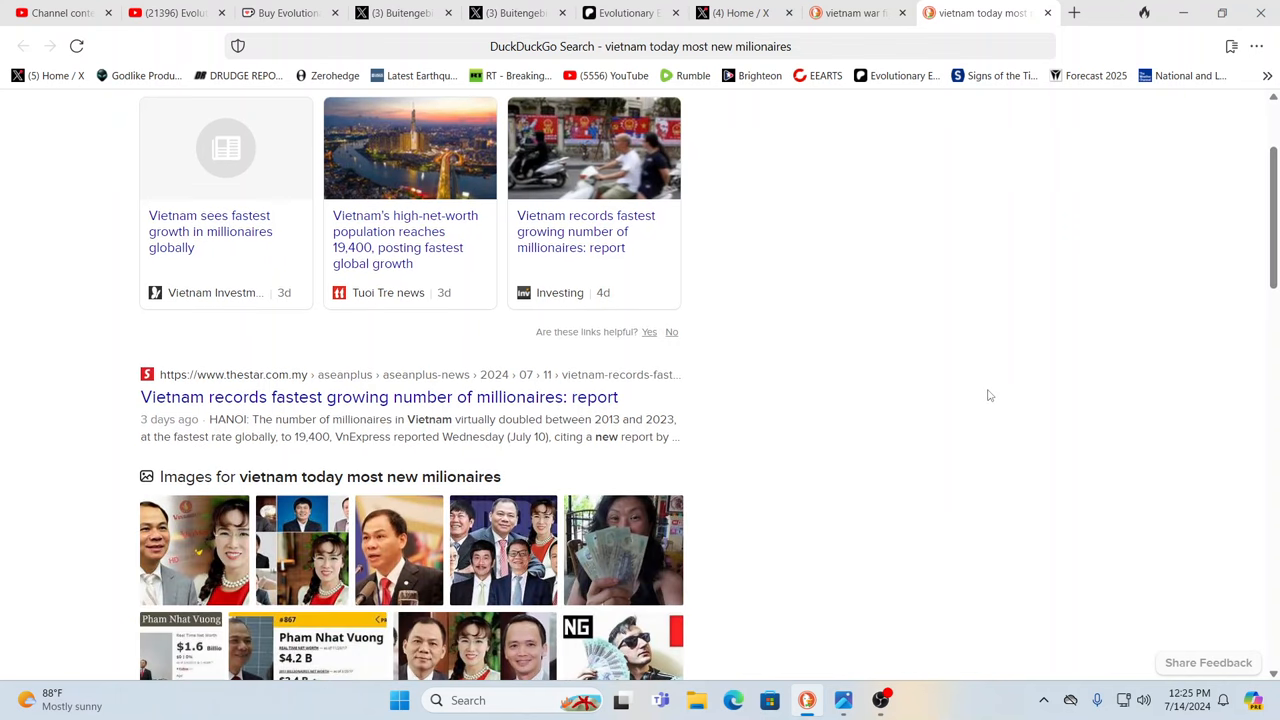
scroll("down", 3)
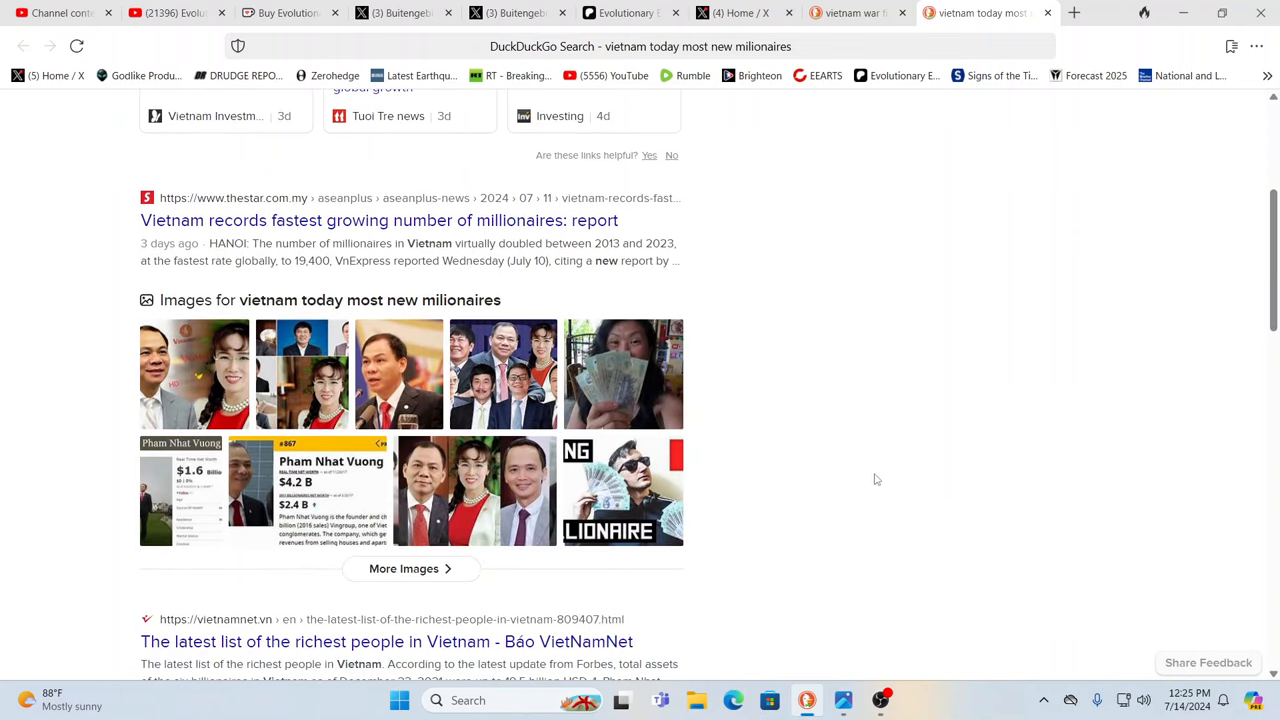
scroll("up", 3)
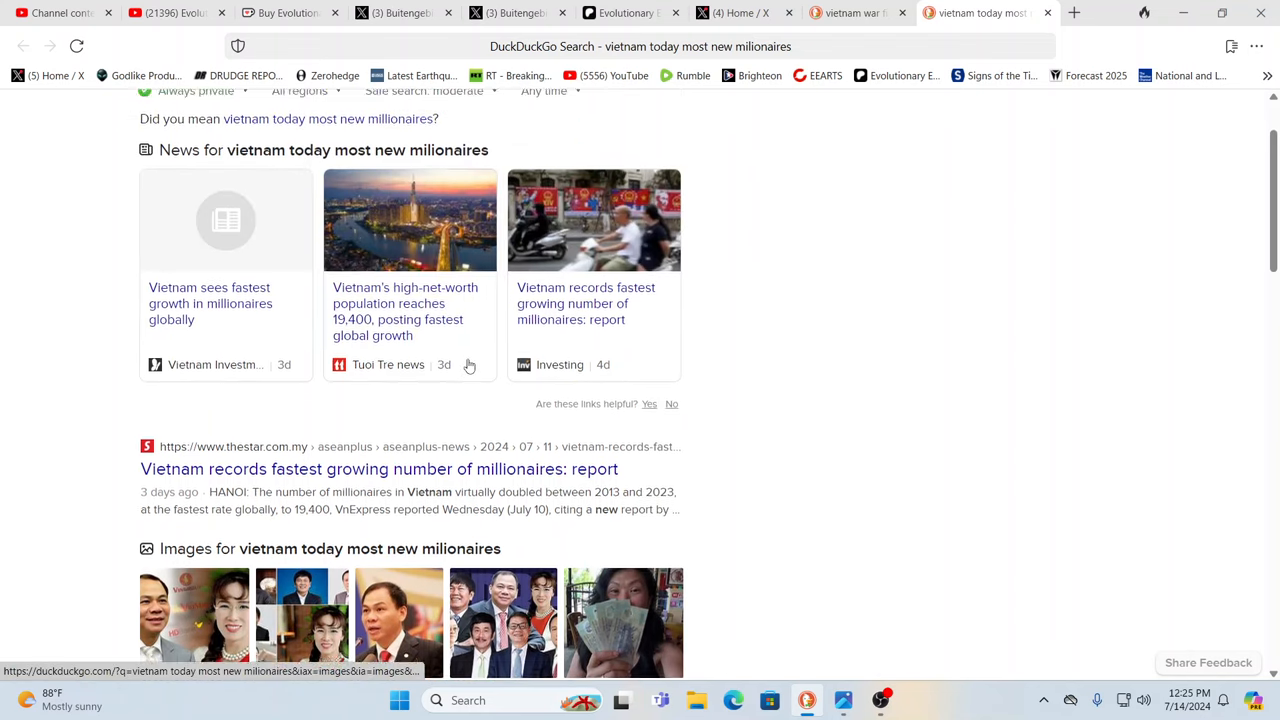
scroll("down", 3)
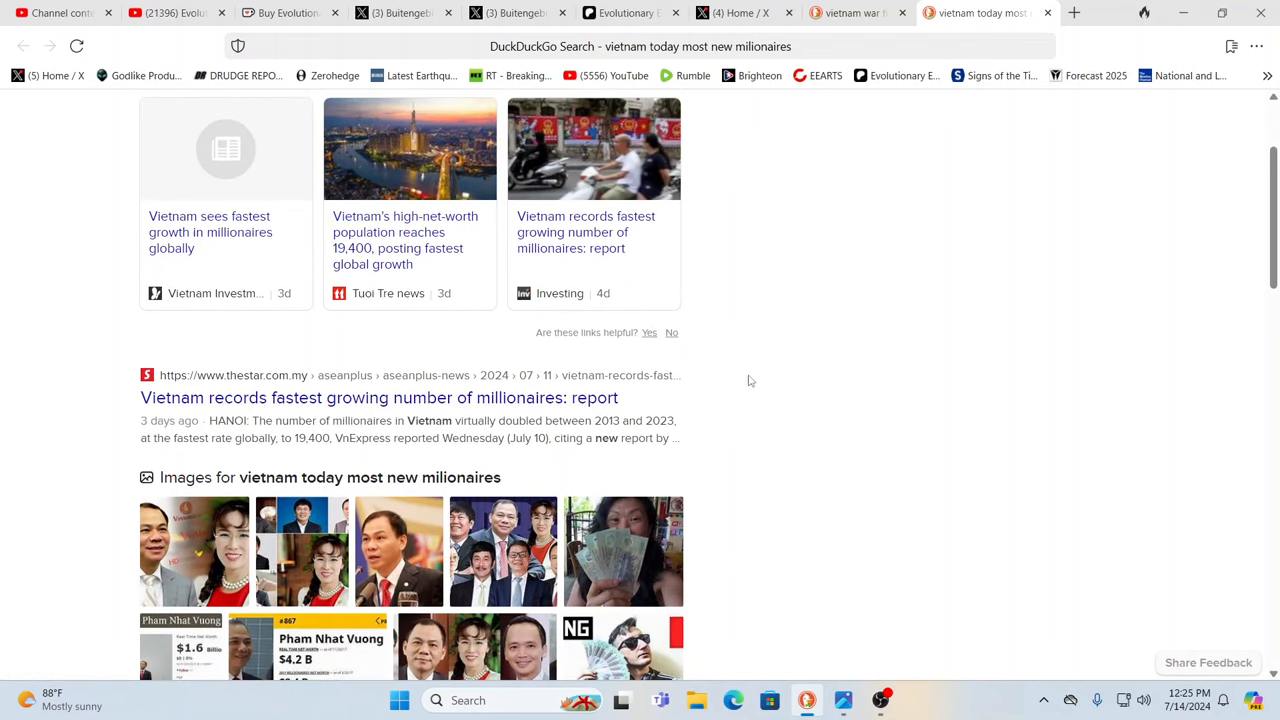
scroll("up", 3)
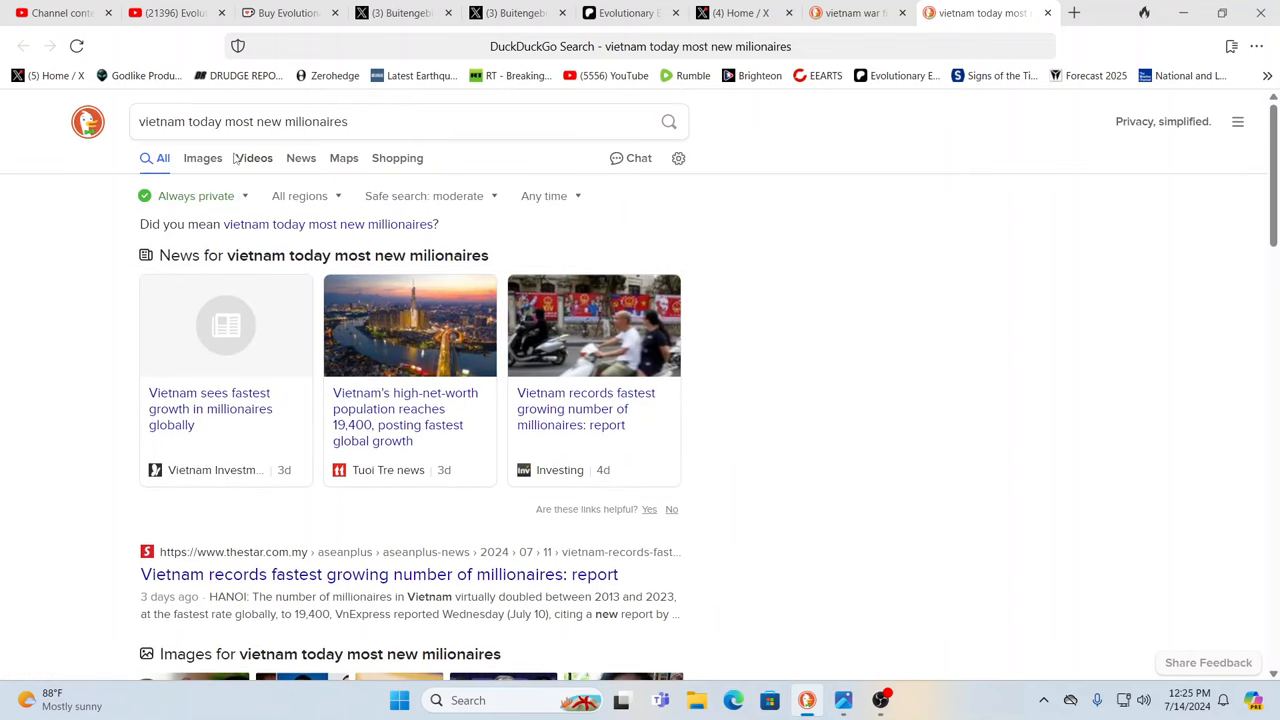
Step: Show image results for the Vietnam new millionaires search and scroll partway down
left_click(202, 158)
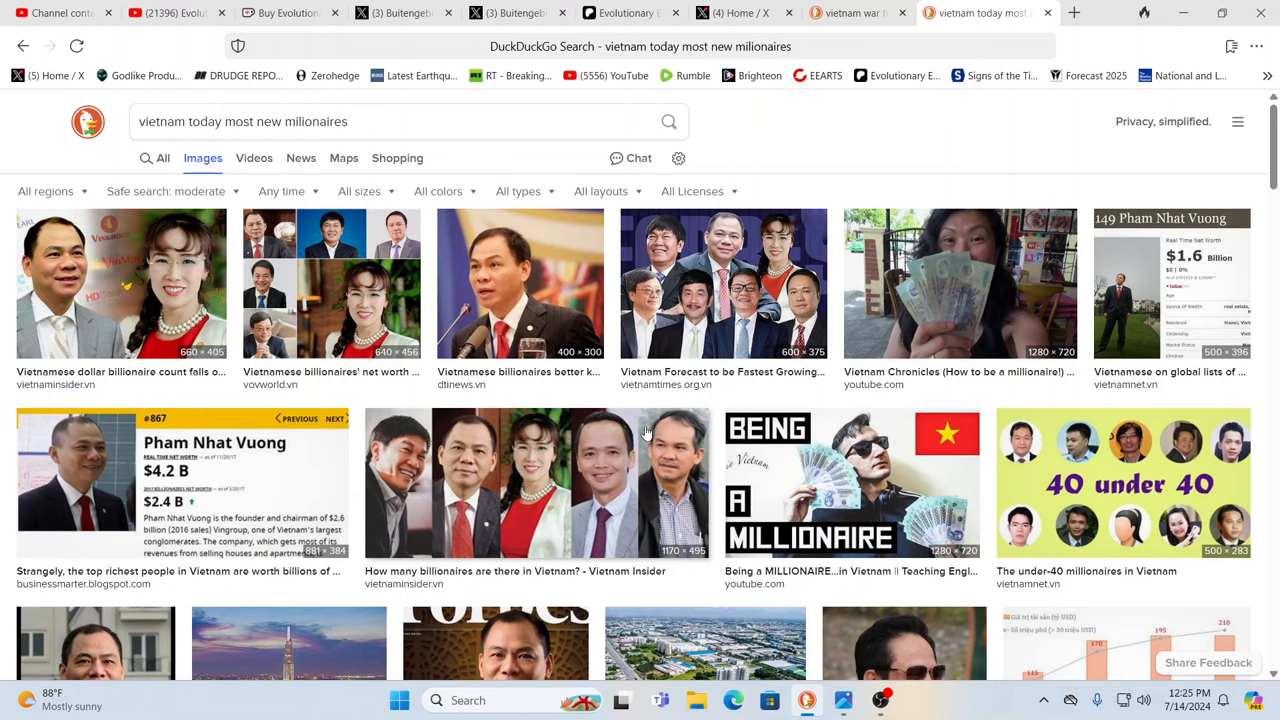
scroll("down", 3)
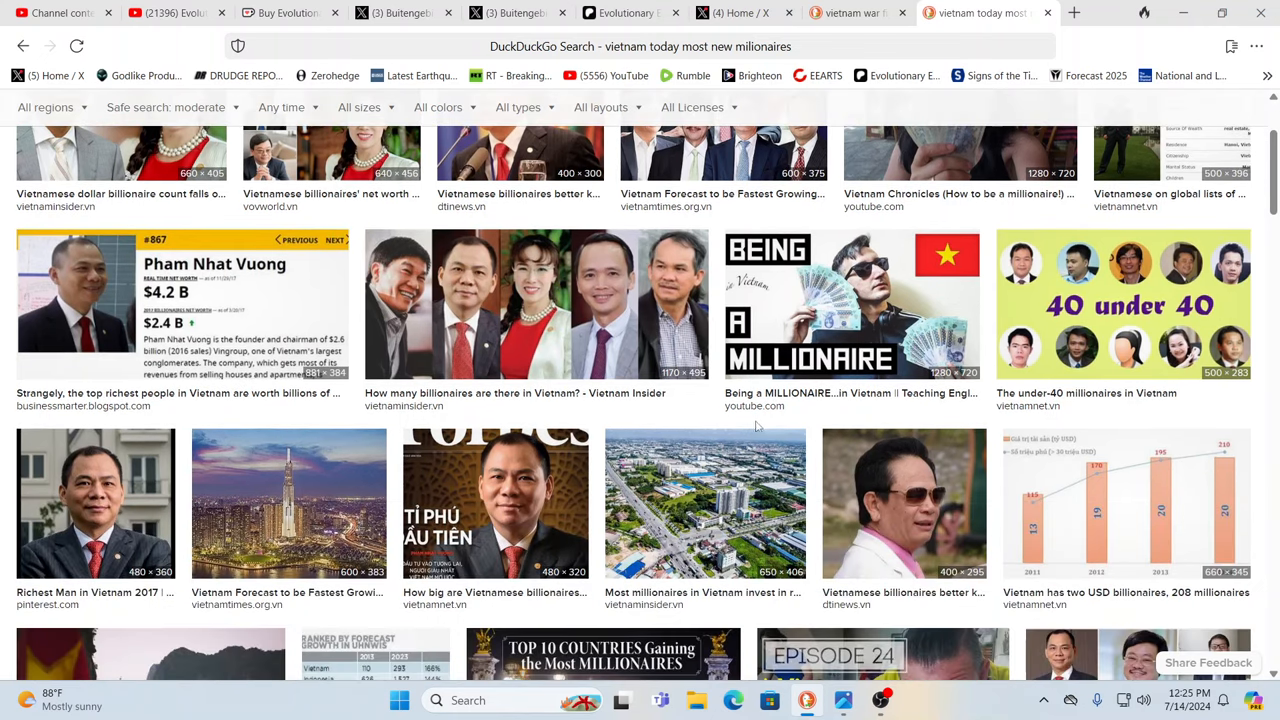
mouse_move(775, 444)
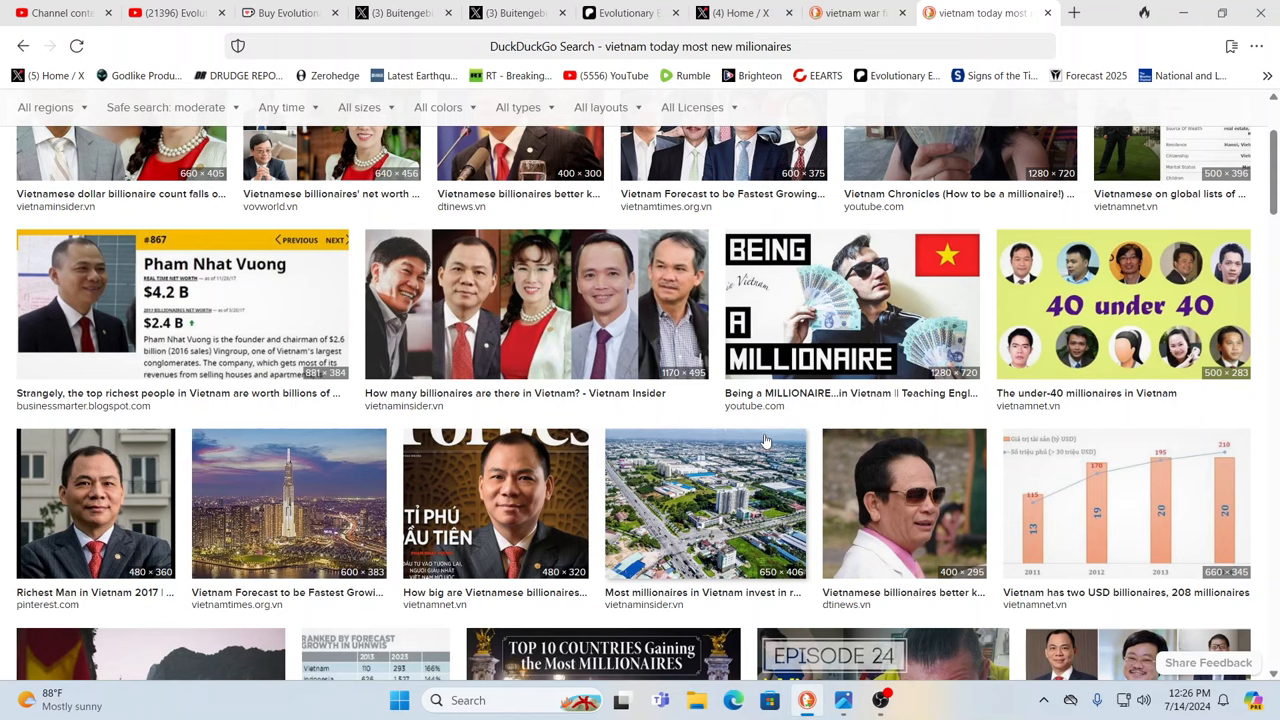
scroll("down", 3)
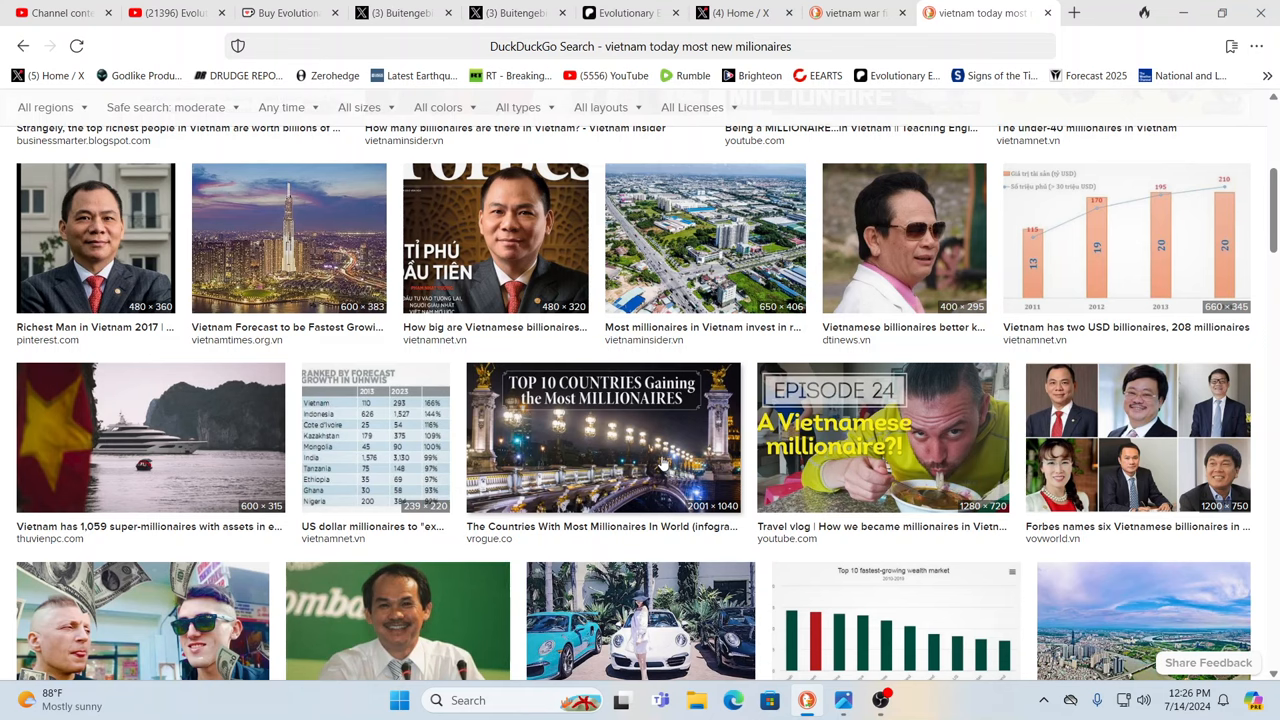
mouse_move(603, 445)
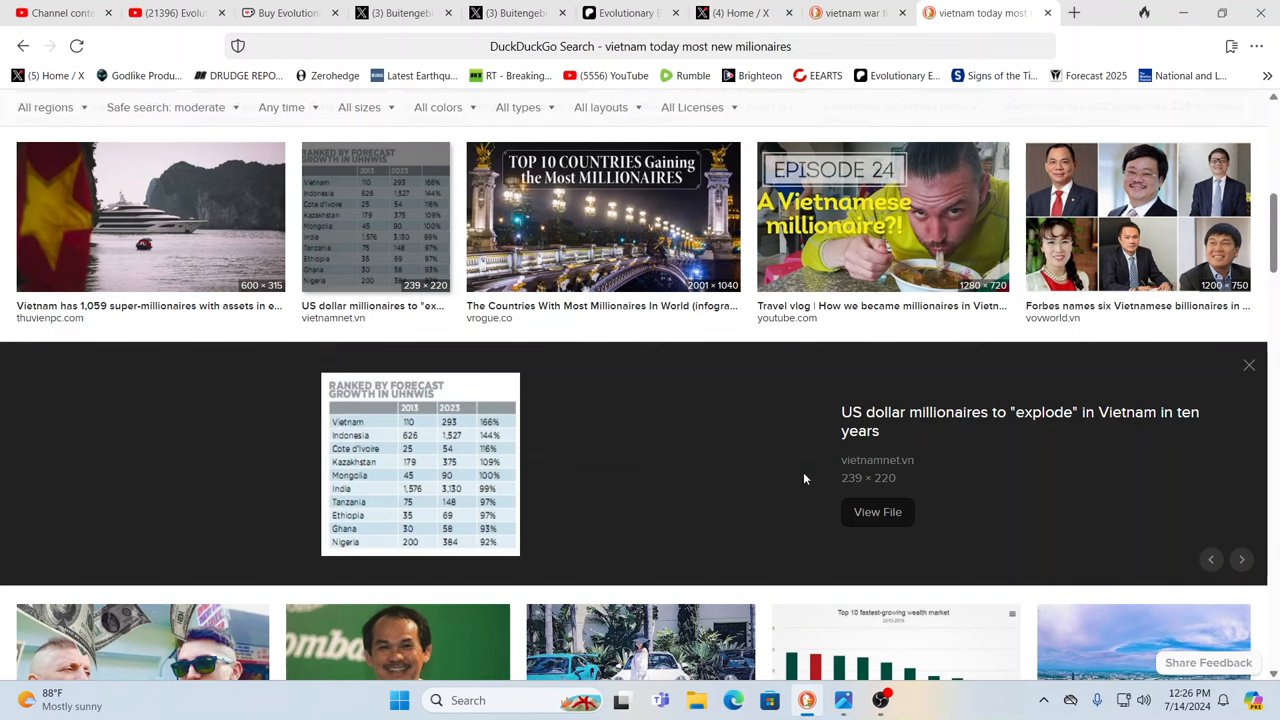
mouse_move(900, 278)
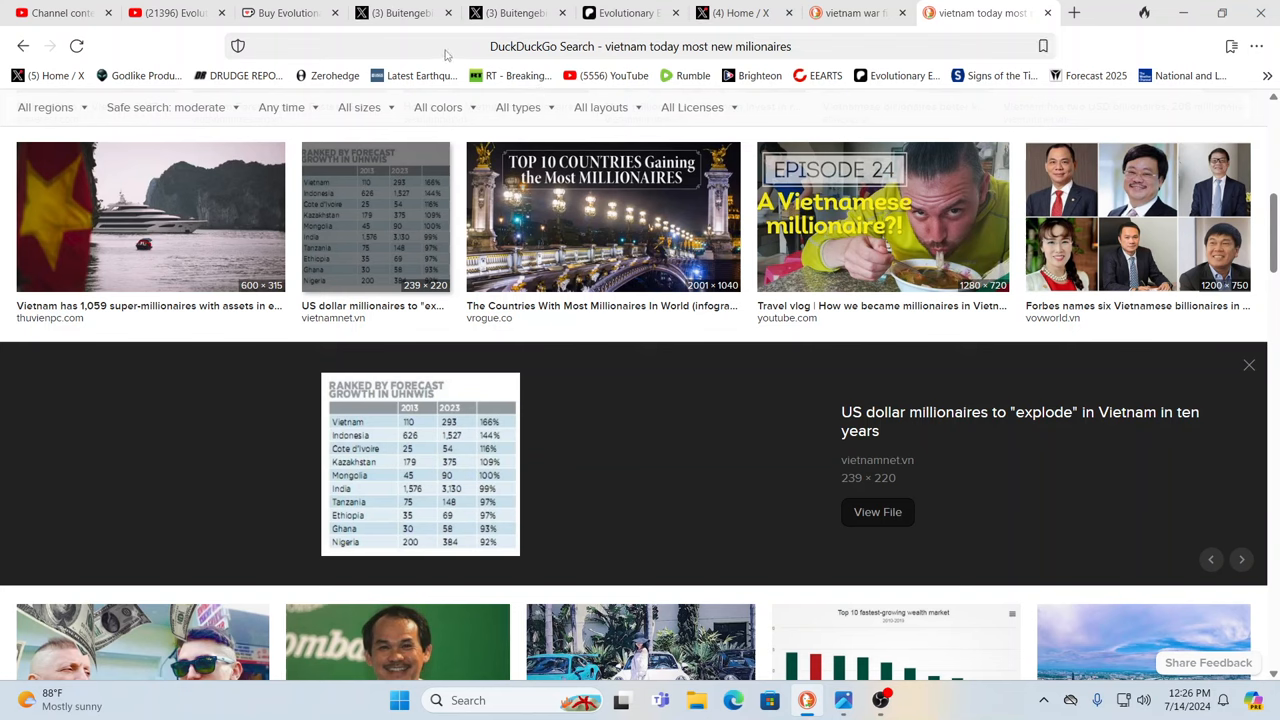
mouse_move(543, 55)
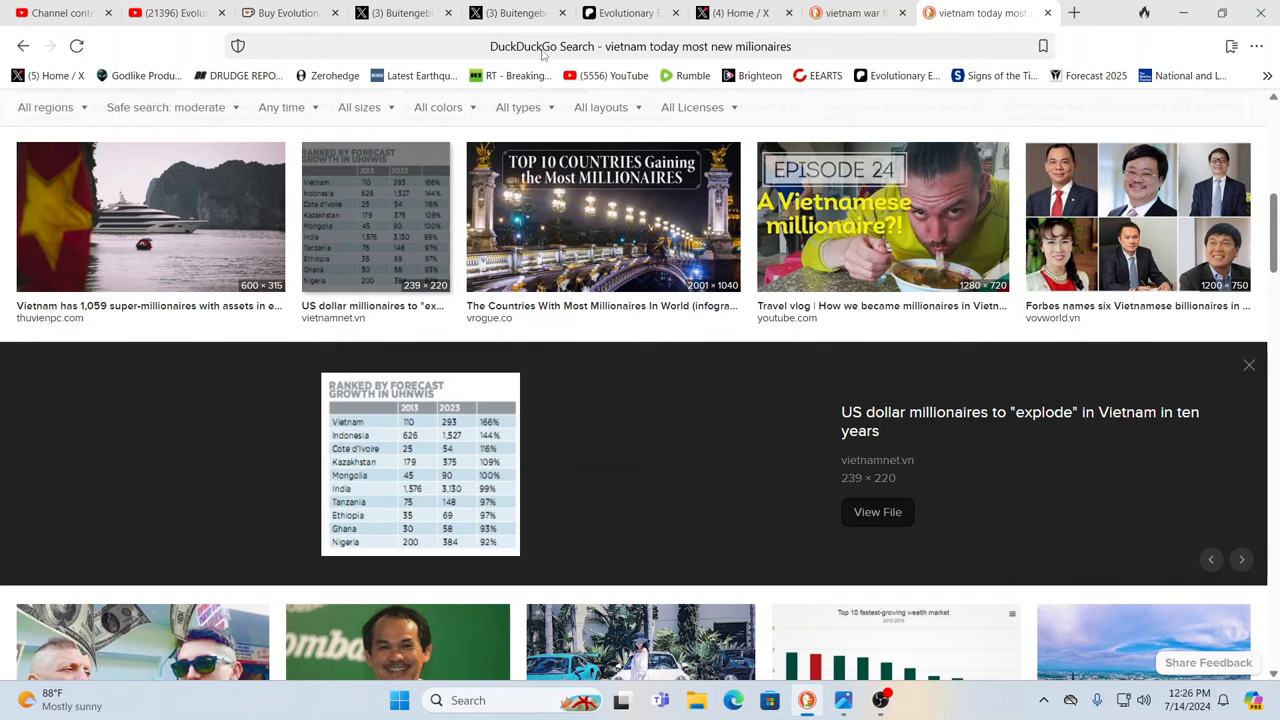
mouse_move(624, 13)
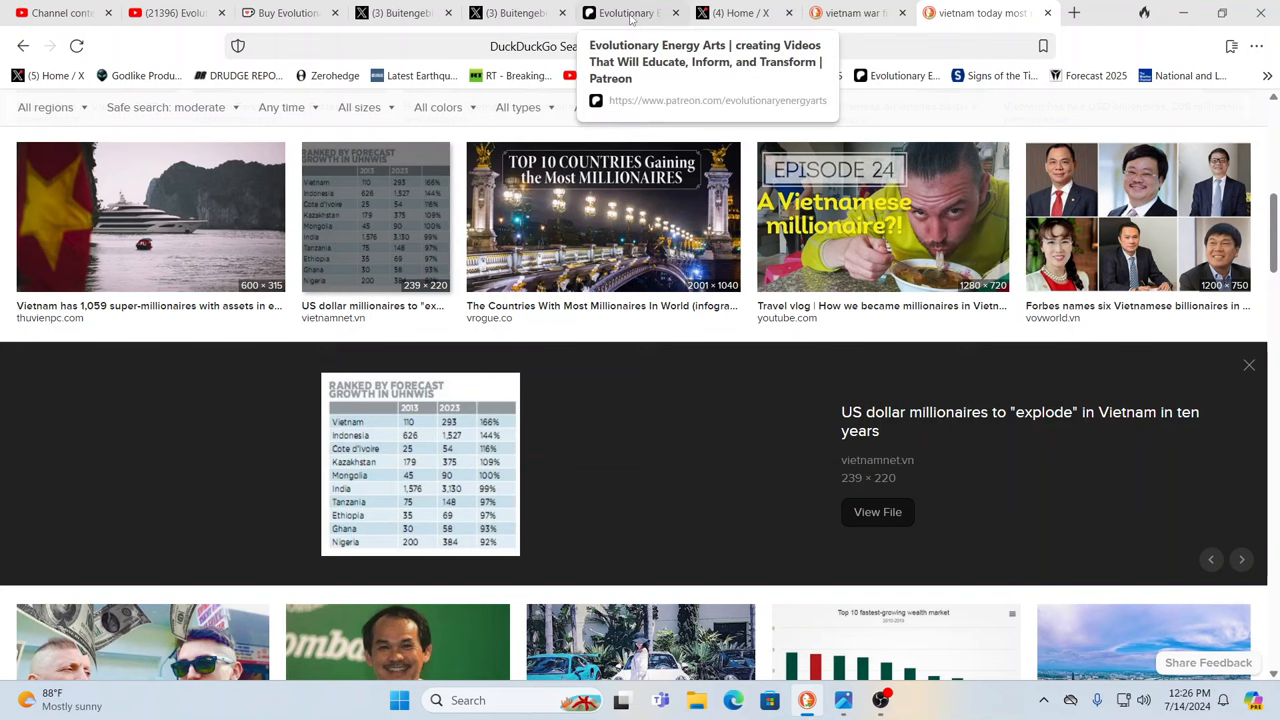